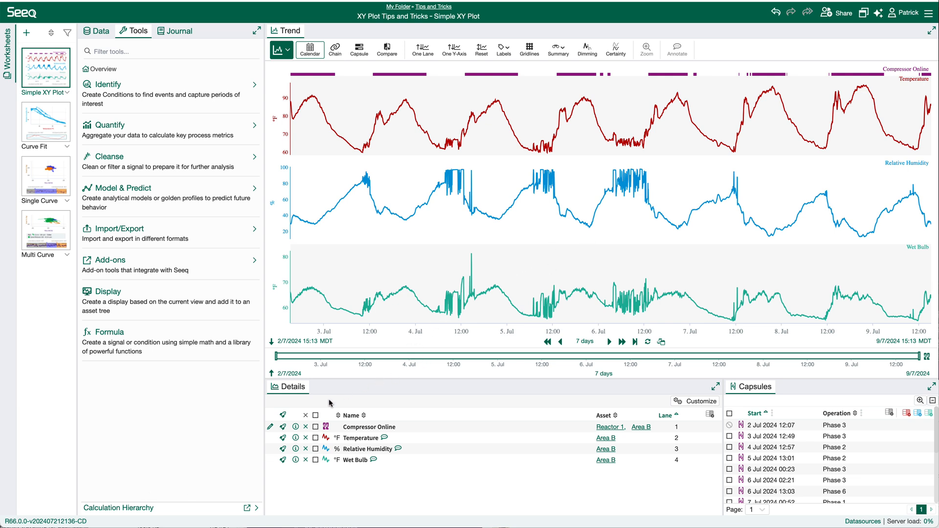
mouse_move(418, 476)
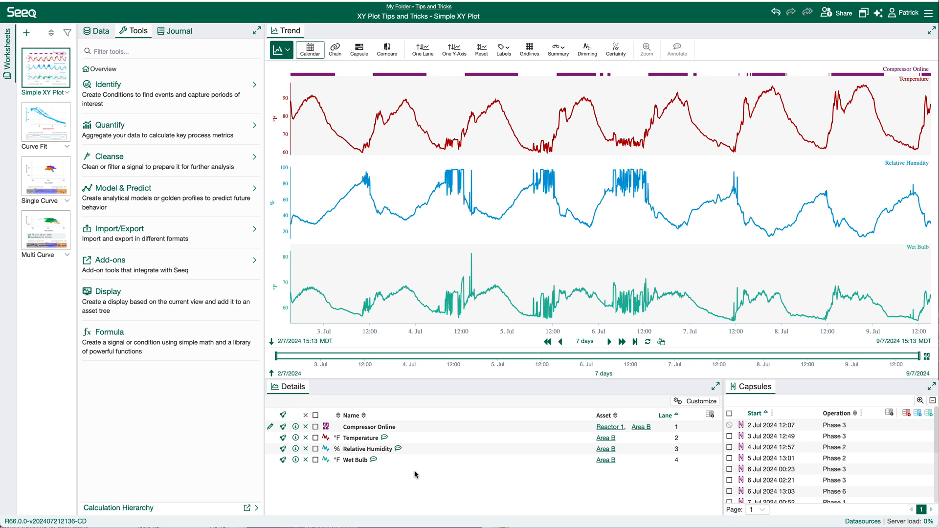
mouse_move(291, 63)
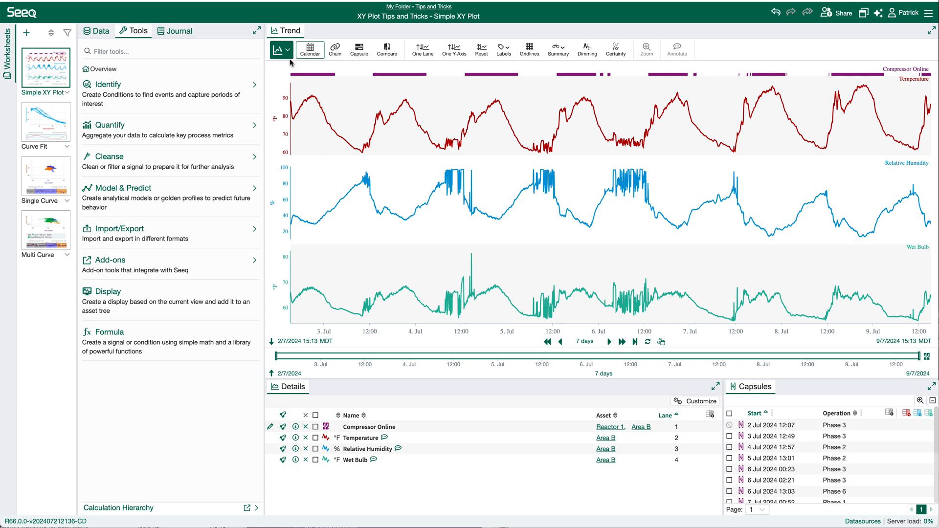
- Switch the worksheet display from Trend to XY Plot
click(280, 49)
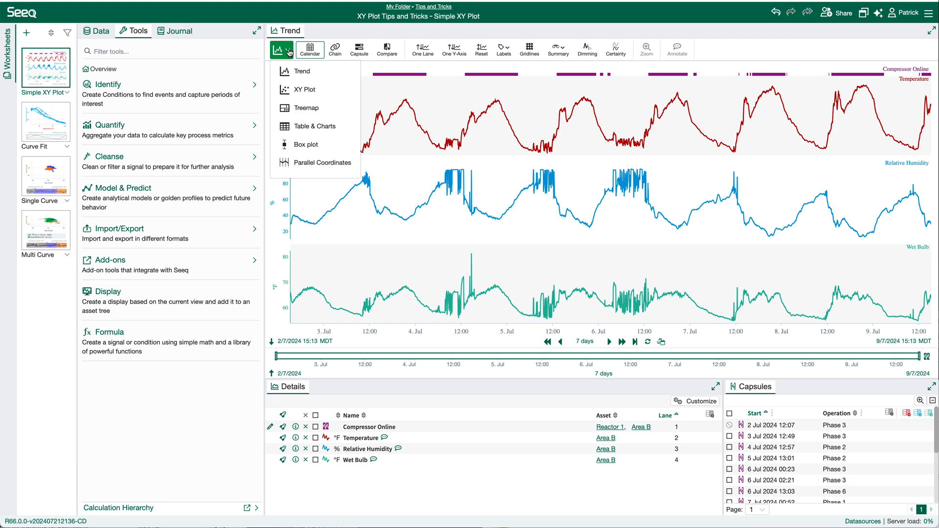
mouse_move(306, 89)
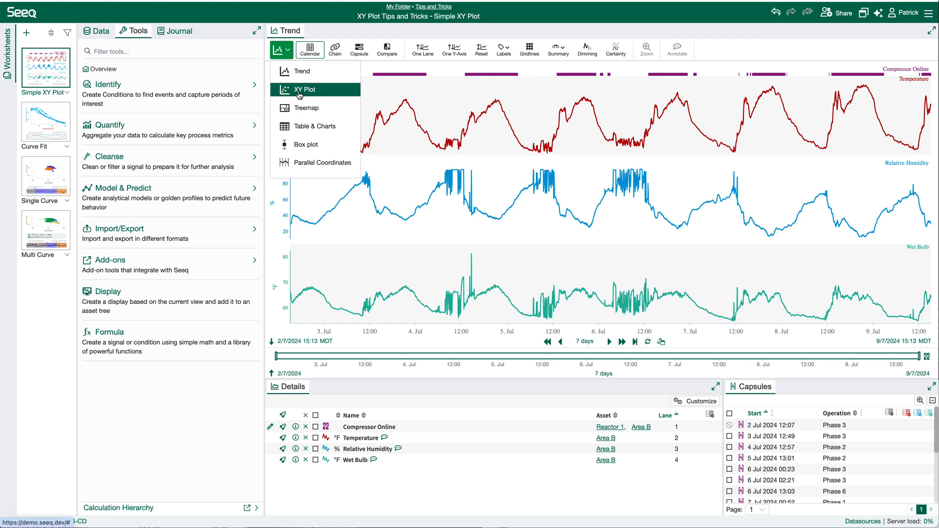
click(306, 89)
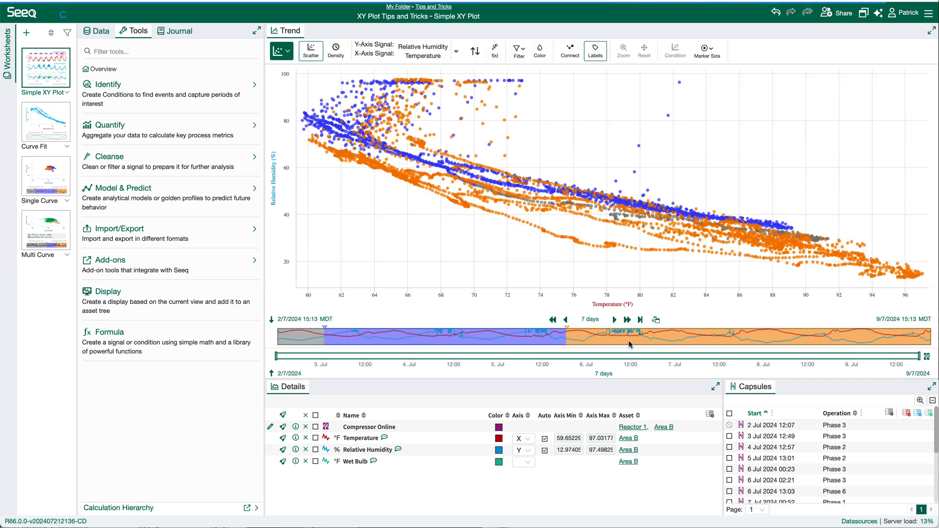
mouse_move(497, 200)
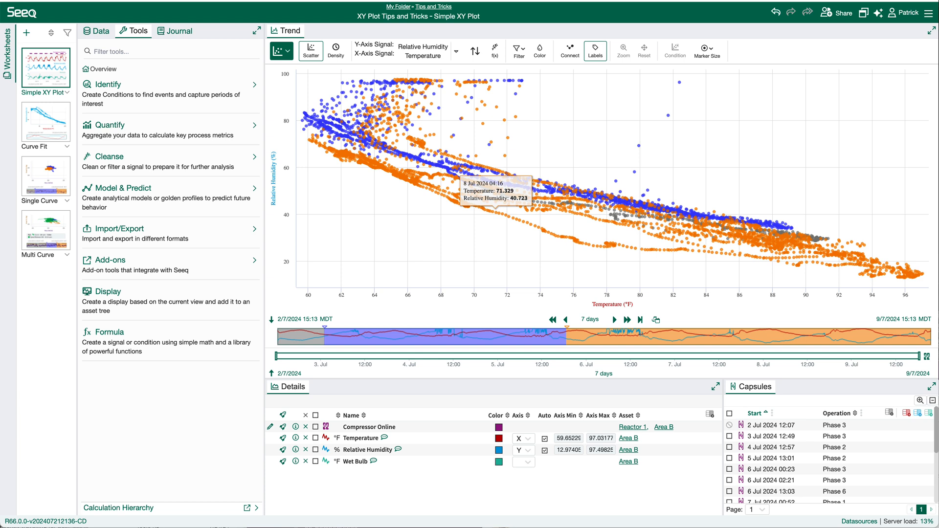
mouse_move(681, 306)
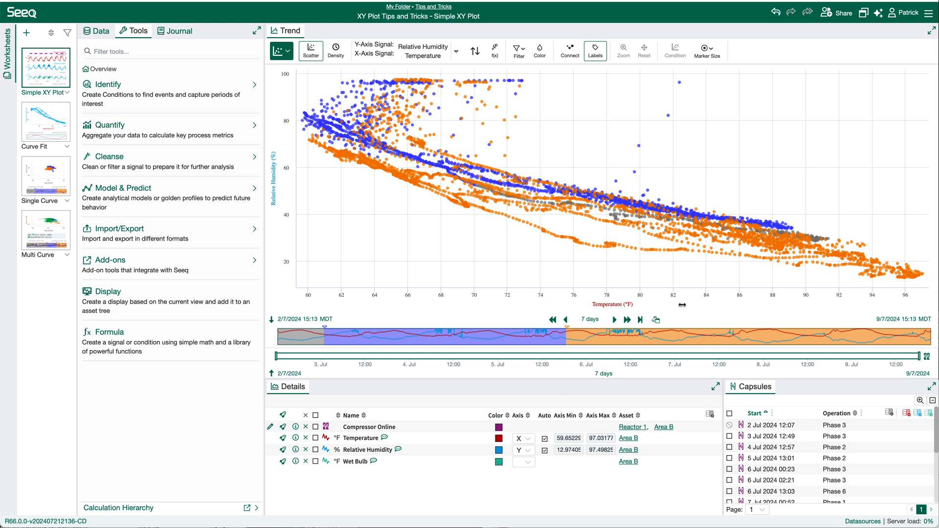
mouse_move(362, 492)
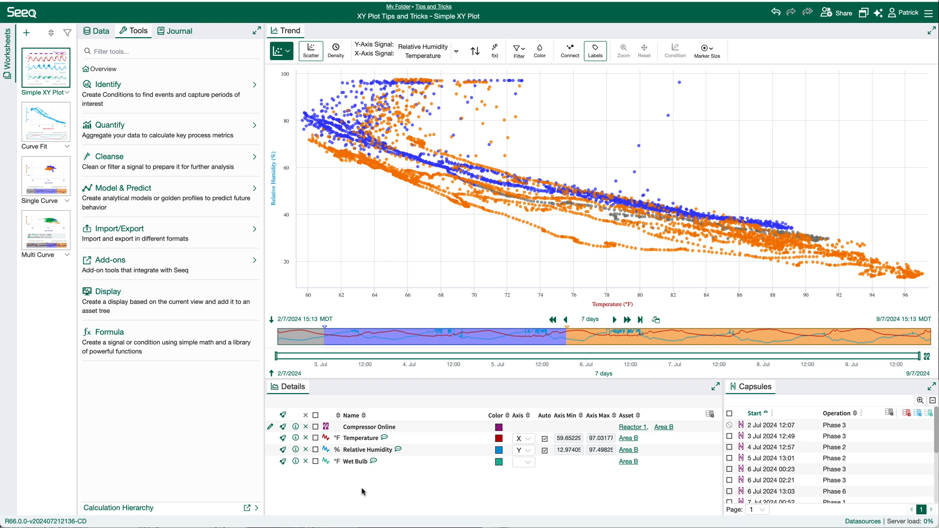
mouse_move(398, 143)
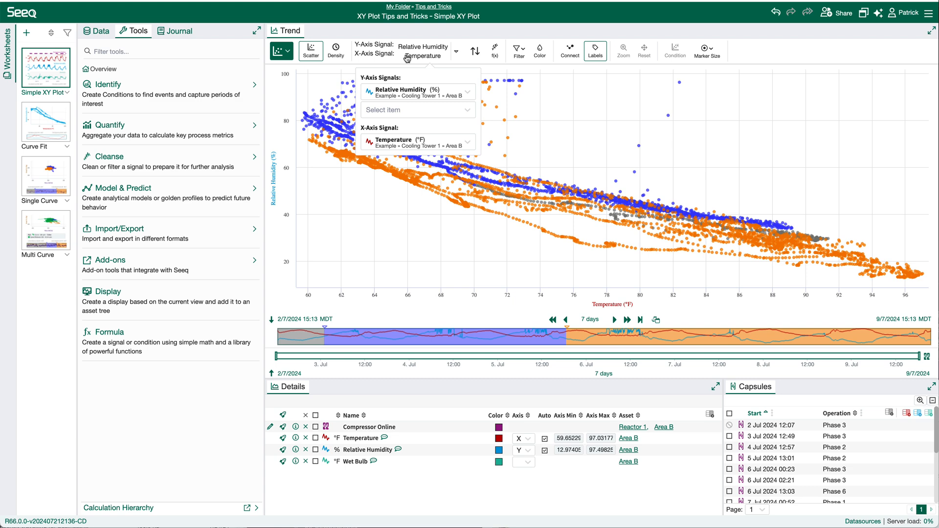
click(418, 109)
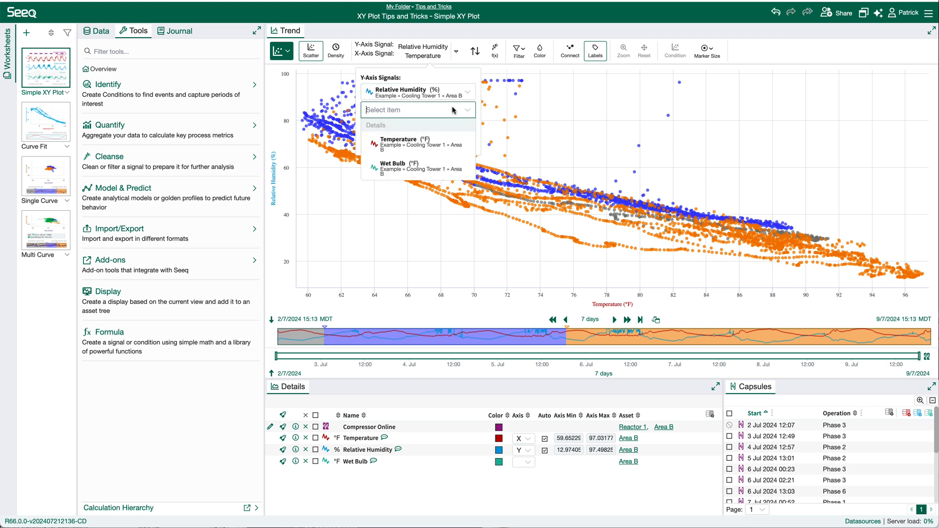
mouse_move(428, 57)
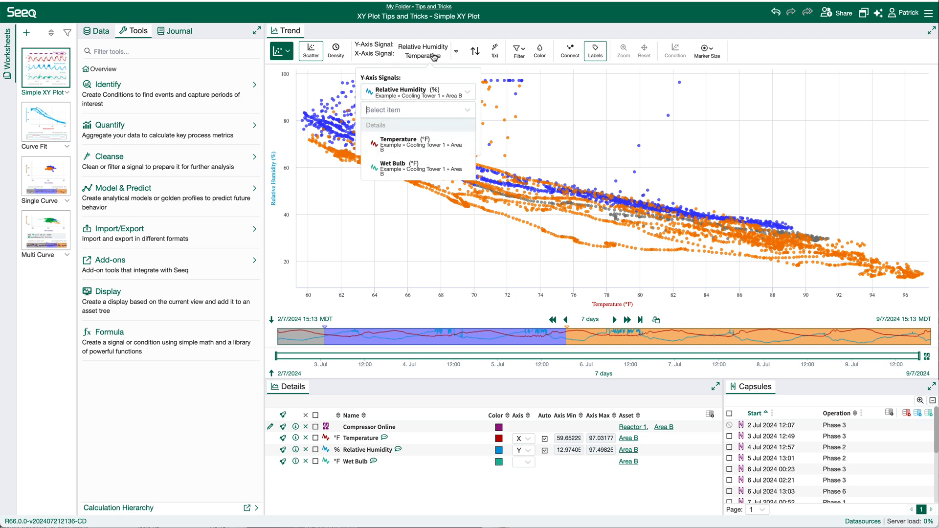
click(474, 50)
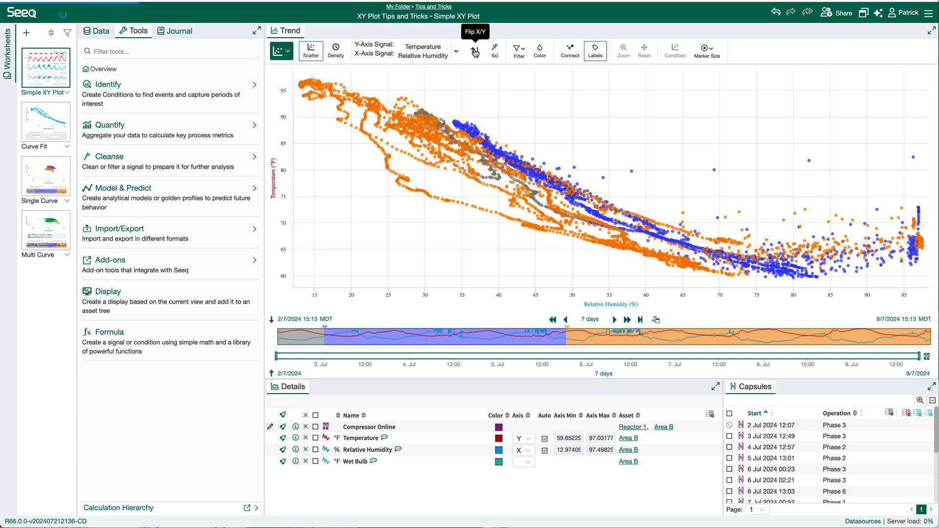
click(475, 50)
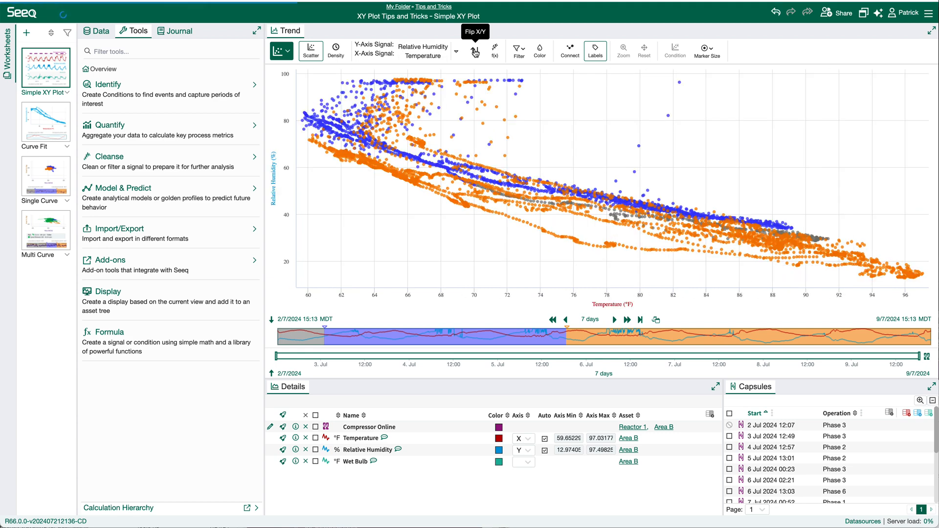
mouse_move(480, 196)
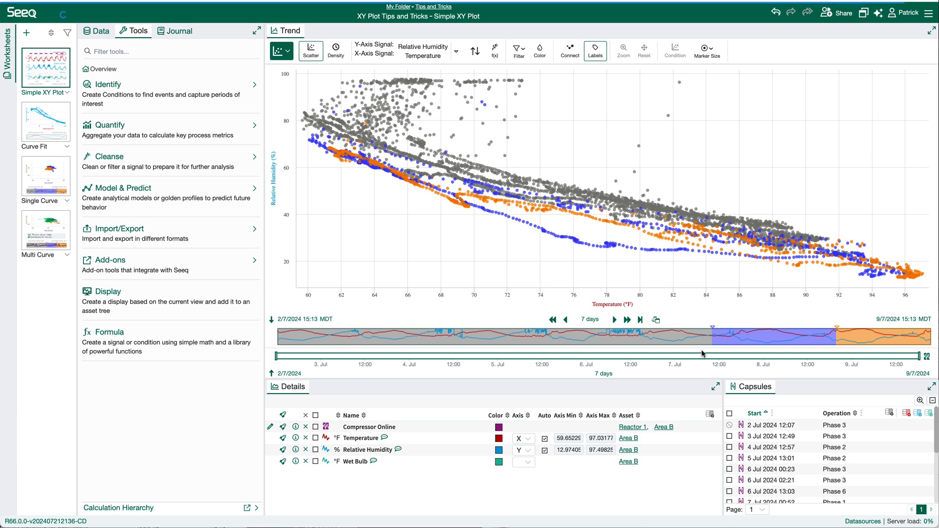
mouse_move(831, 338)
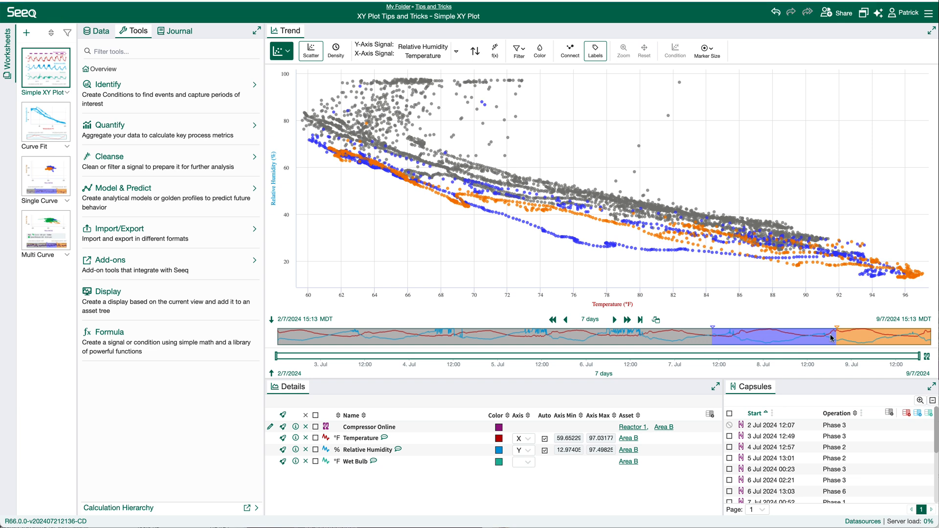
mouse_move(713, 329)
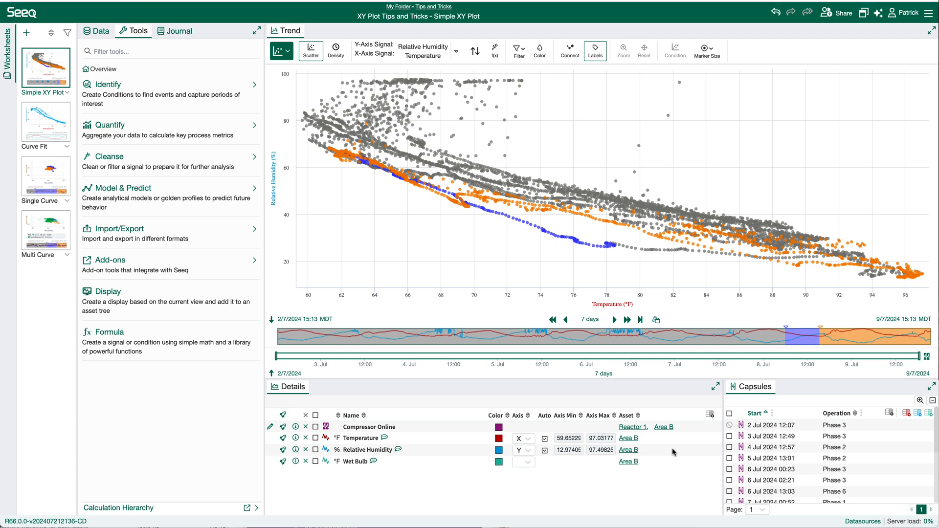
- Add a fixed 6/7/2024–9/7/2024 date range so later points colour blue, then reopen the criteria
click(540, 50)
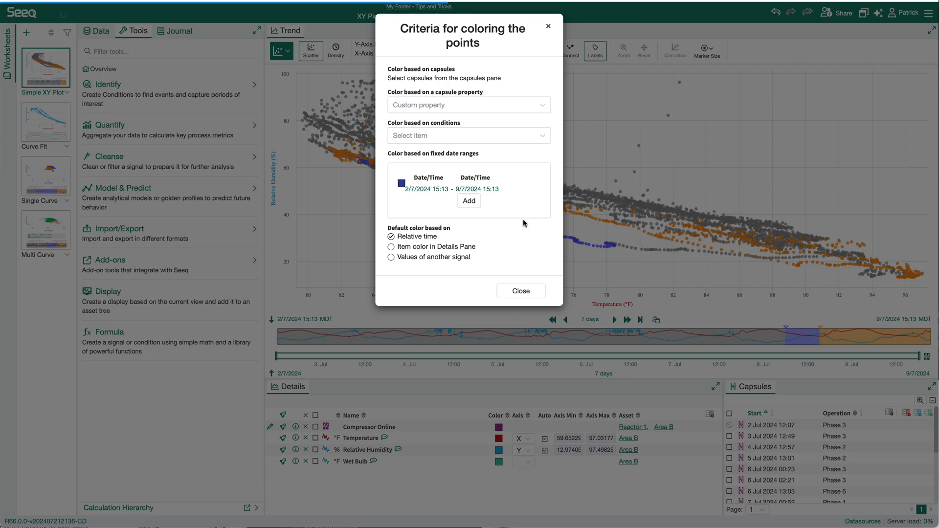
mouse_move(532, 186)
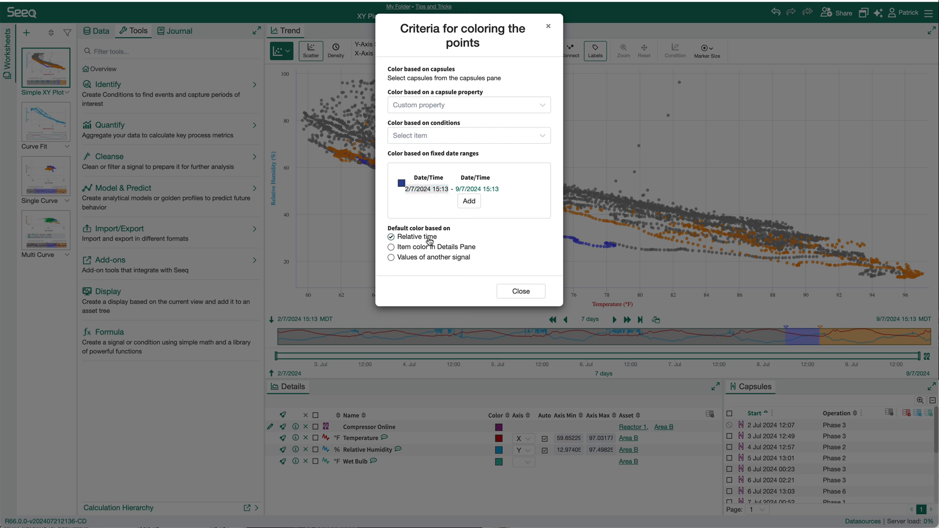
click(427, 189)
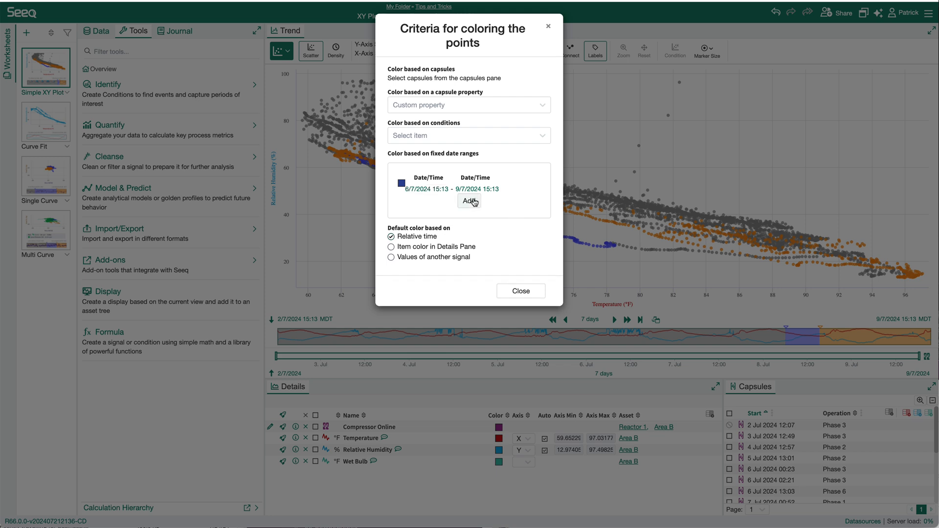
click(468, 201)
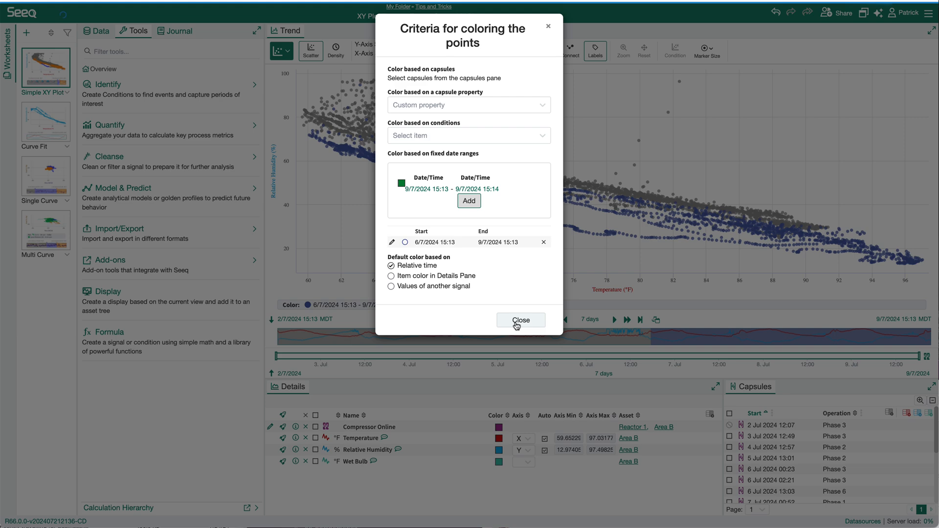
click(520, 319)
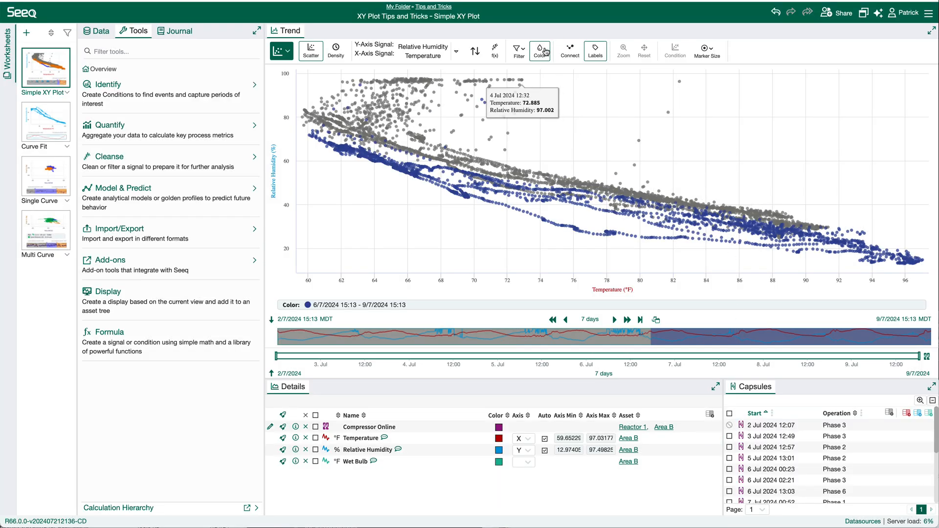
click(540, 50)
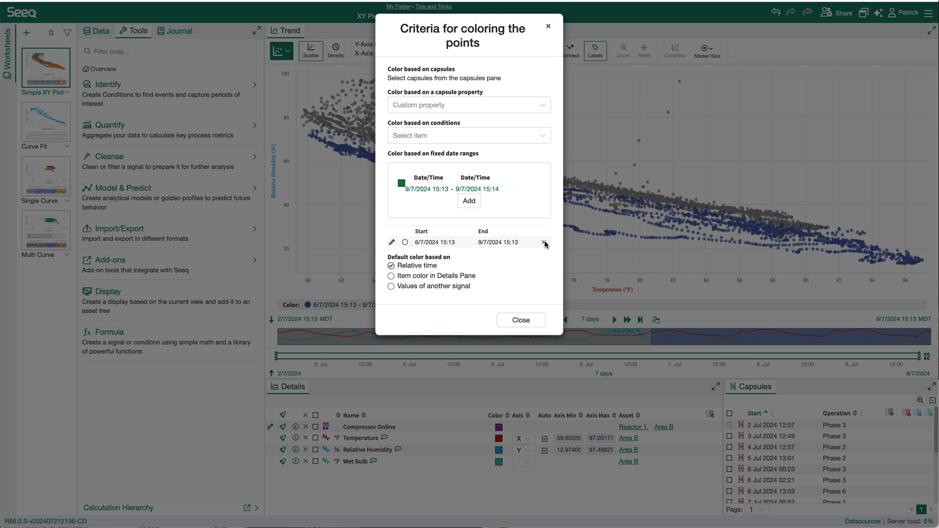
- Remove the fixed date range and colour points by their item colour
click(545, 244)
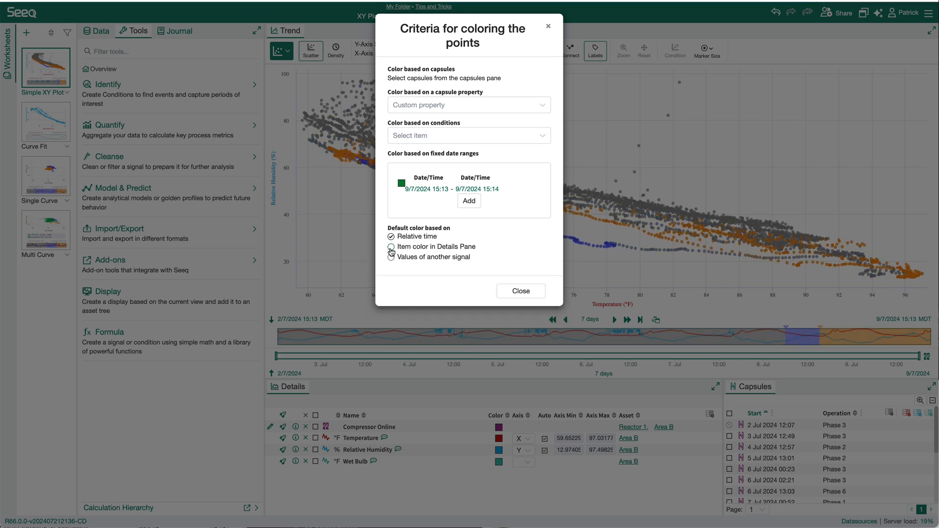
click(390, 247)
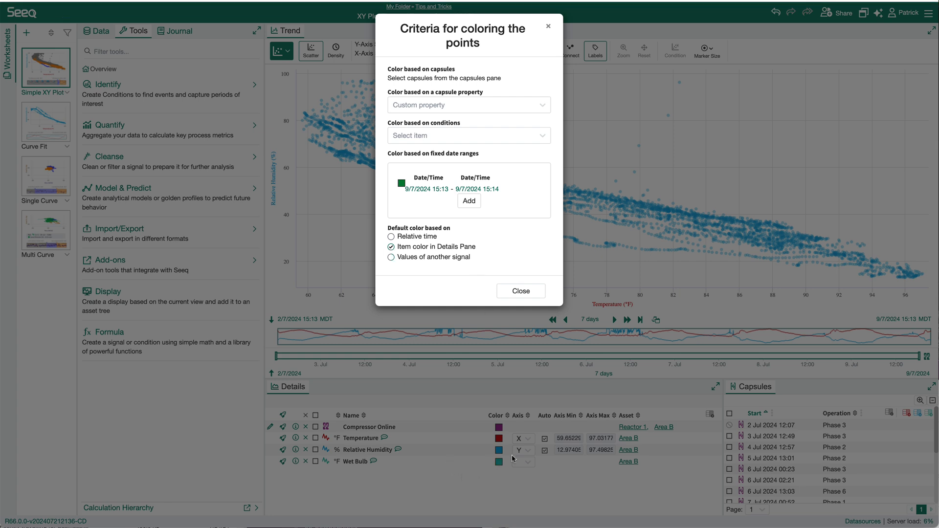
mouse_move(495, 453)
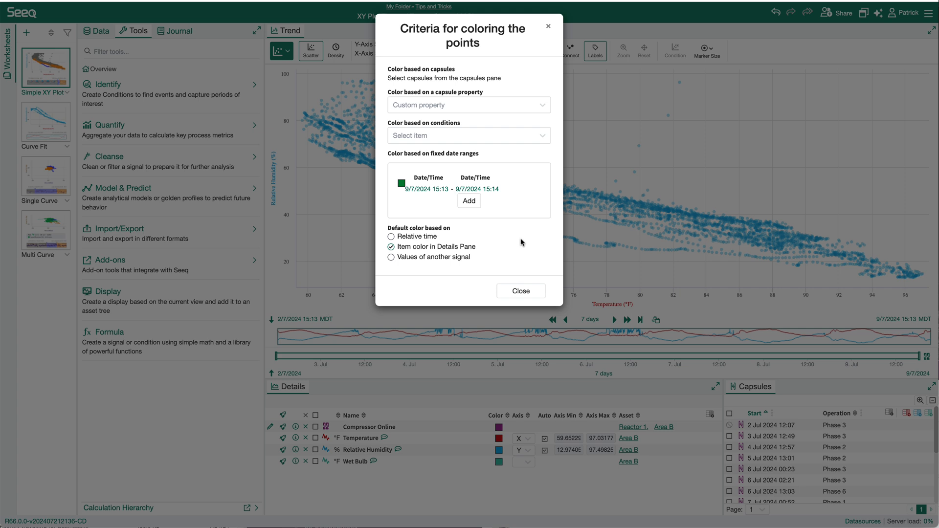
- Shade points by Wet Bulb signal values, then revert to item colour with criteria reopened
click(391, 256)
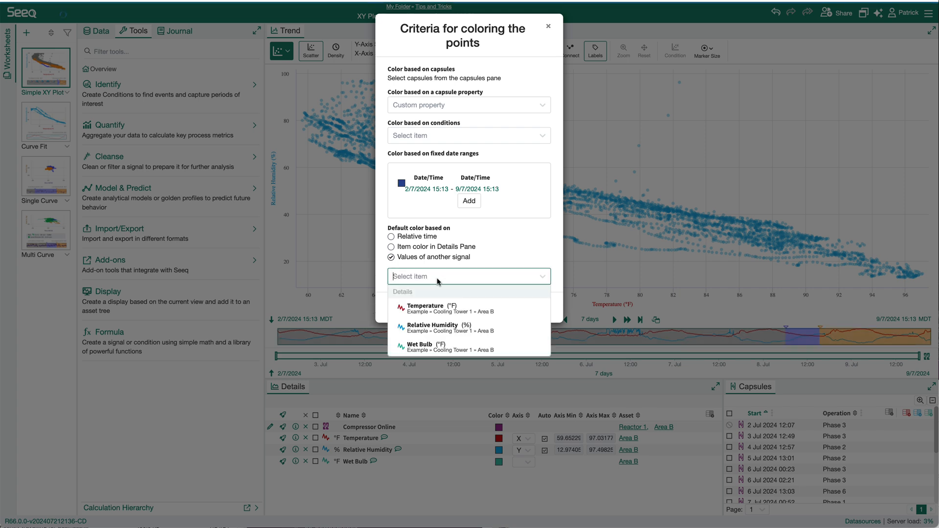
mouse_move(437, 308)
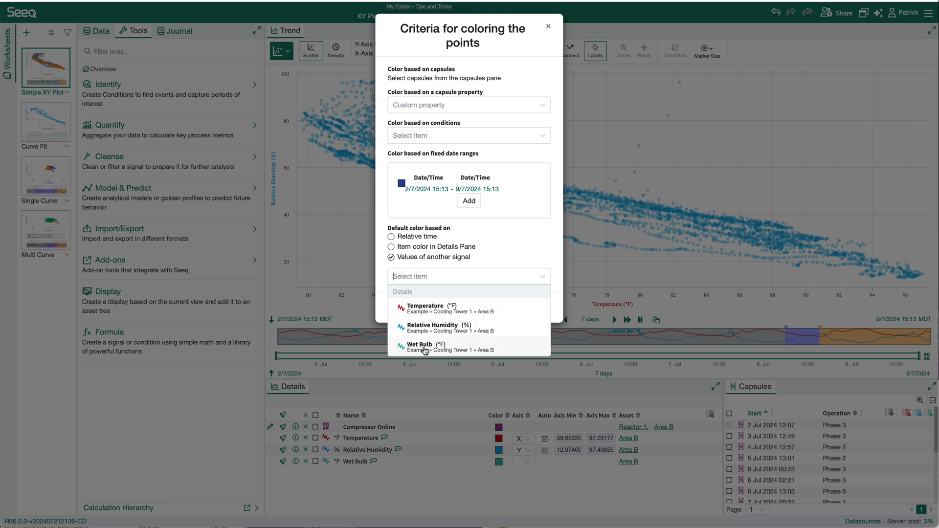
click(419, 346)
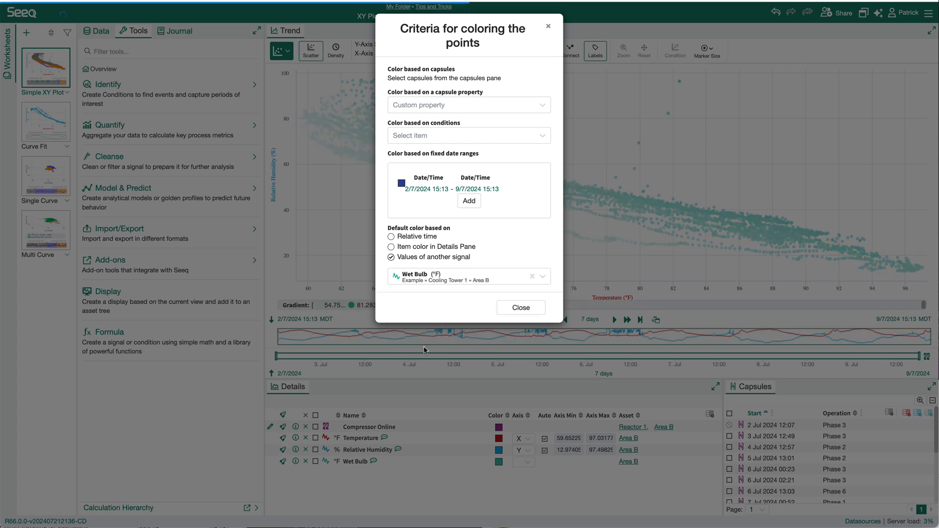
click(520, 307)
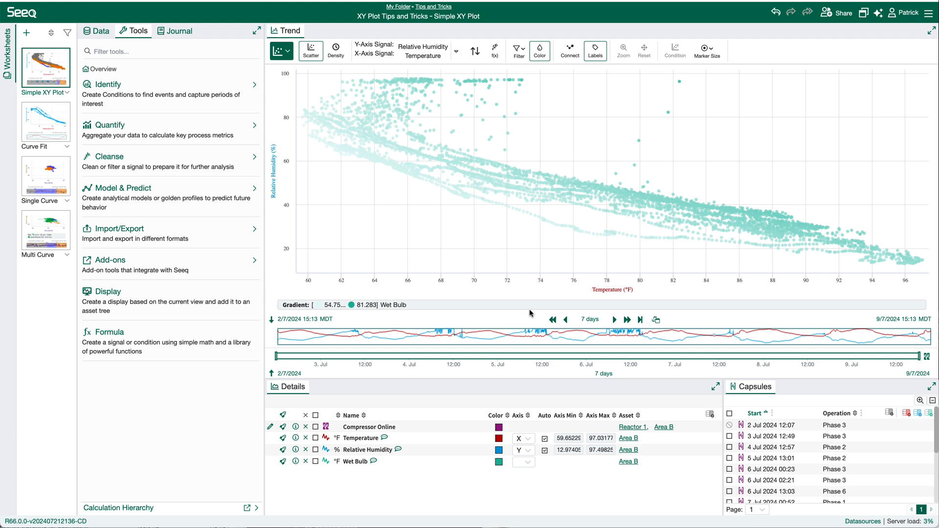
mouse_move(513, 208)
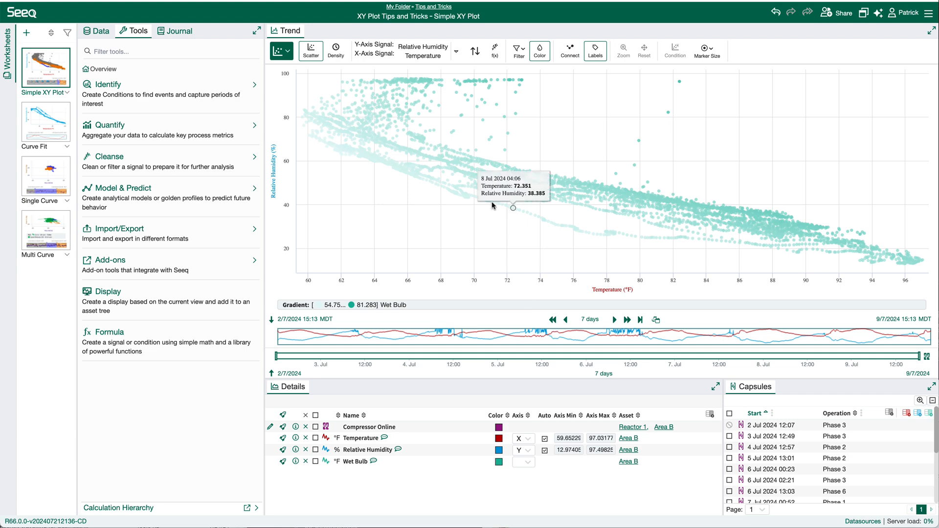
click(538, 49)
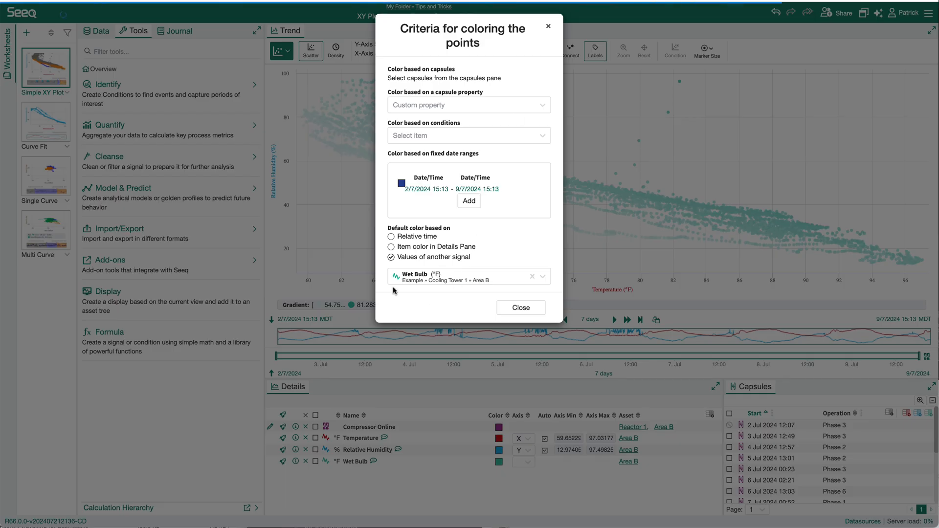
click(391, 246)
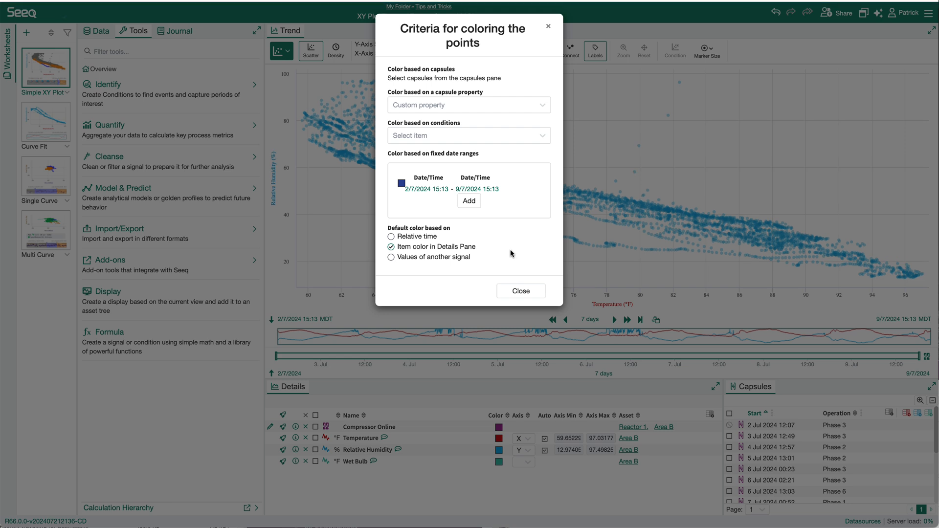
mouse_move(489, 174)
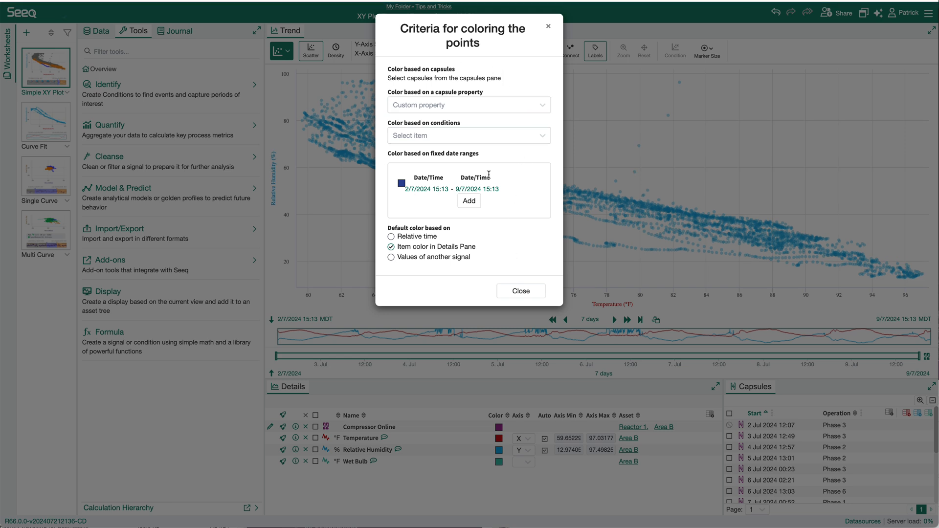
- Colour points by the Compressor Online condition and close the criteria
click(467, 135)
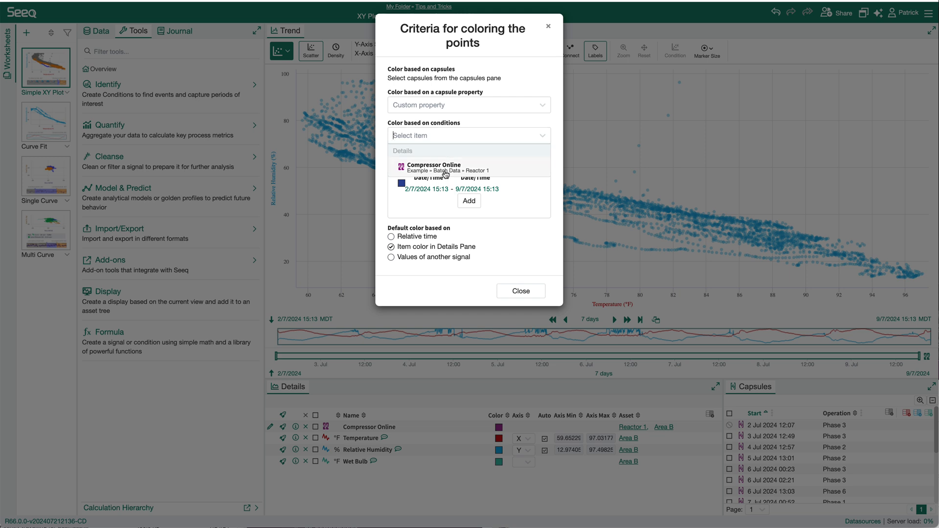
click(457, 170)
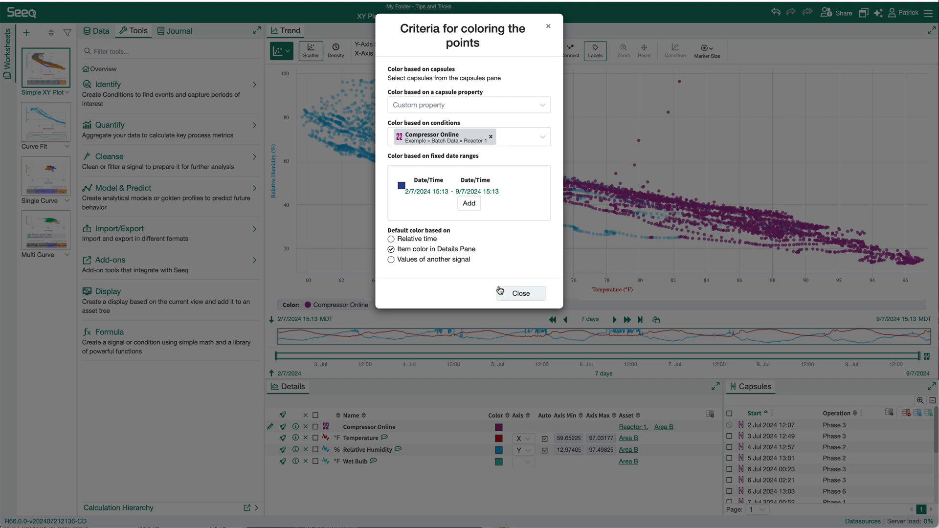
click(519, 293)
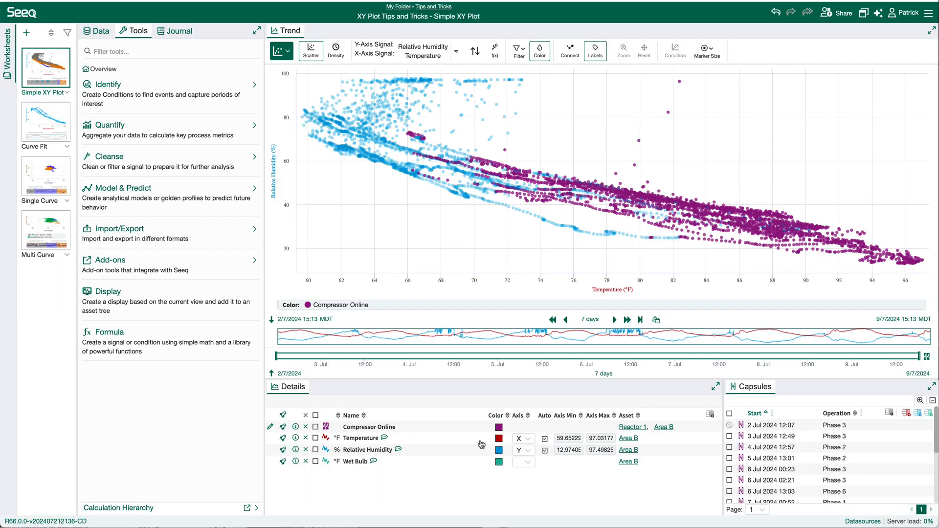
mouse_move(447, 482)
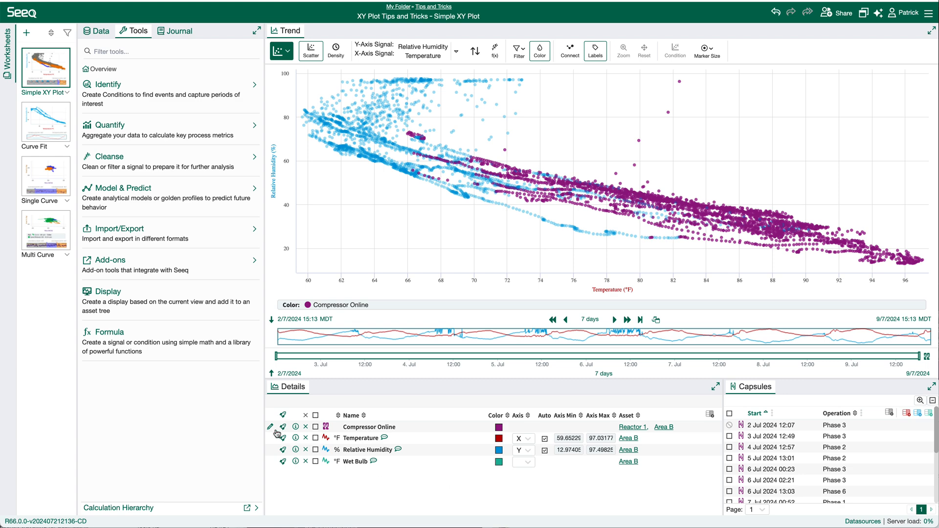
click(270, 428)
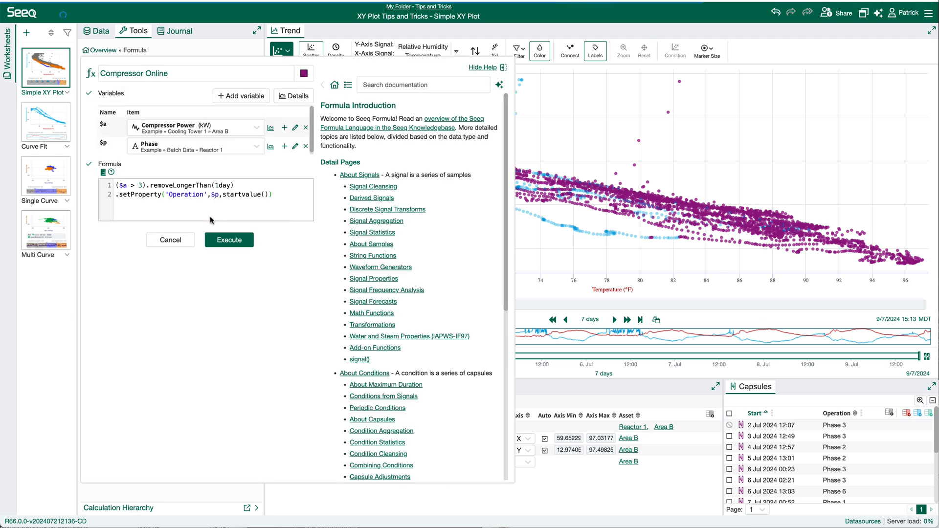
mouse_move(204, 177)
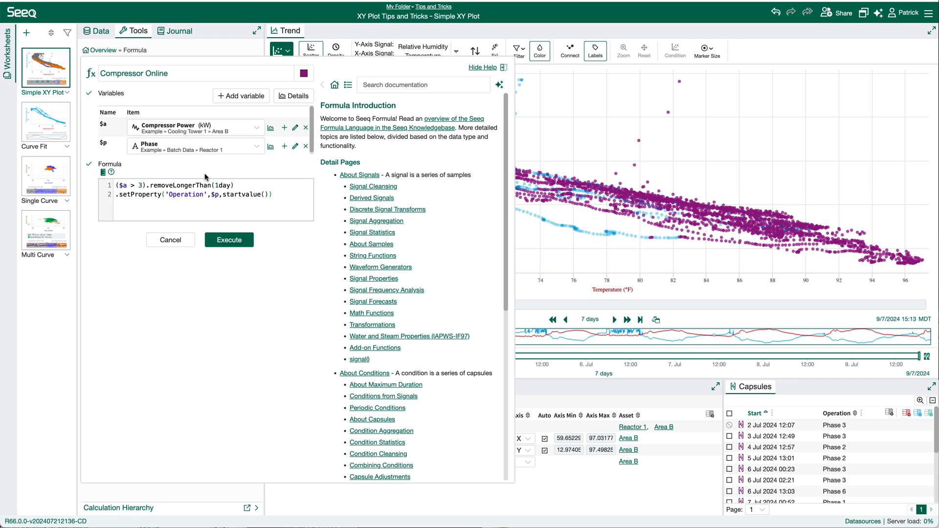
mouse_move(175, 198)
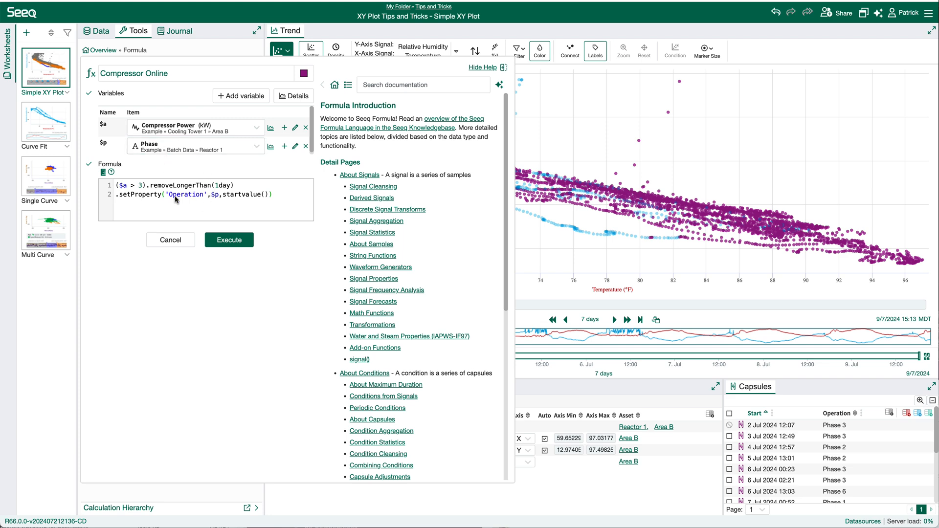
mouse_move(172, 241)
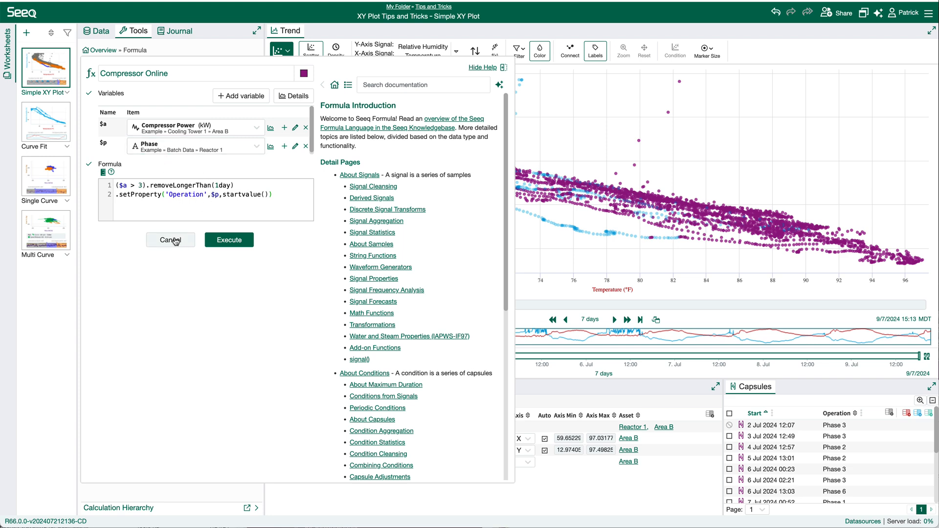
click(170, 239)
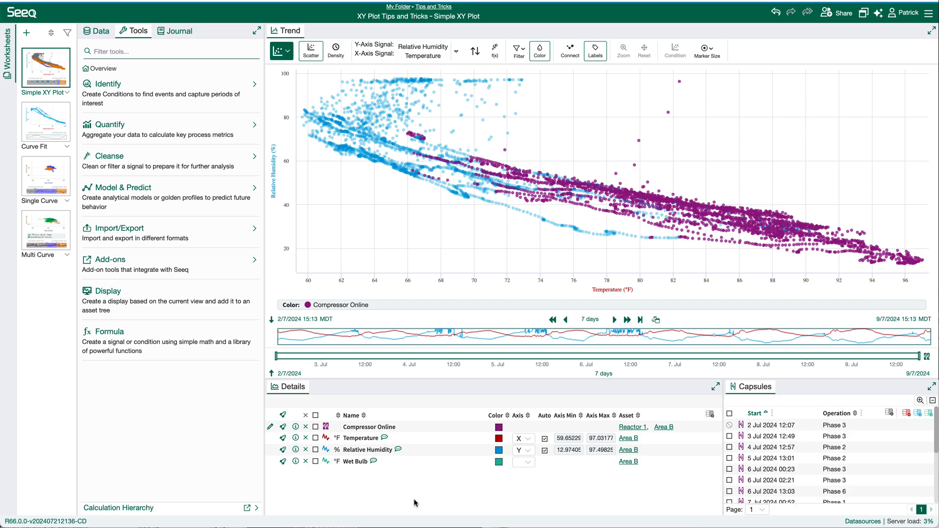
- Replace Compressor Online colouring with the Operation capsule property
click(539, 50)
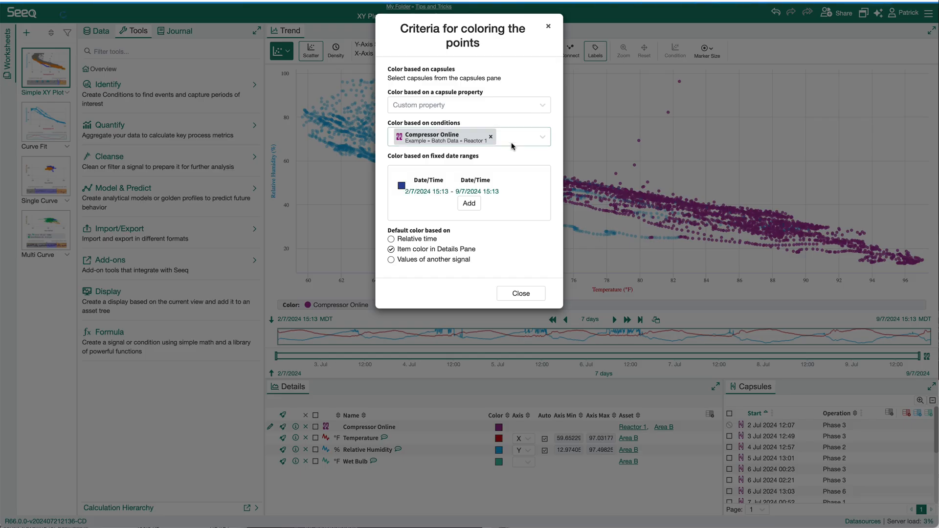
click(490, 137)
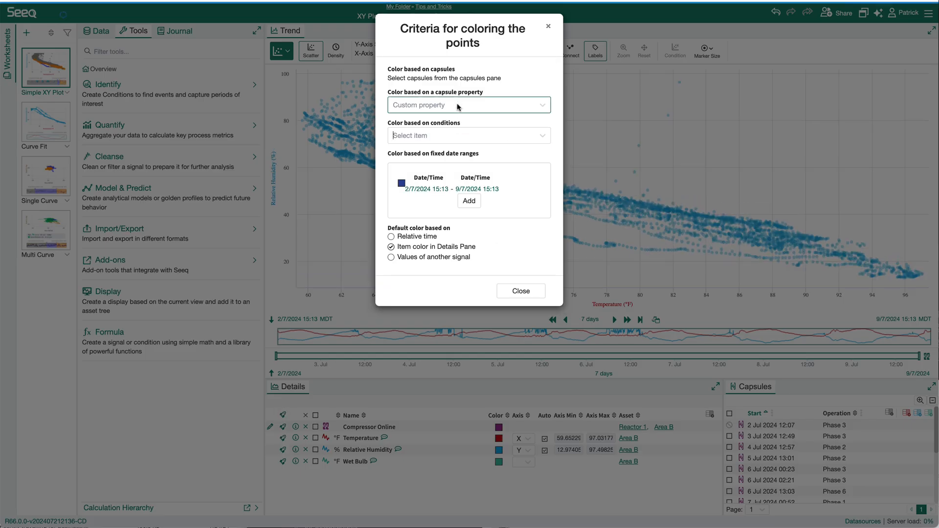
click(467, 105)
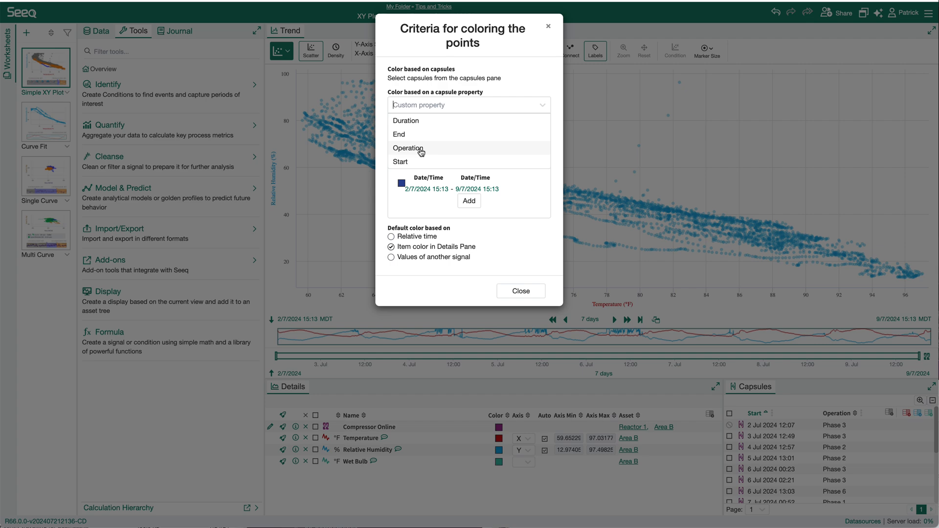
click(409, 148)
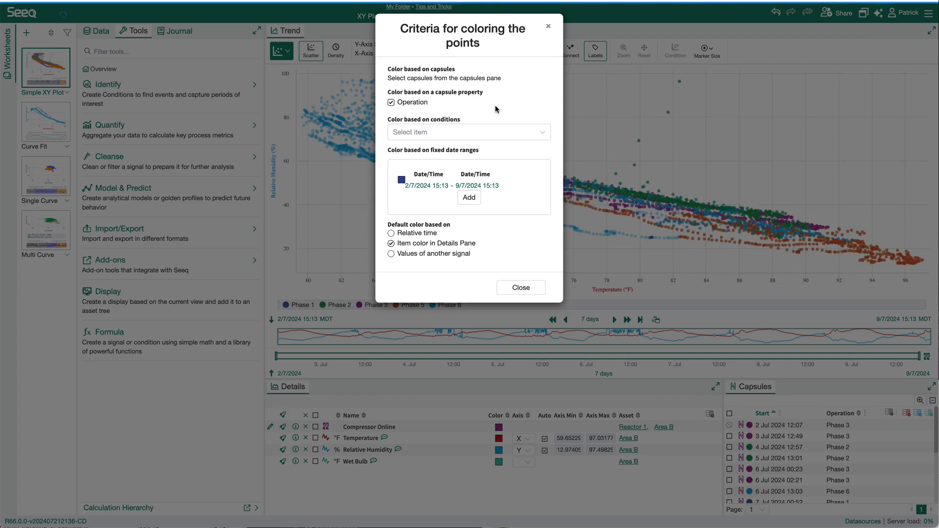
mouse_move(519, 288)
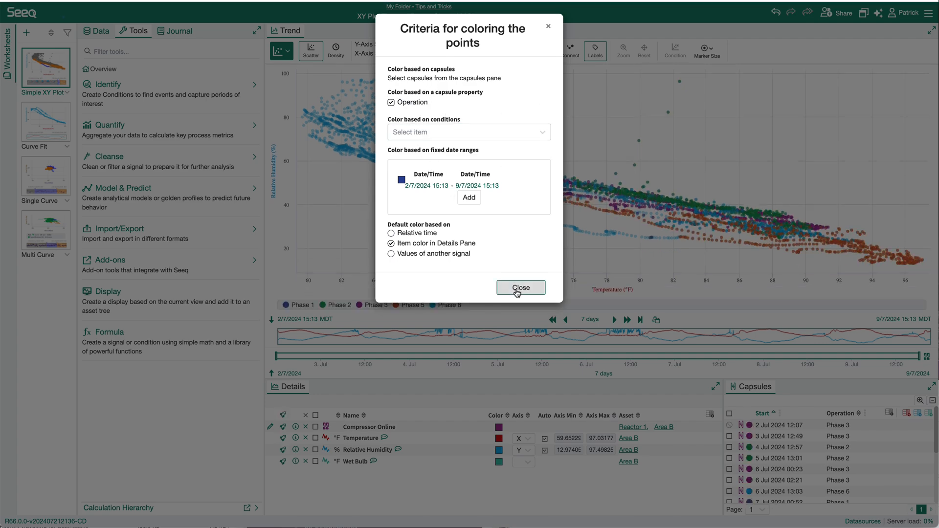
click(520, 288)
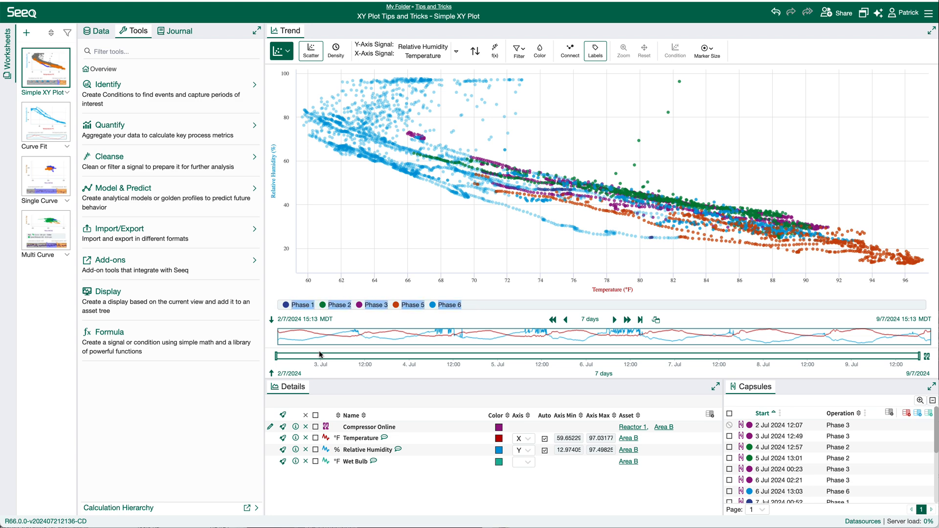
mouse_move(639, 140)
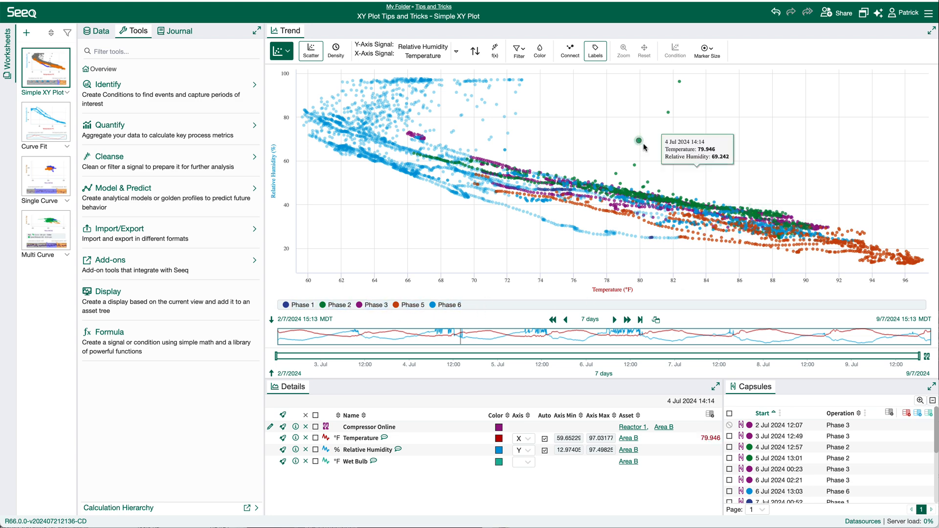
mouse_move(480, 316)
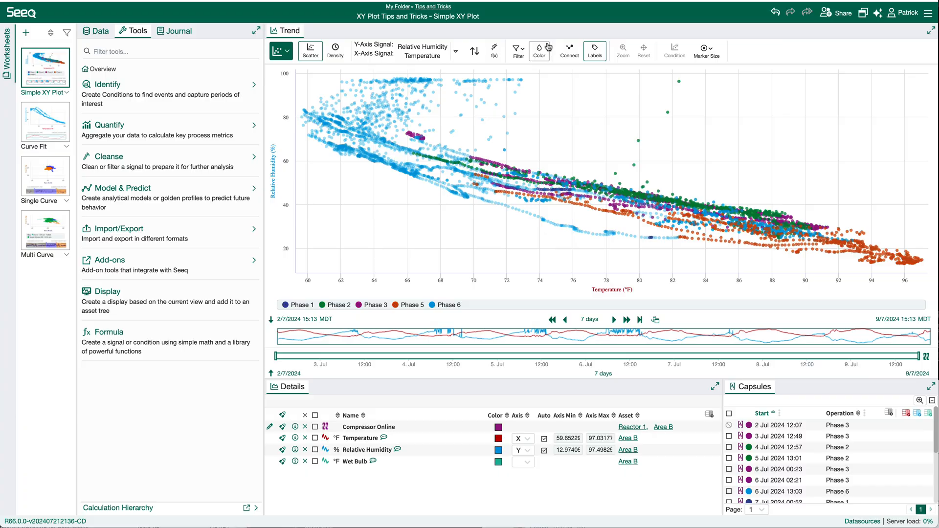
- Uncheck the Operation capsule property so all points return to item colour
click(538, 47)
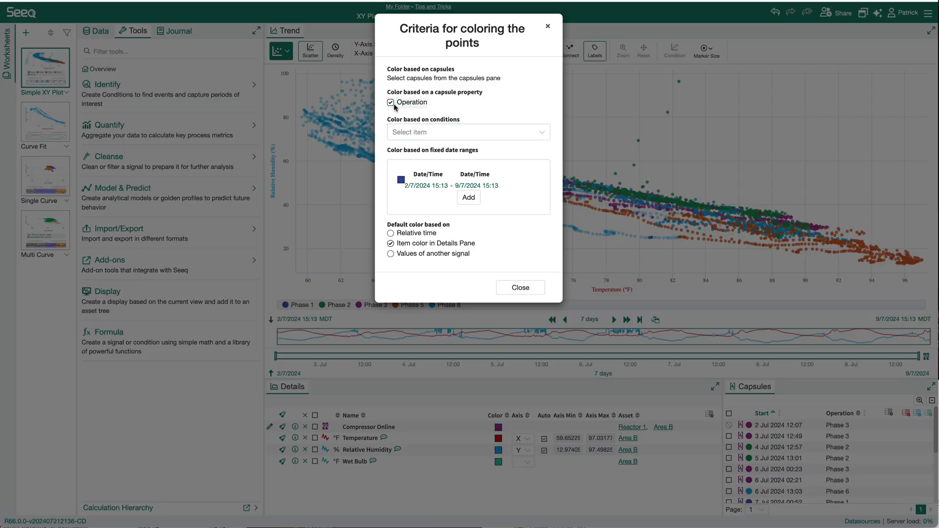
click(391, 102)
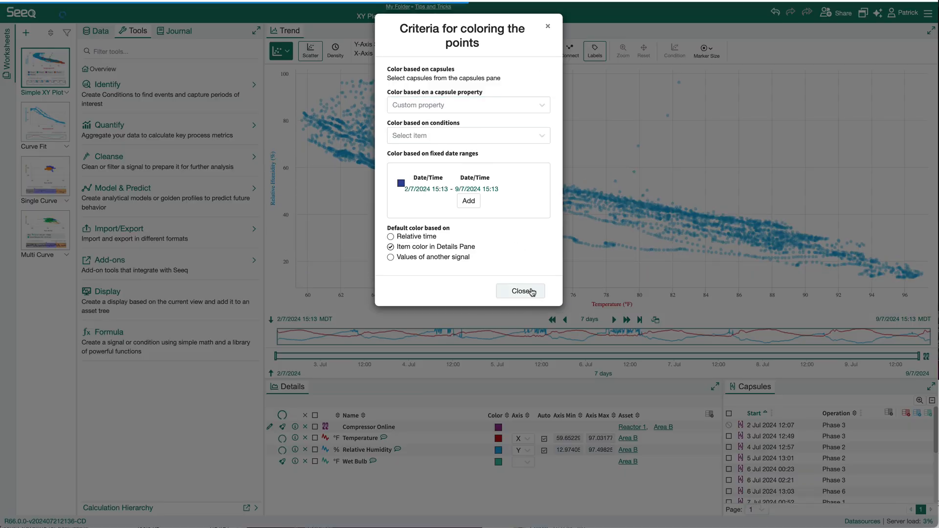
click(519, 291)
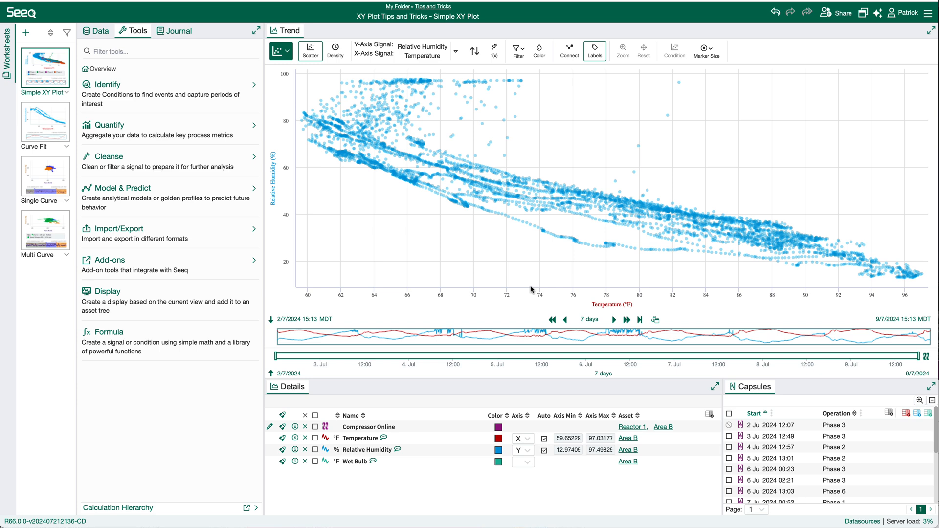
mouse_move(813, 433)
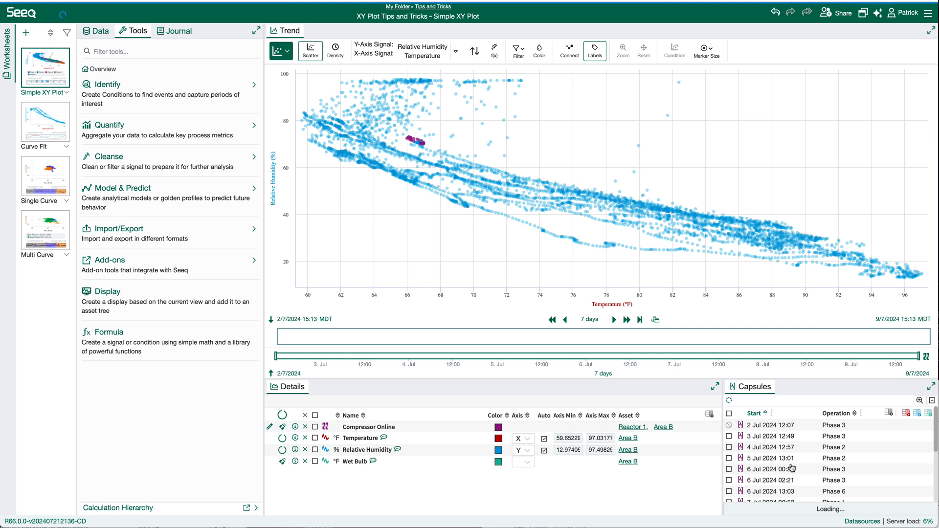
click(858, 413)
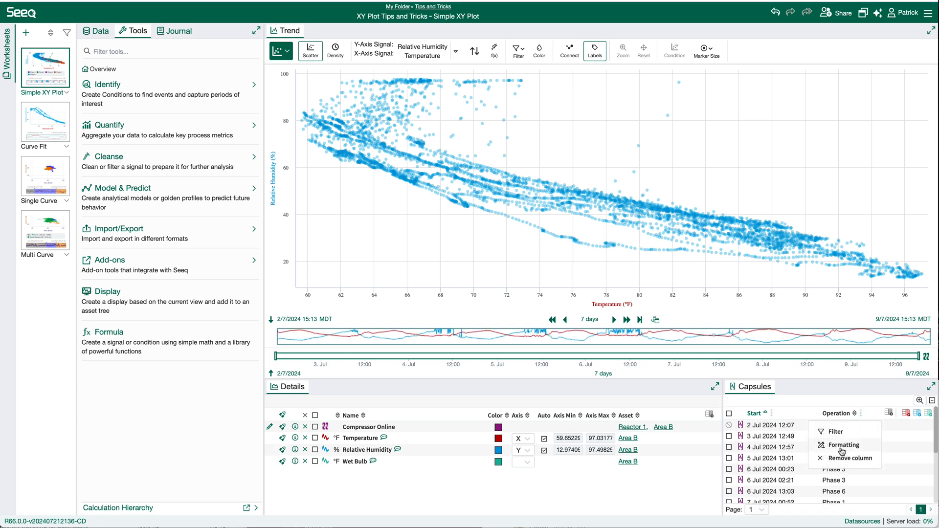
click(832, 431)
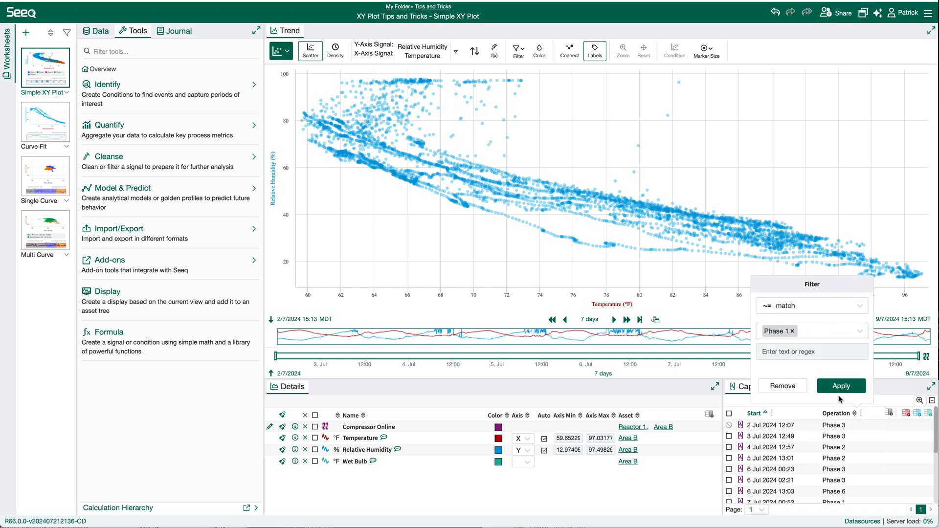
click(840, 386)
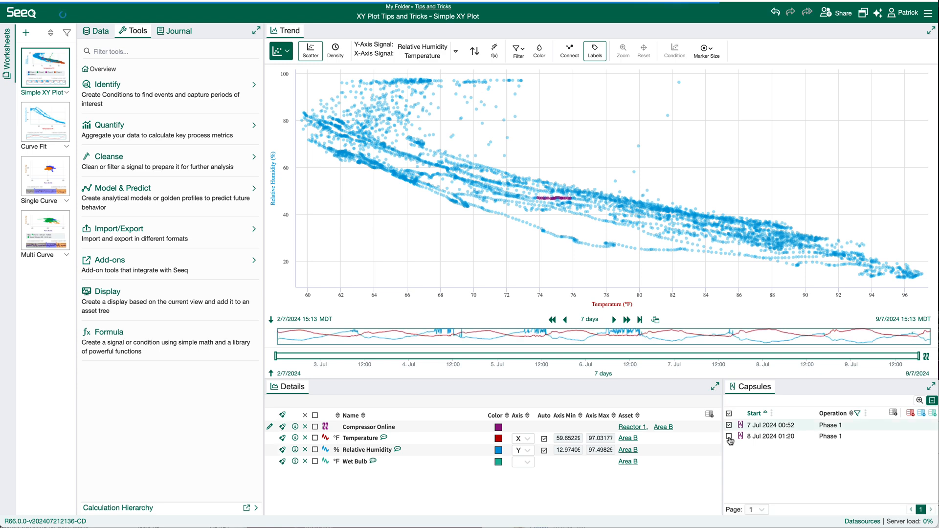
click(730, 436)
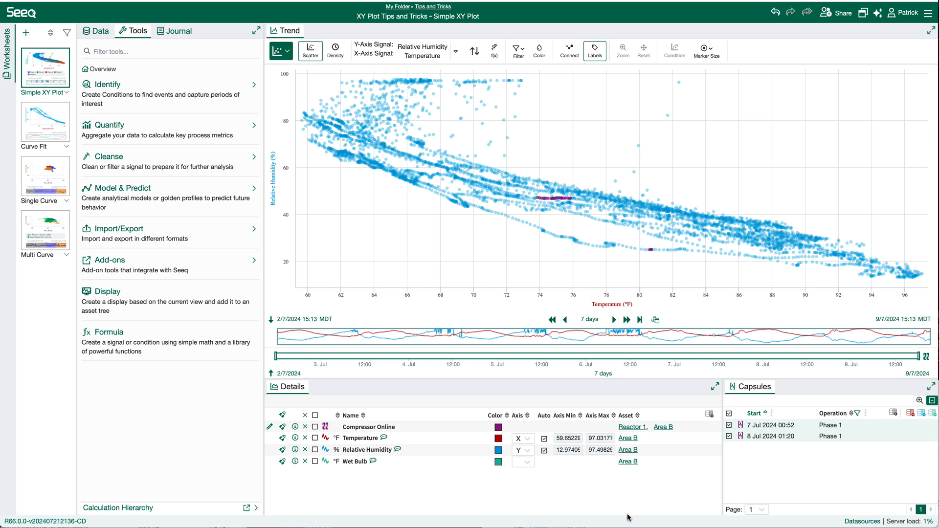
mouse_move(735, 420)
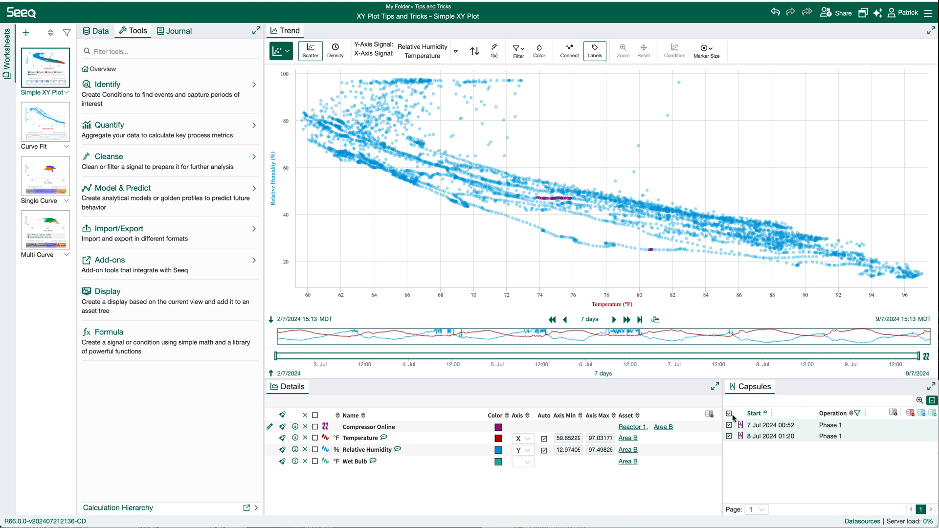
click(729, 413)
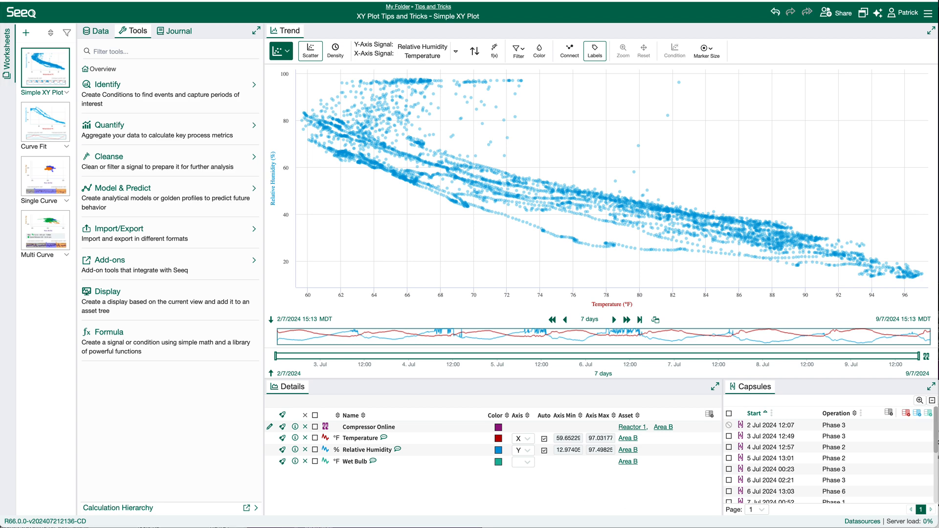
mouse_move(485, 509)
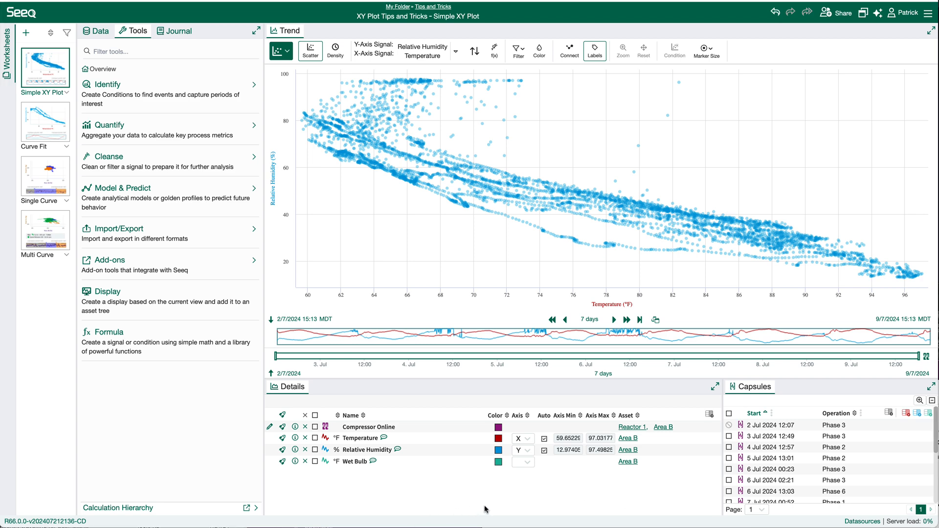
- Add Wet Bulb as a second y-axis signal against Temperature and recolour its points
click(521, 462)
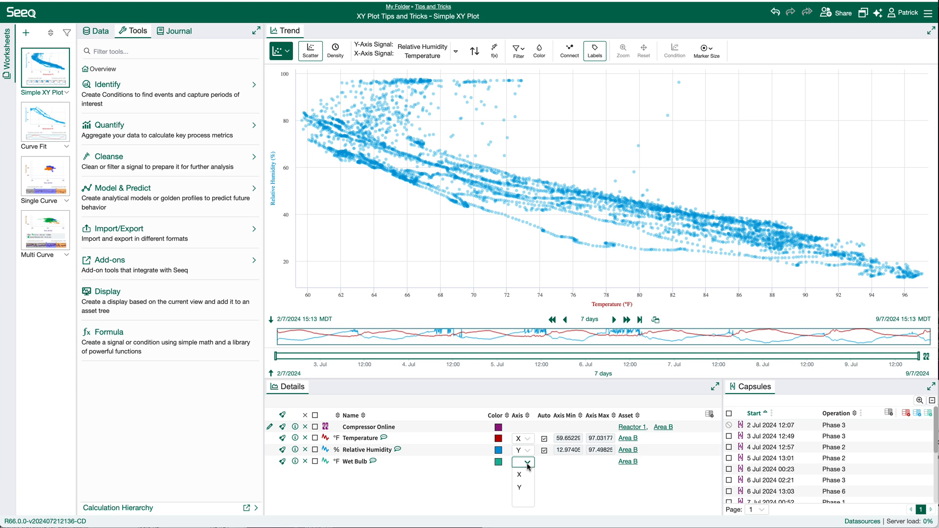
click(519, 487)
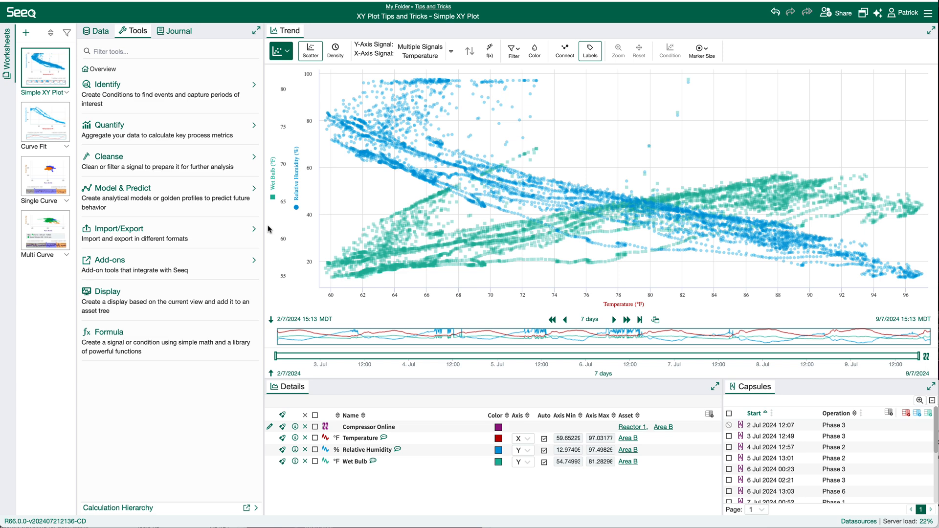
mouse_move(398, 472)
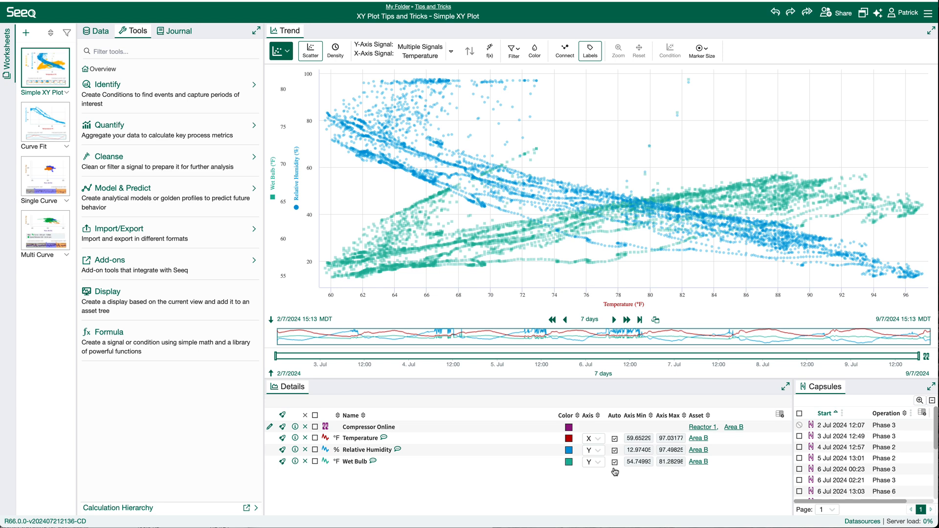
click(450, 50)
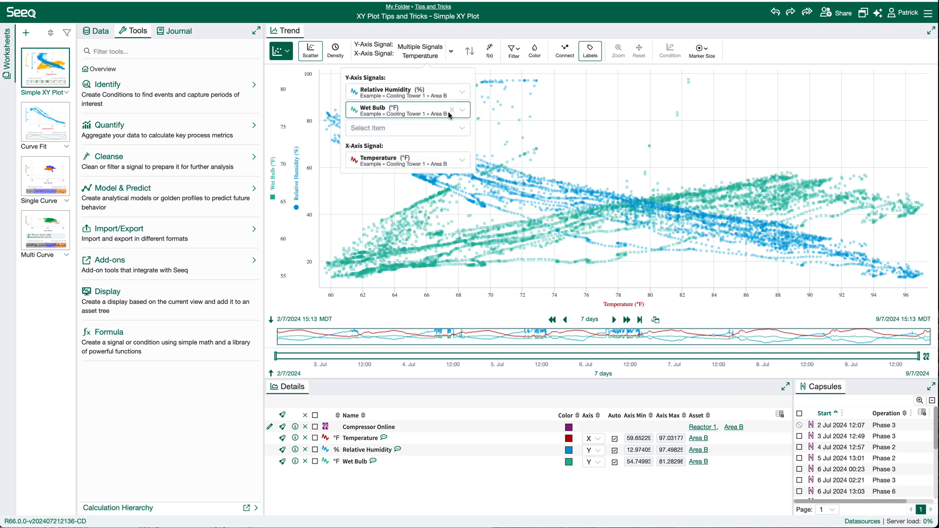
click(452, 111)
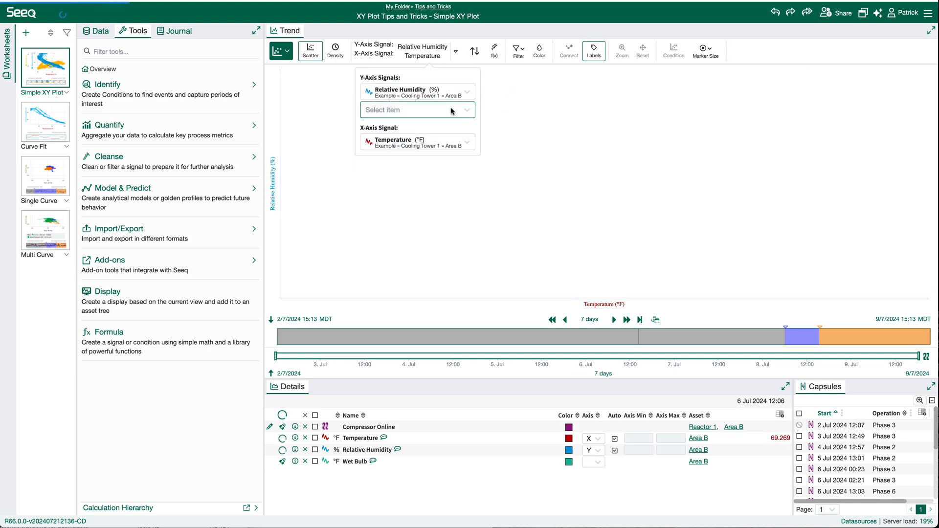
click(417, 110)
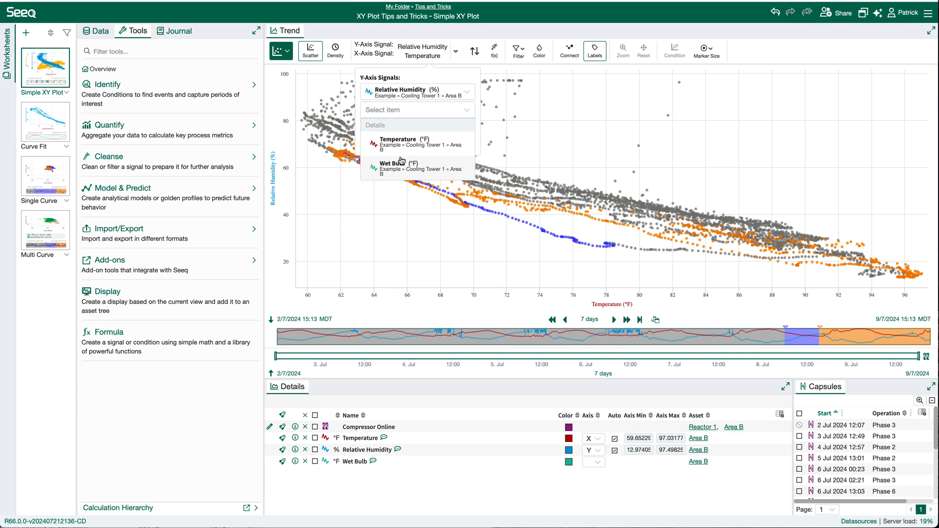
click(397, 165)
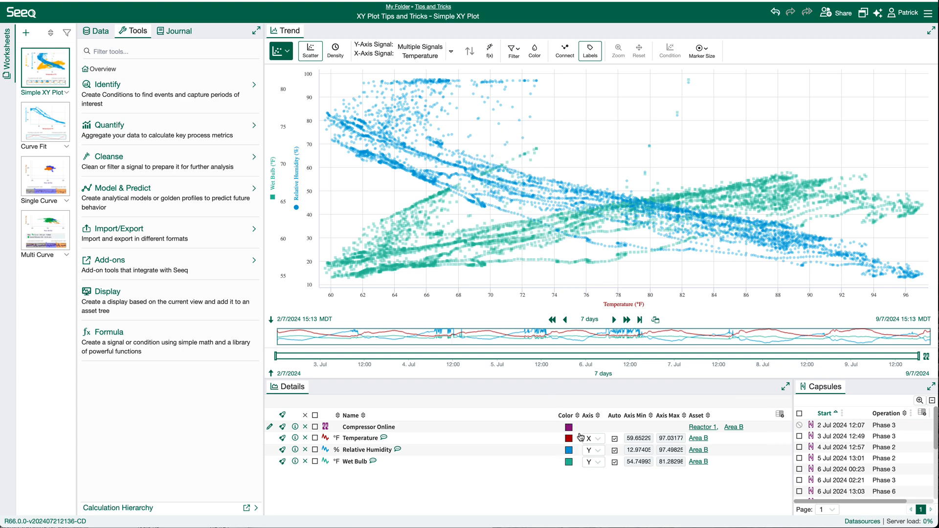
click(569, 462)
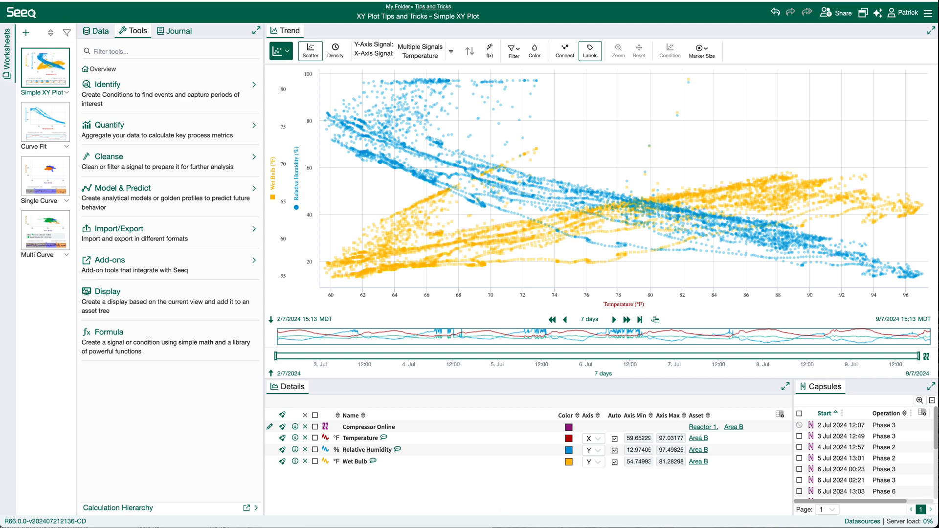
mouse_move(623, 248)
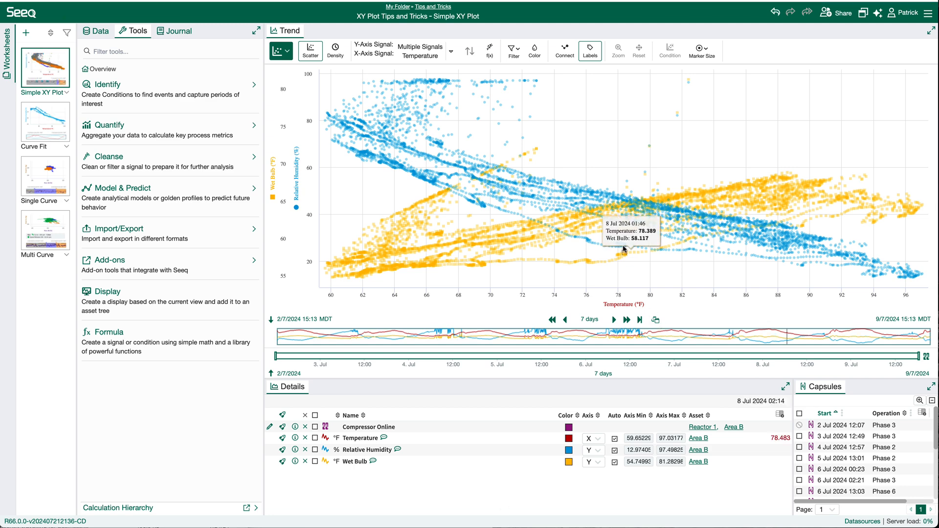
mouse_move(669, 239)
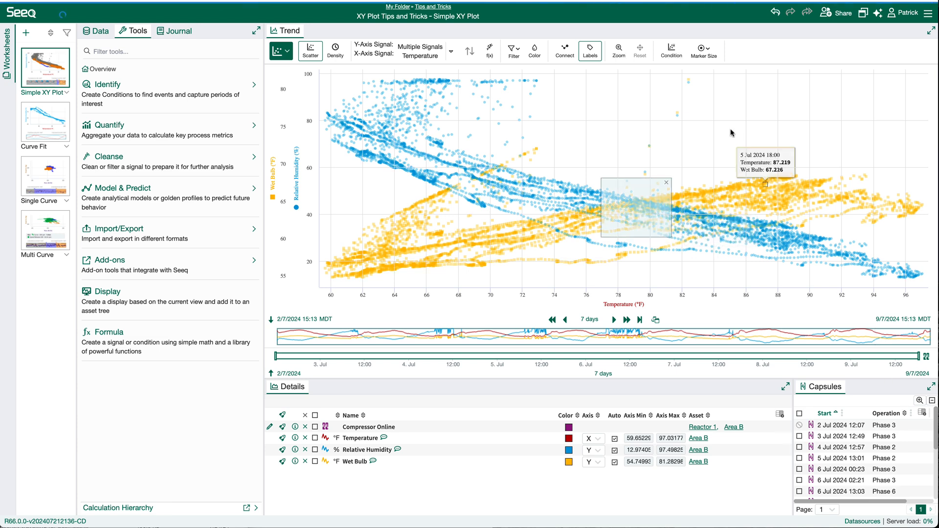
- Create an 'Interesting Behavior' condition from the selected scatter region and execute it
click(671, 50)
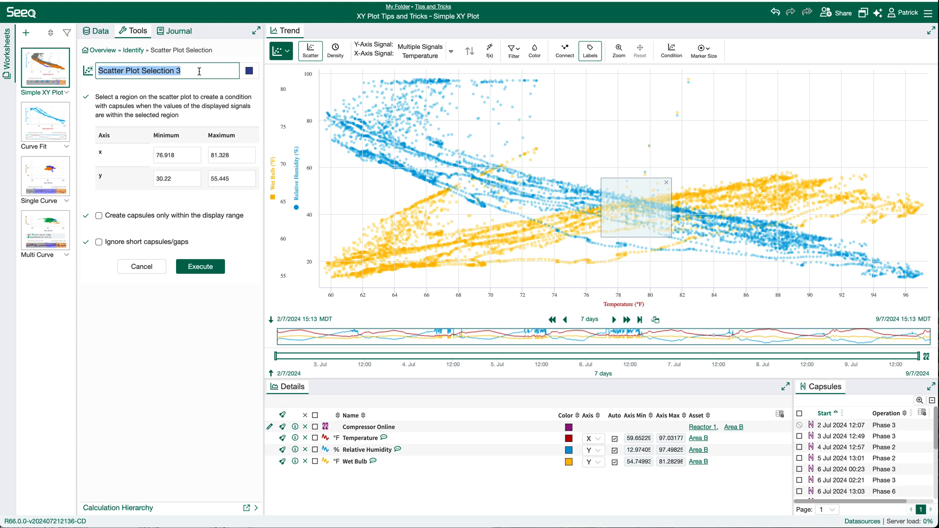
text(Interesting)
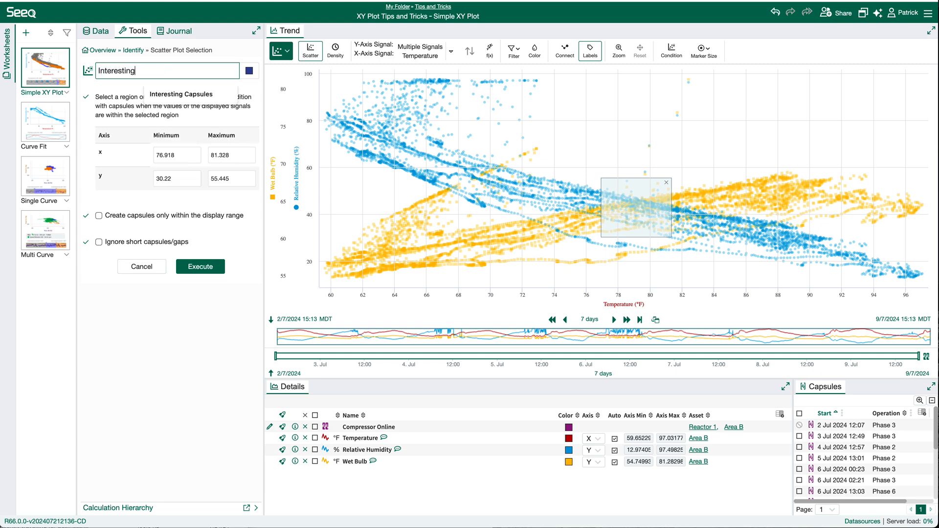
text(Behavior)
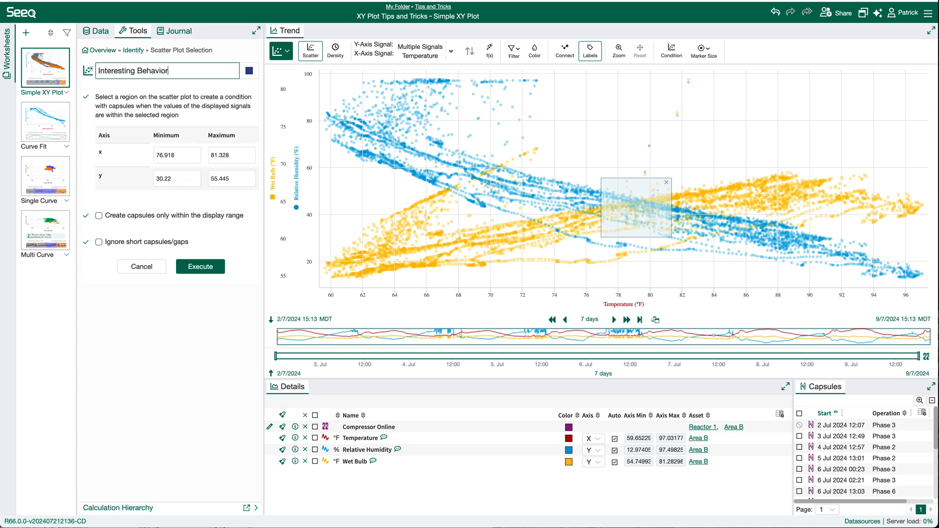
click(200, 266)
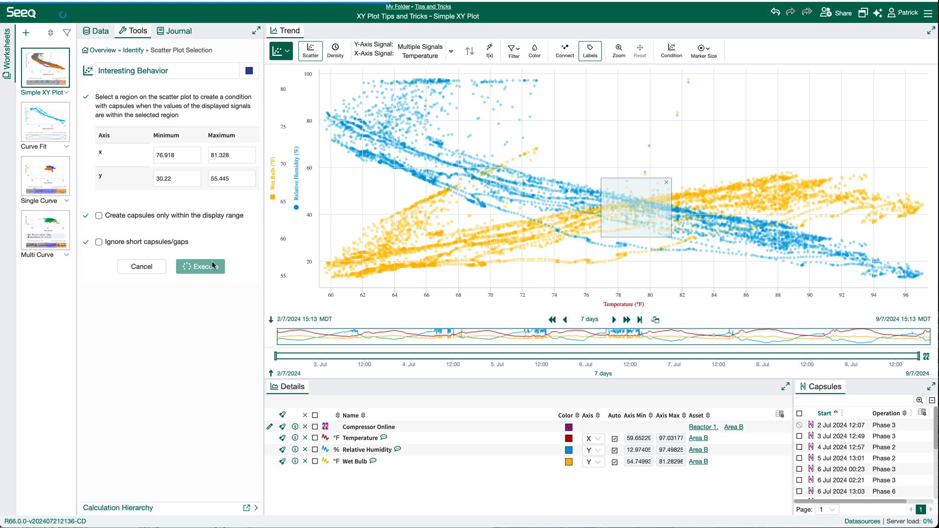
click(199, 266)
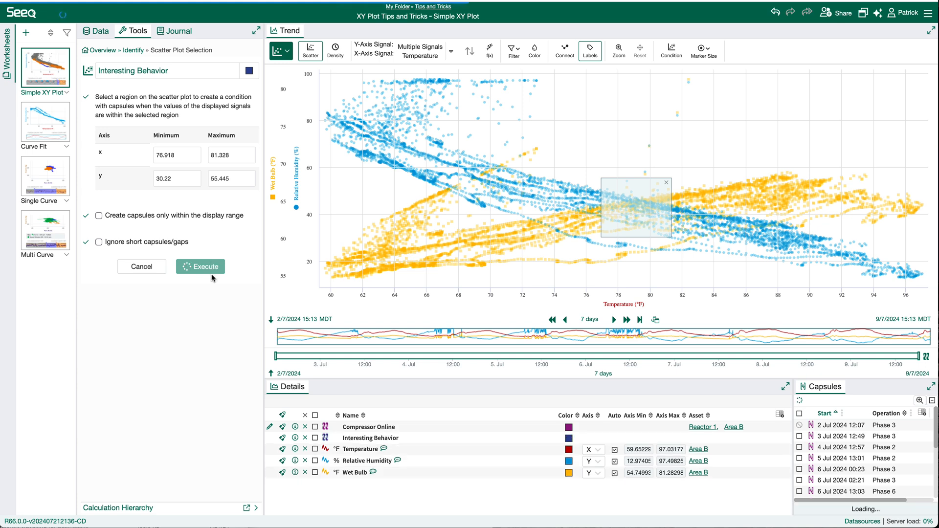
click(199, 266)
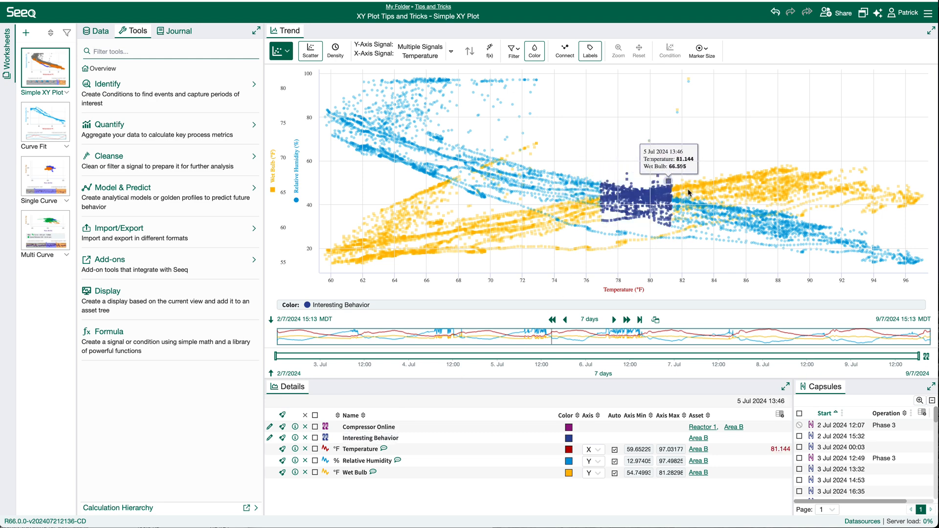
mouse_move(416, 287)
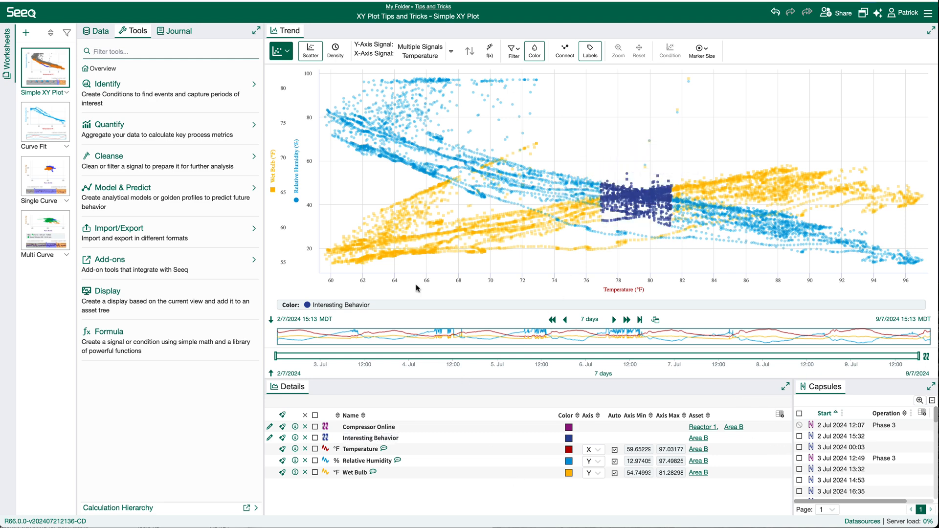
- Show a Trend of only Interesting Behavior periods in Chain view, then move to the Curve Fit worksheet
click(280, 50)
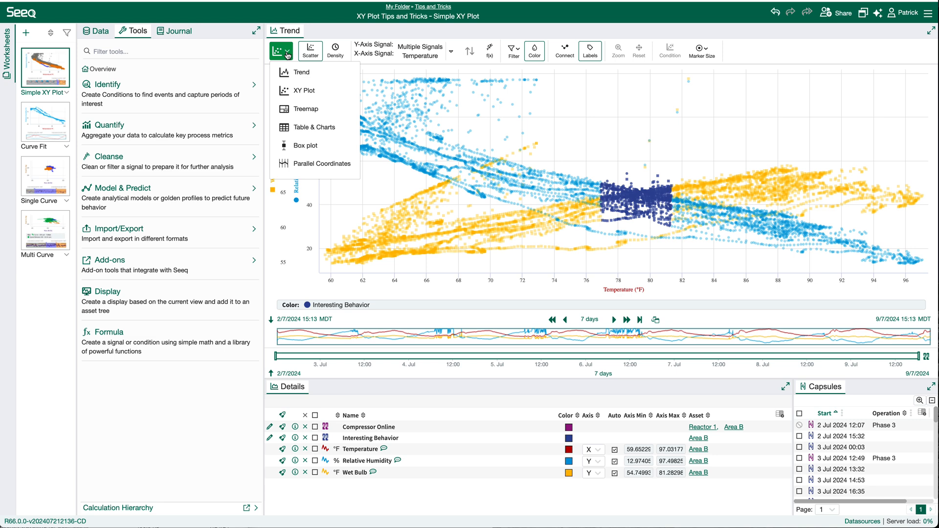
click(300, 71)
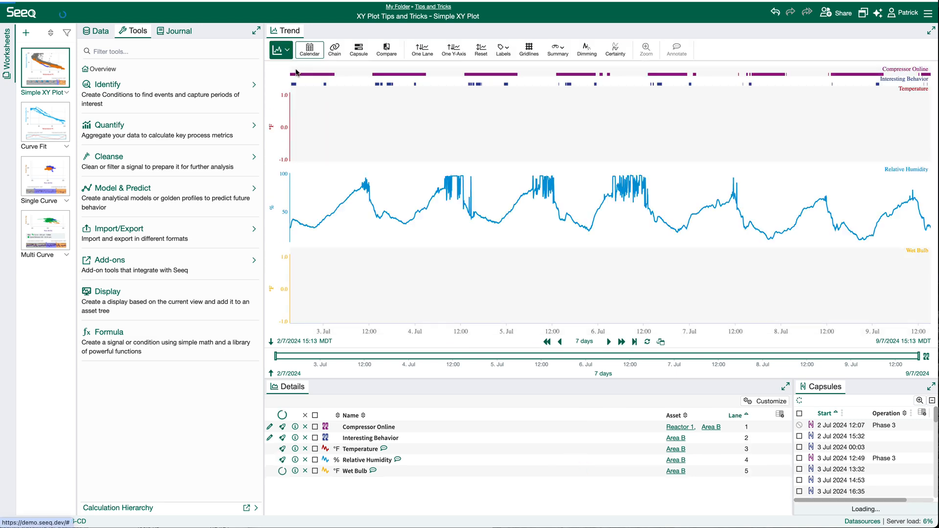
click(453, 49)
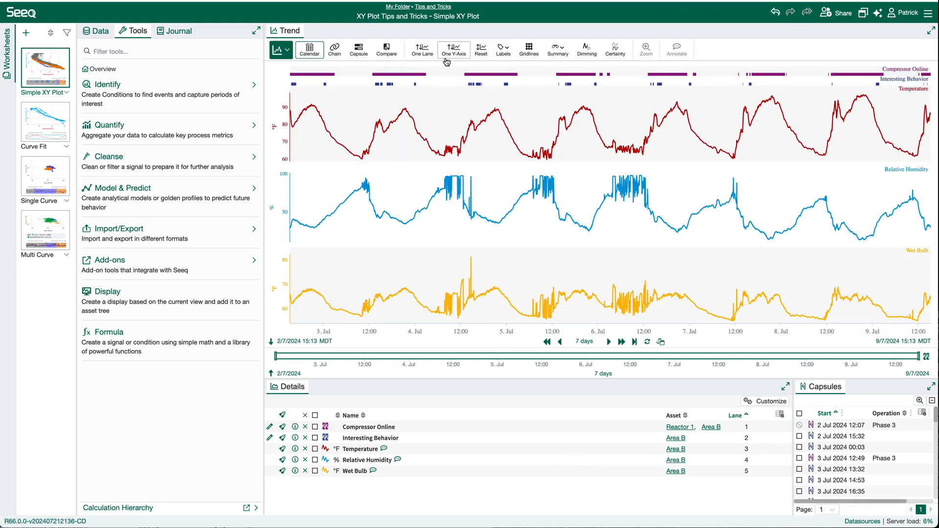
click(334, 49)
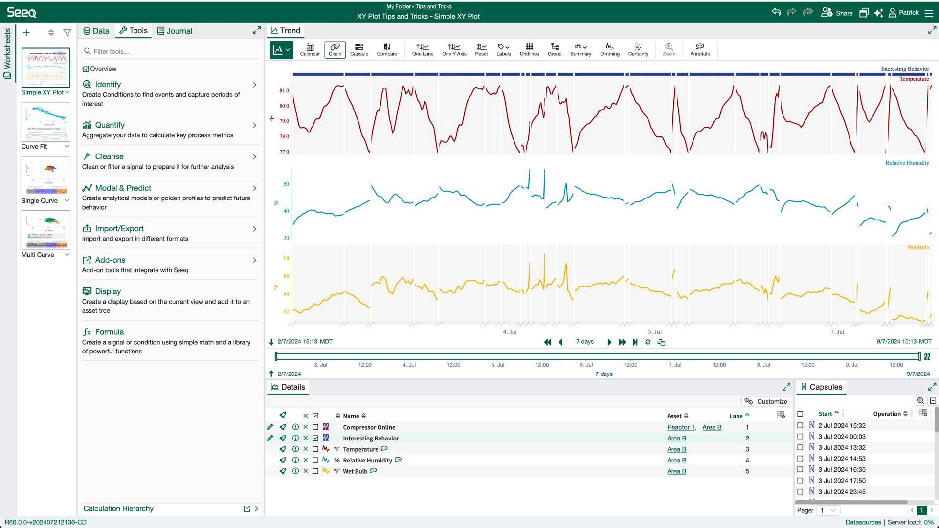
mouse_move(462, 525)
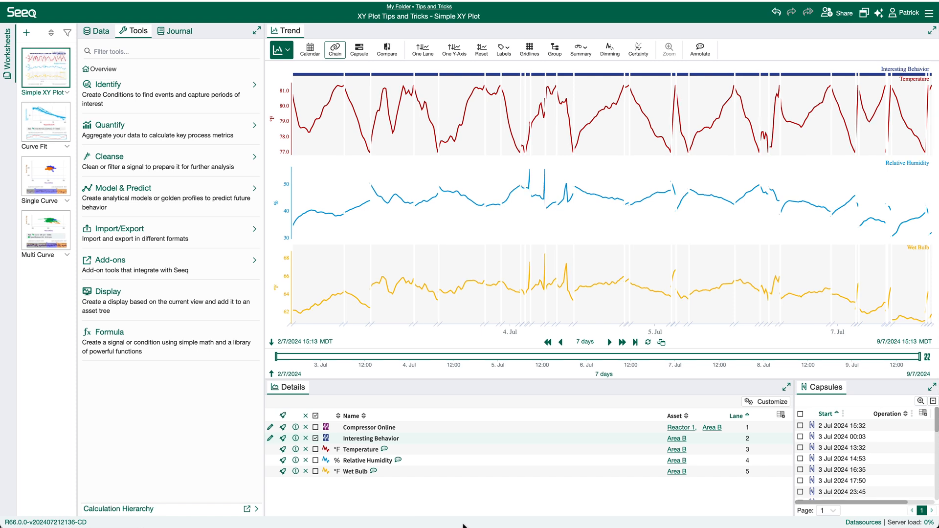
click(45, 121)
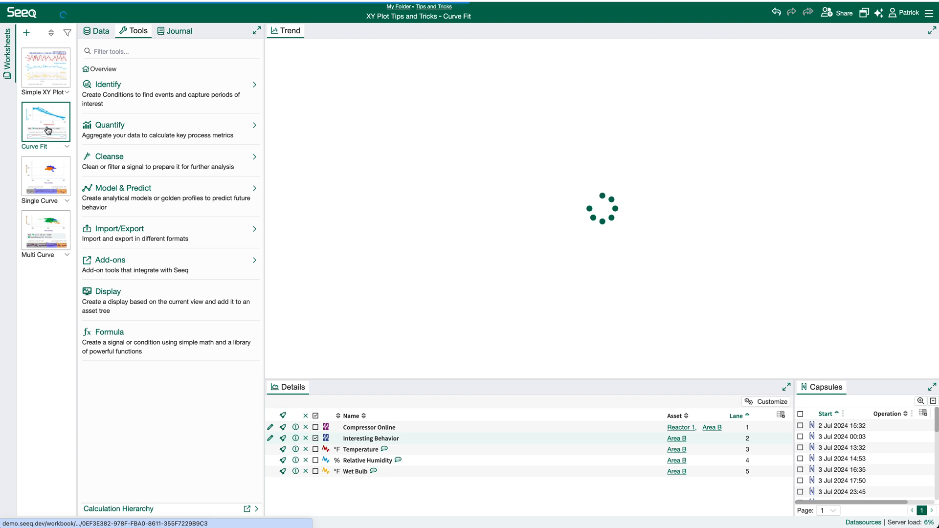
- Open the Curve Fit worksheet showing Relative Humidity against Temperature
click(45, 122)
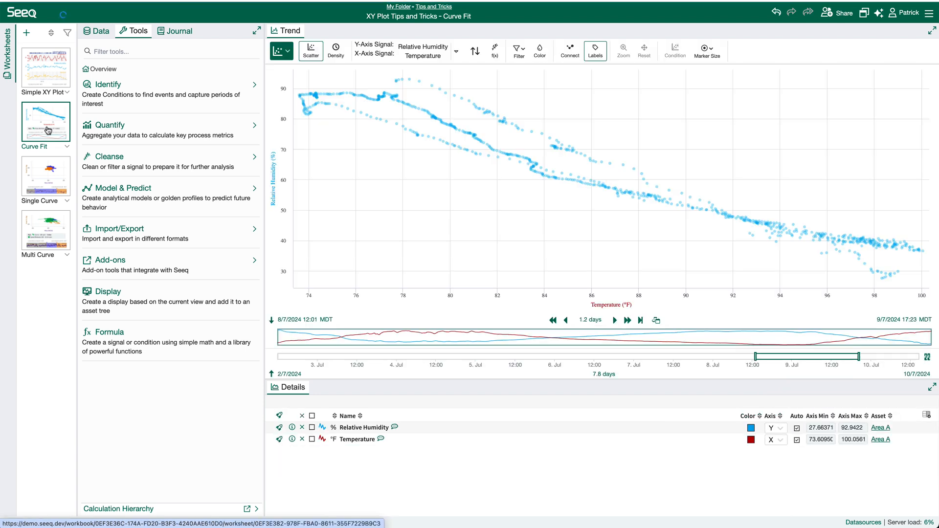
mouse_move(442, 141)
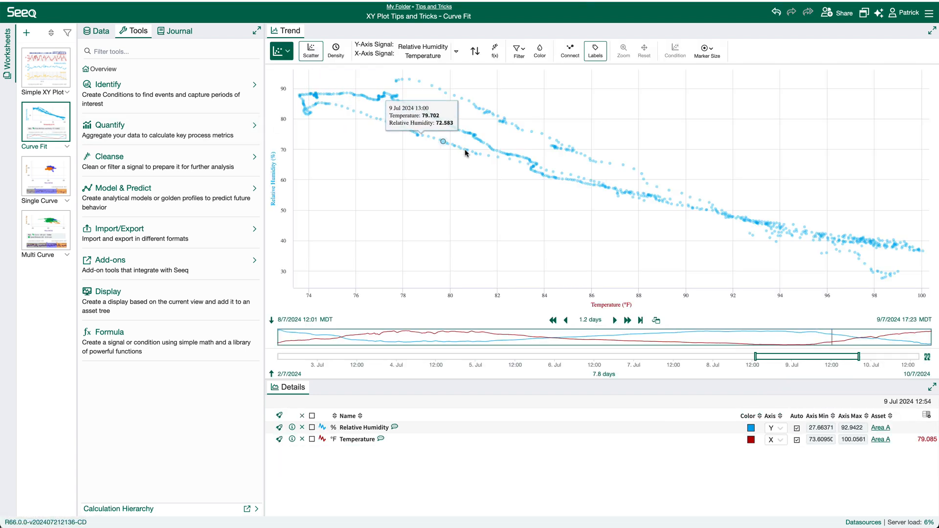
mouse_move(864, 266)
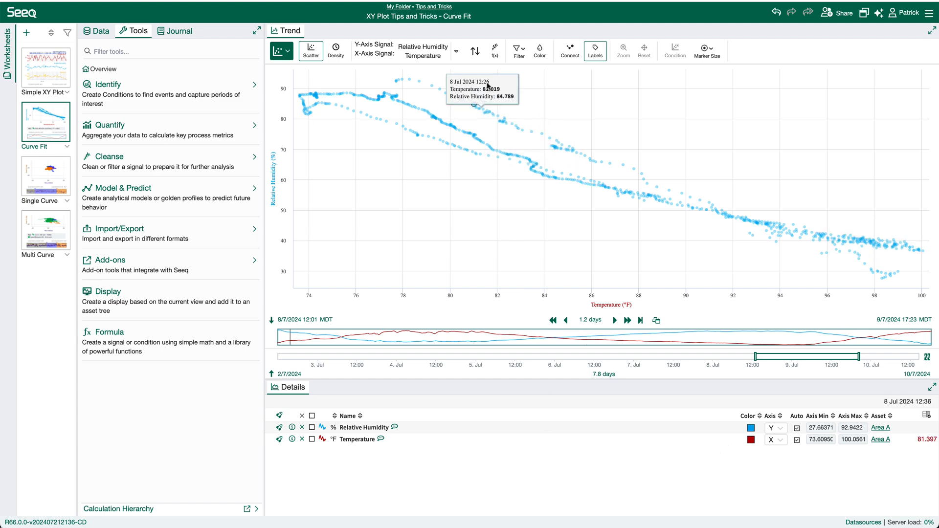
- Bring up the Add or remove trend line dialog via the scatter's f(x) button
click(494, 50)
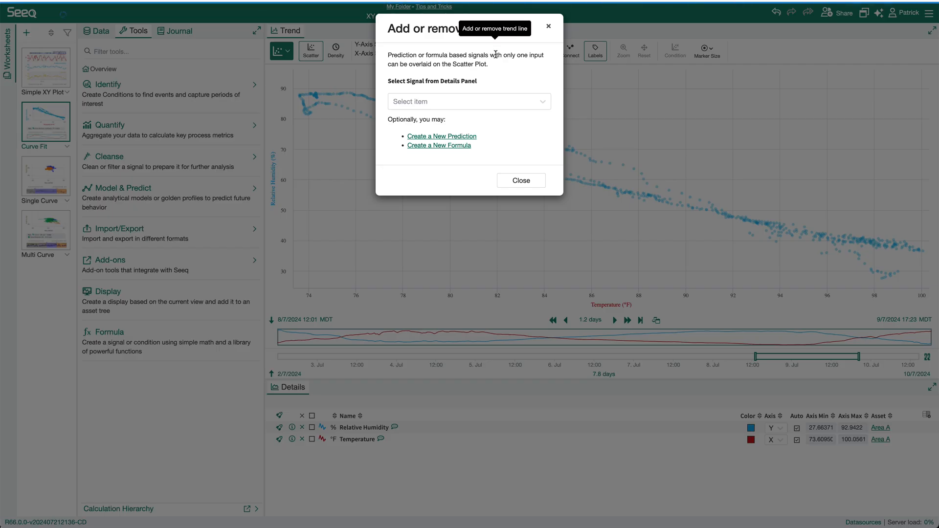
mouse_move(501, 89)
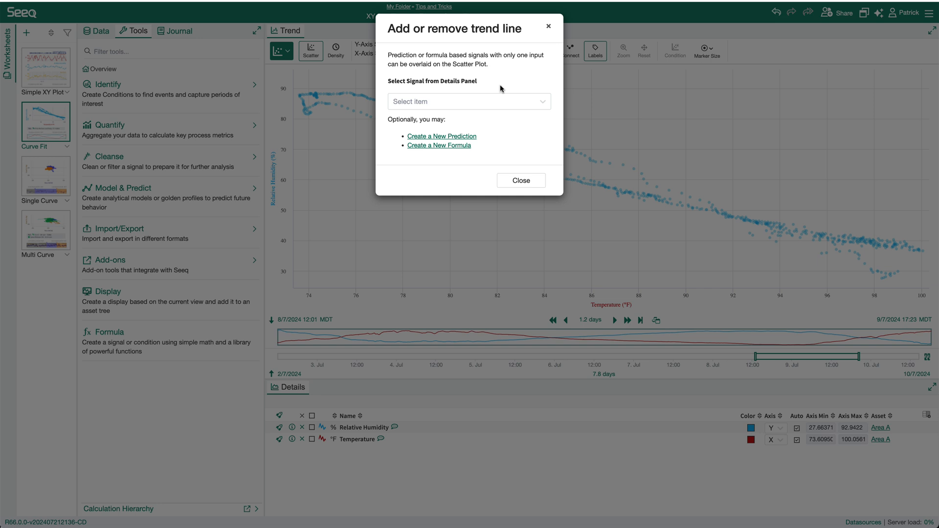
click(468, 101)
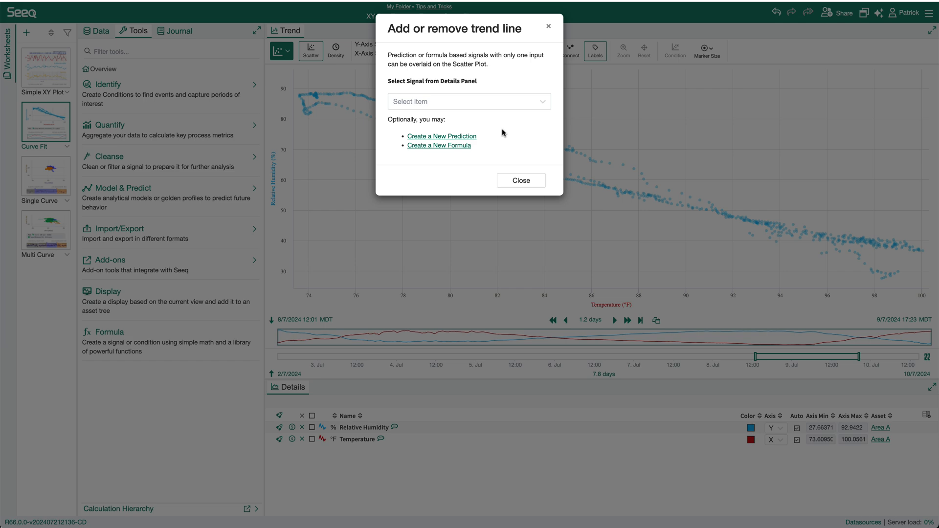
mouse_move(469, 140)
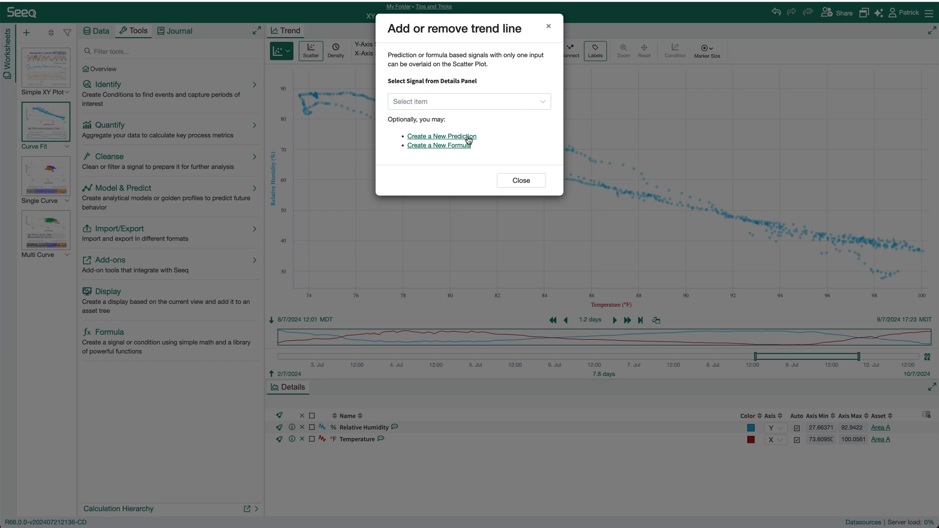
- Start a new prediction named 'Rel Hum as function of Temp'
click(441, 136)
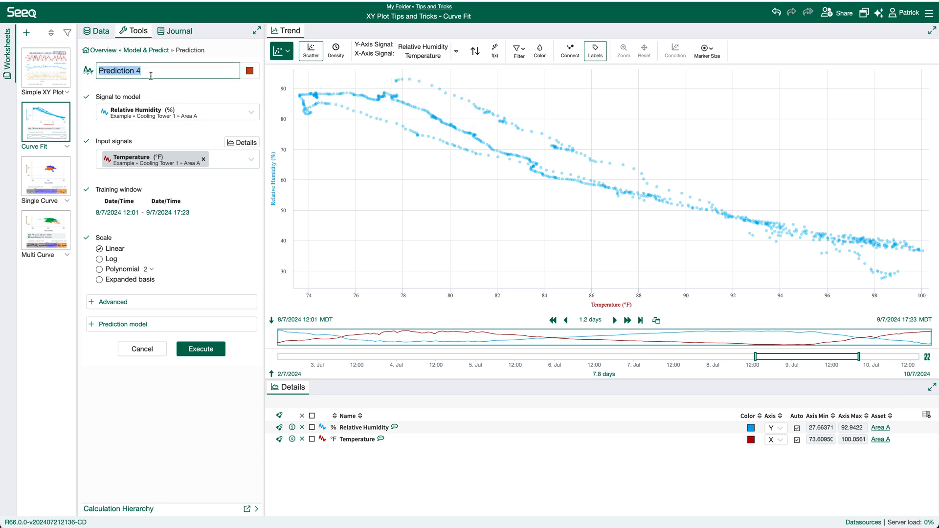
text(Rel Hum as)
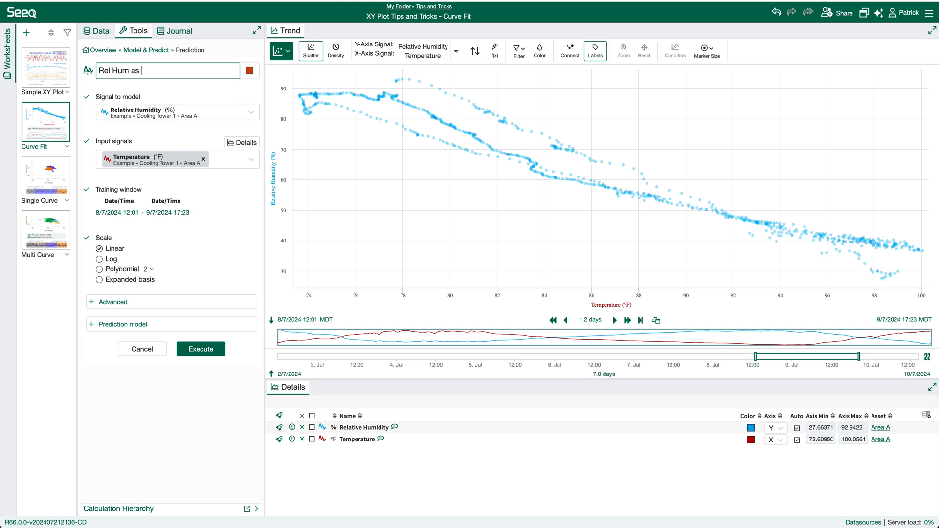
text(function of T)
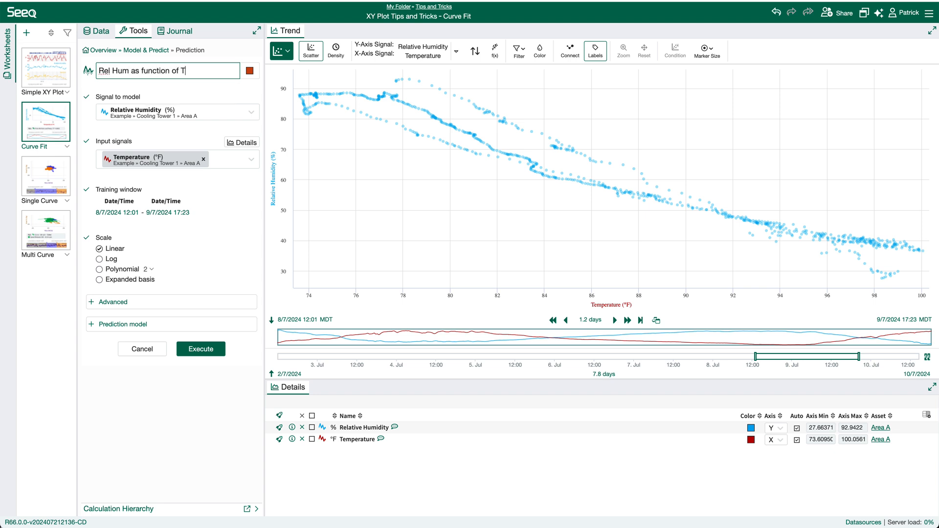
text(emp)
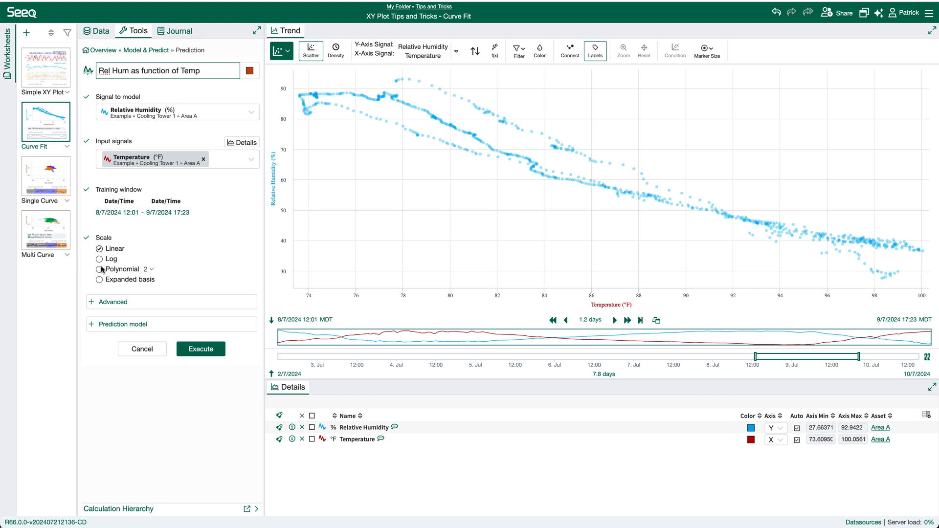
- Compare Log, Polynomial and Linear scales, settling on Linear and reviewing the prediction model
click(99, 259)
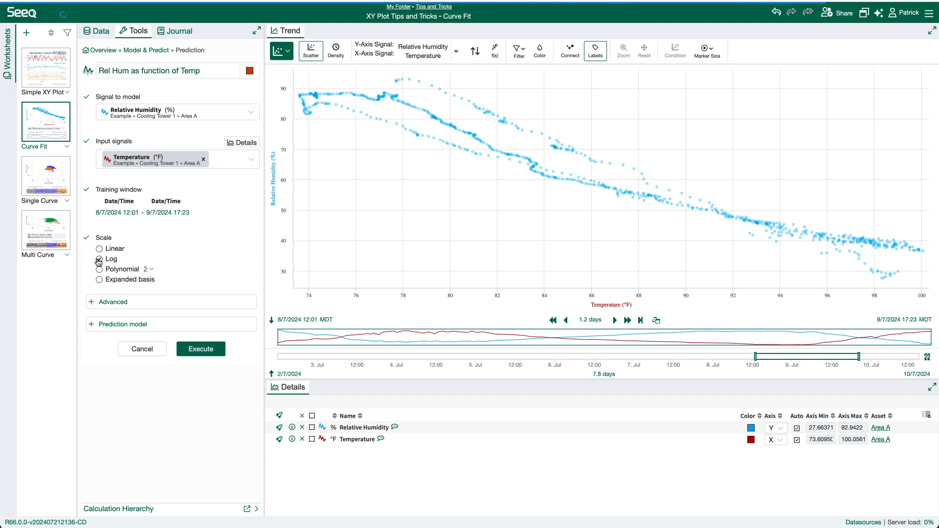
click(99, 269)
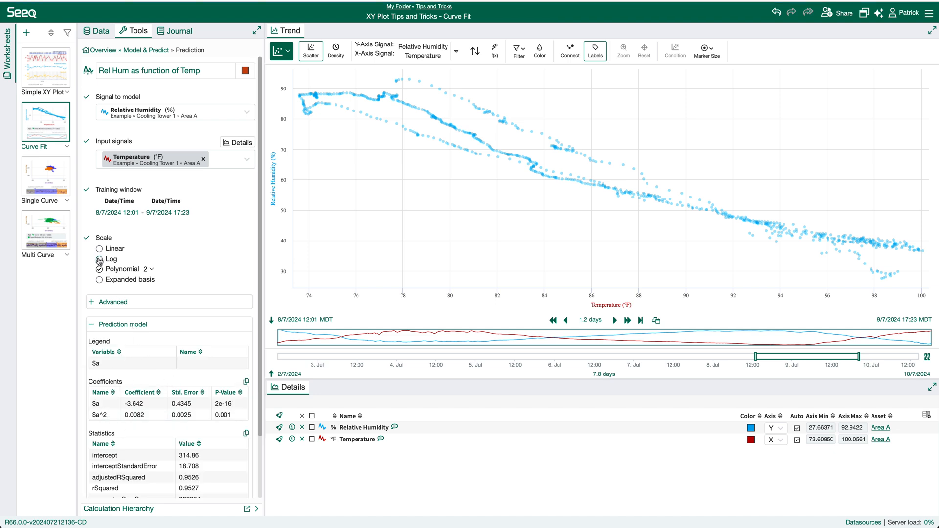
click(97, 259)
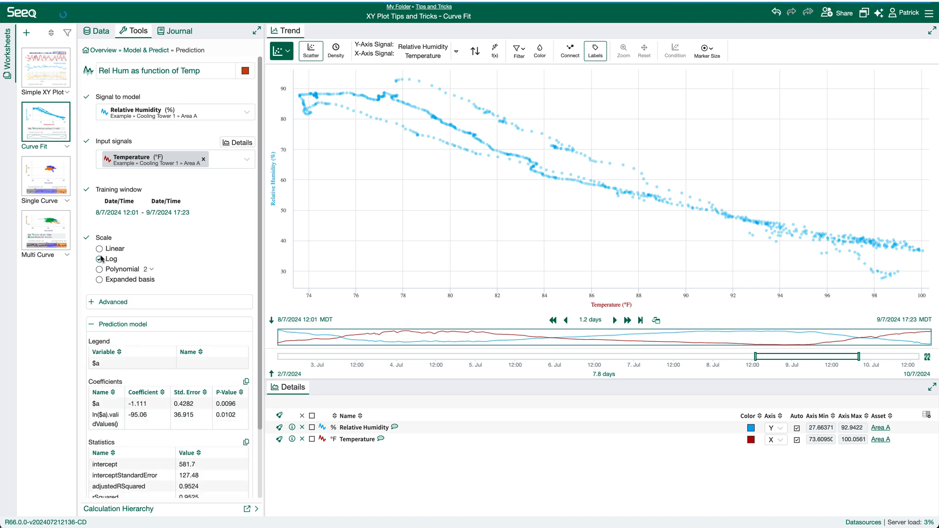
click(99, 248)
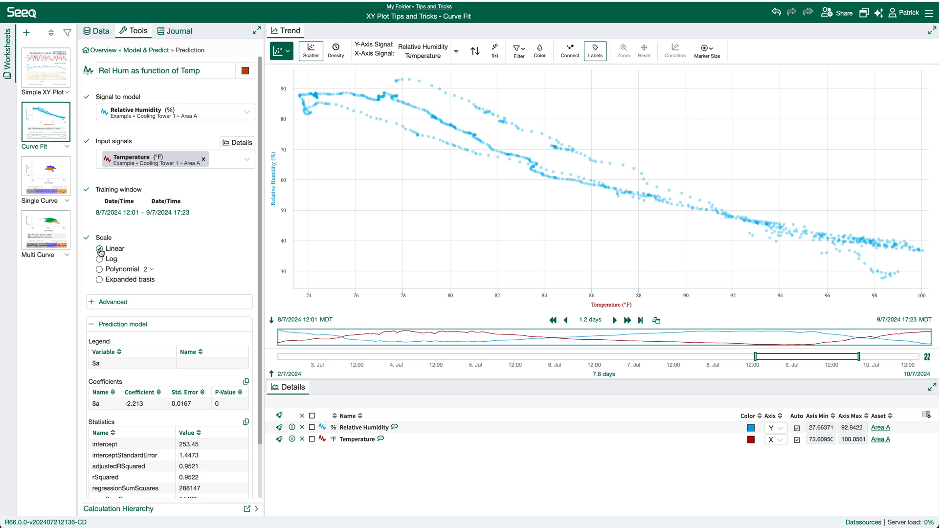
scroll(down, 3)
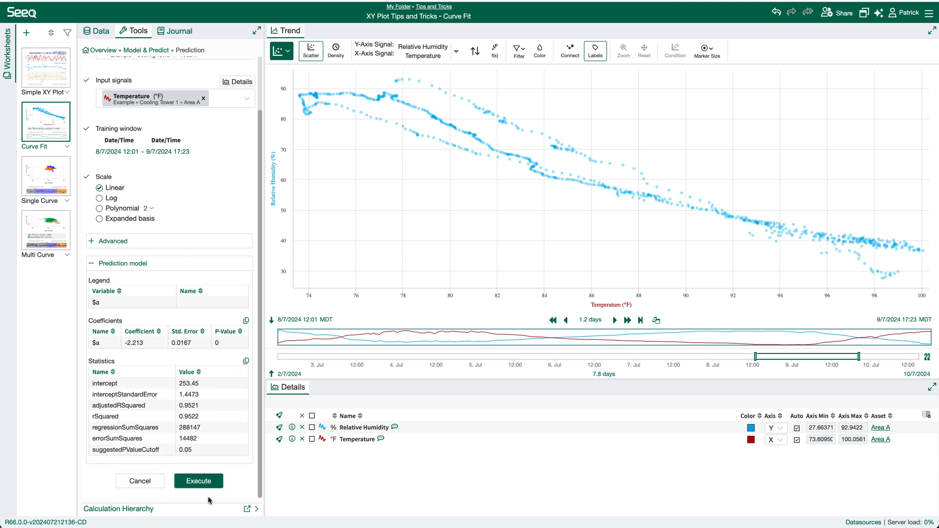
- Execute the prediction and overlay its straight fit line on the scatter (r² 0.952)
click(199, 481)
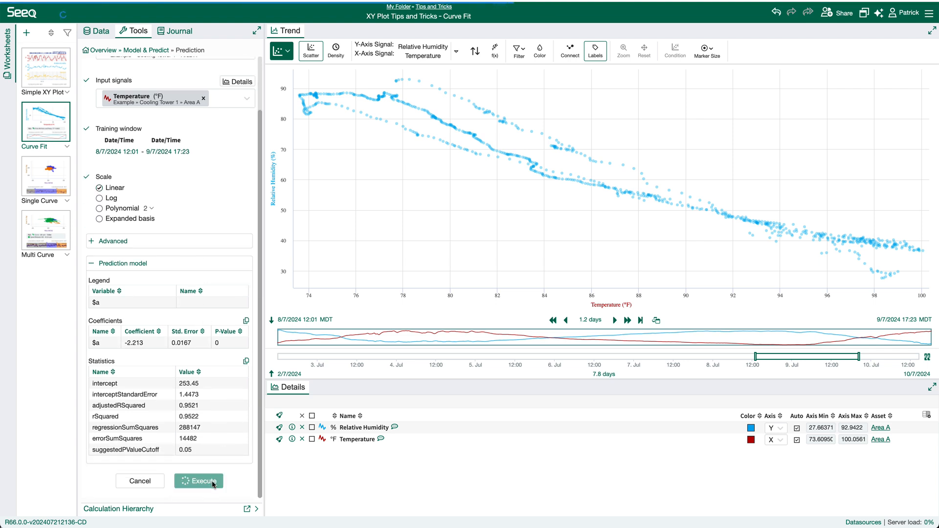
click(198, 481)
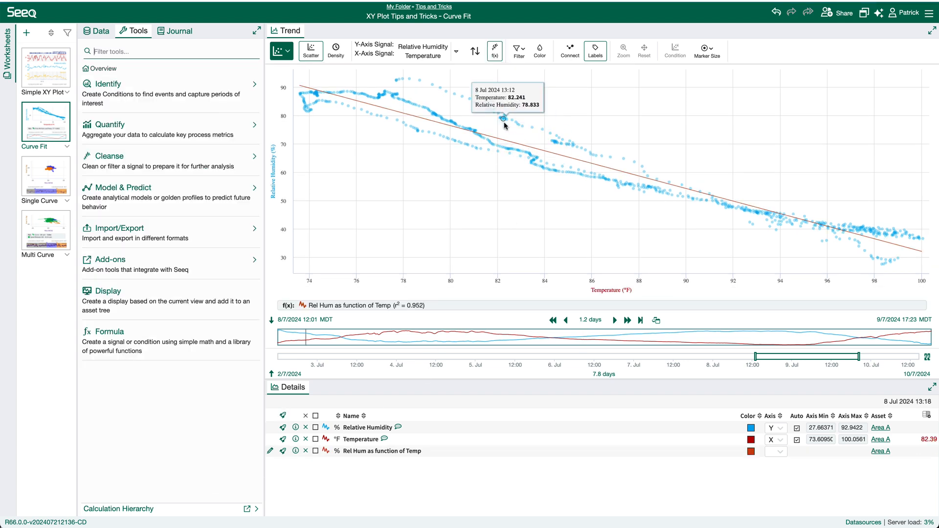
mouse_move(710, 194)
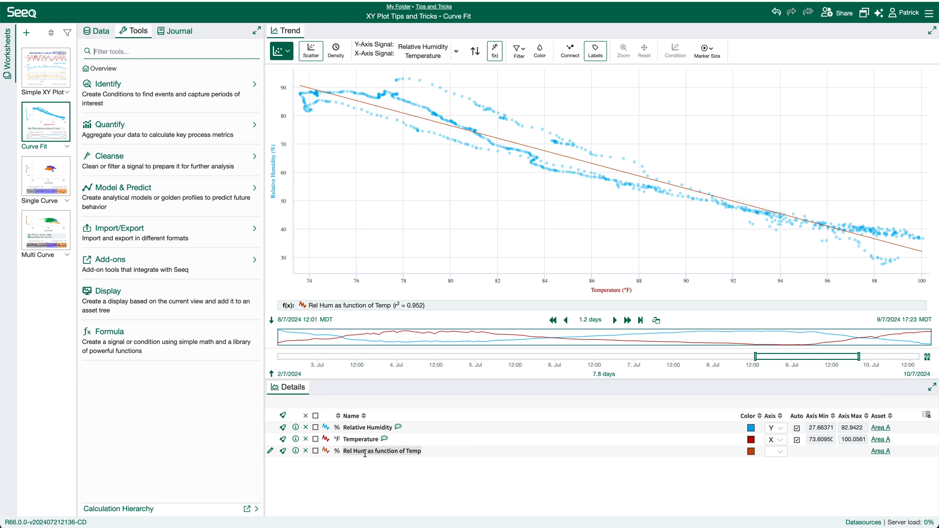
click(494, 50)
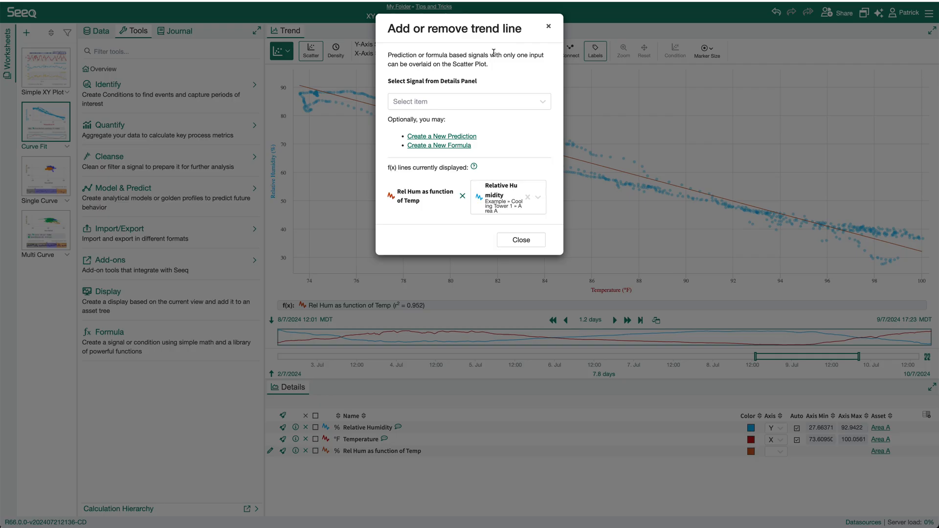
mouse_move(418, 185)
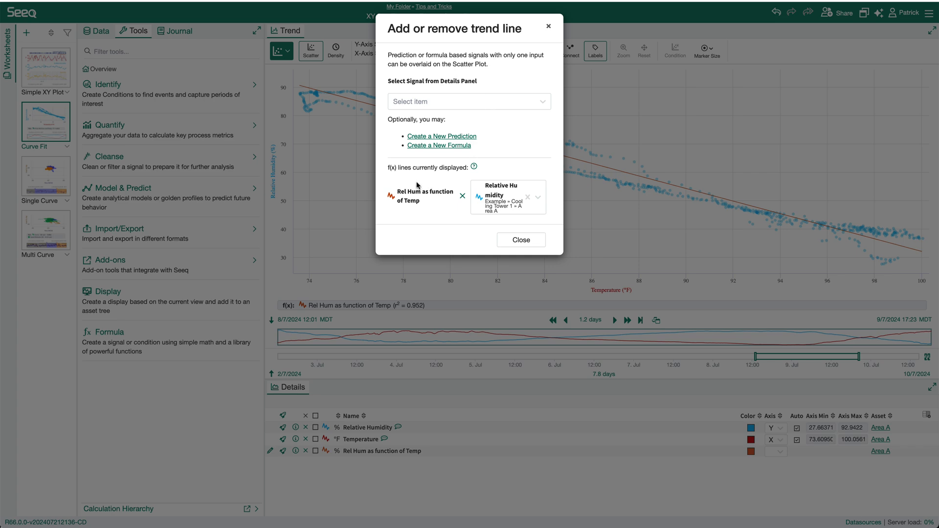
mouse_move(462, 196)
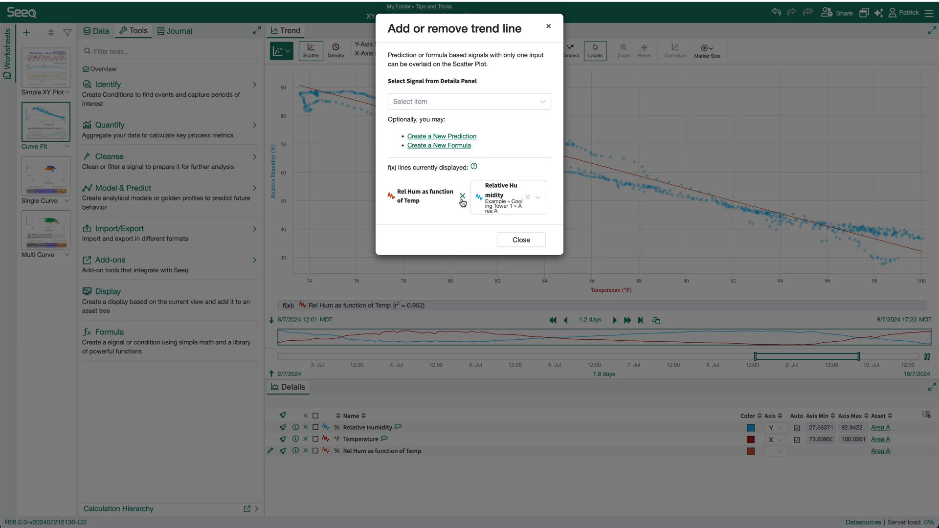
click(520, 240)
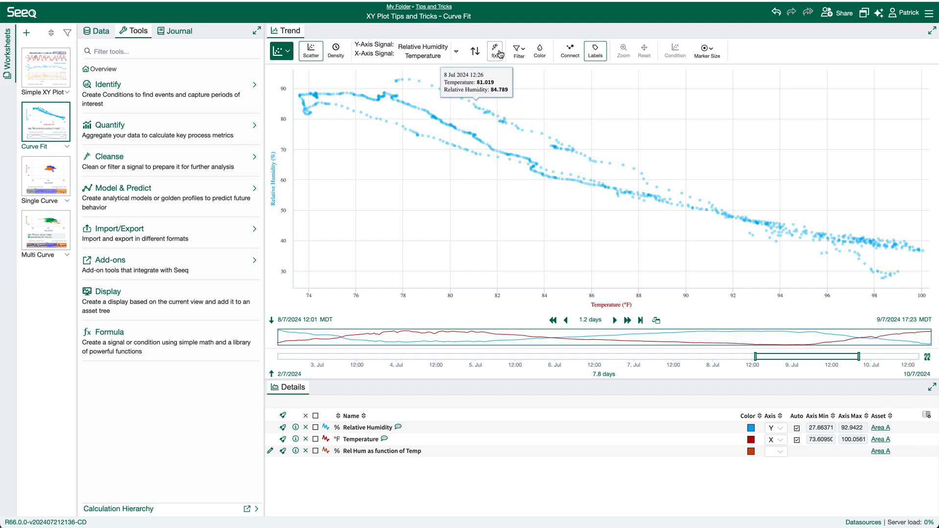
click(495, 50)
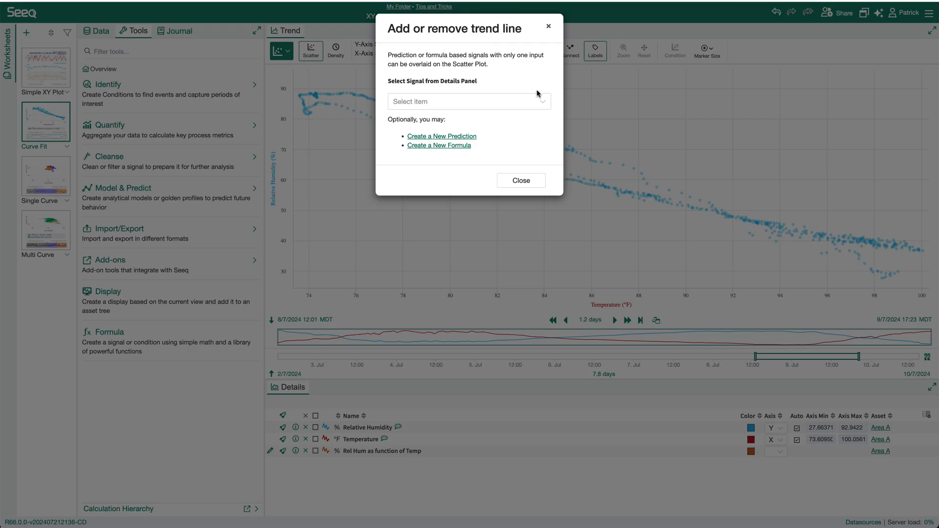
click(469, 101)
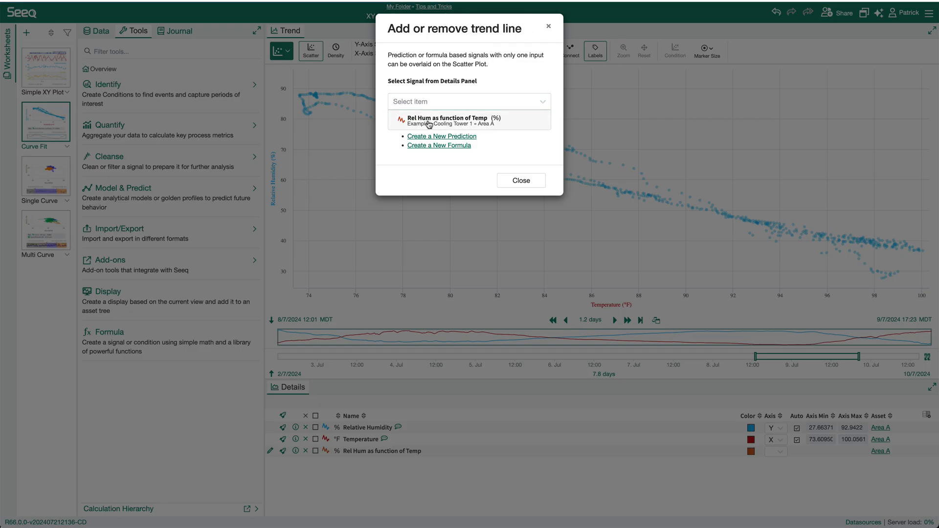
click(447, 120)
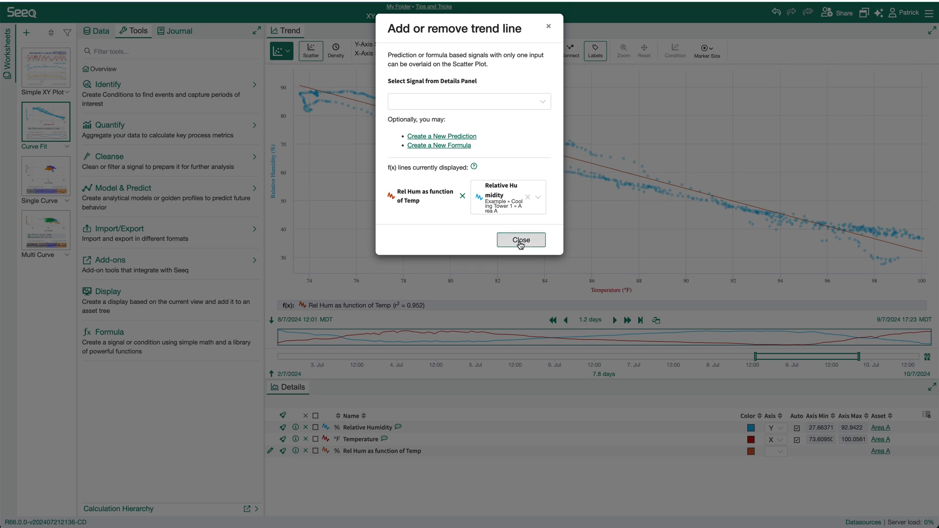
click(520, 240)
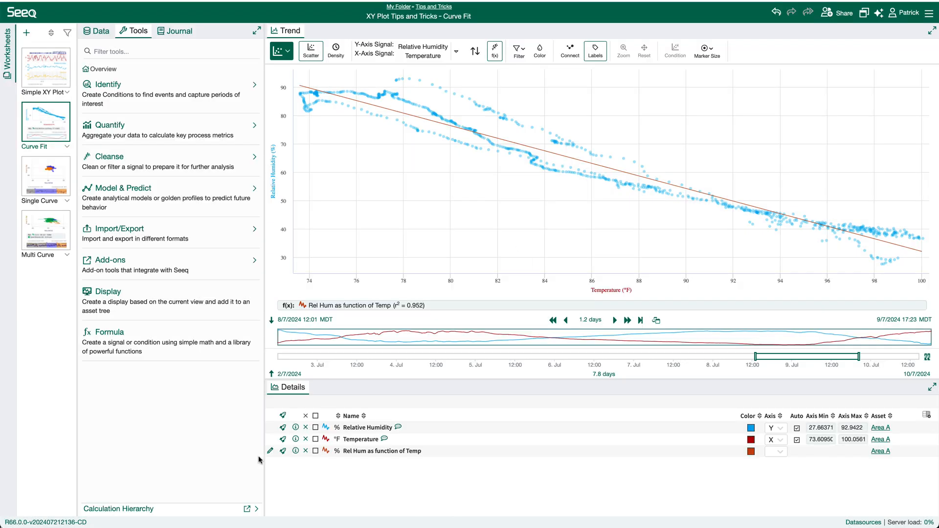
- Edit the prediction to a Polynomial scale of degree 3, giving a curved fit (r² 0.962)
click(270, 451)
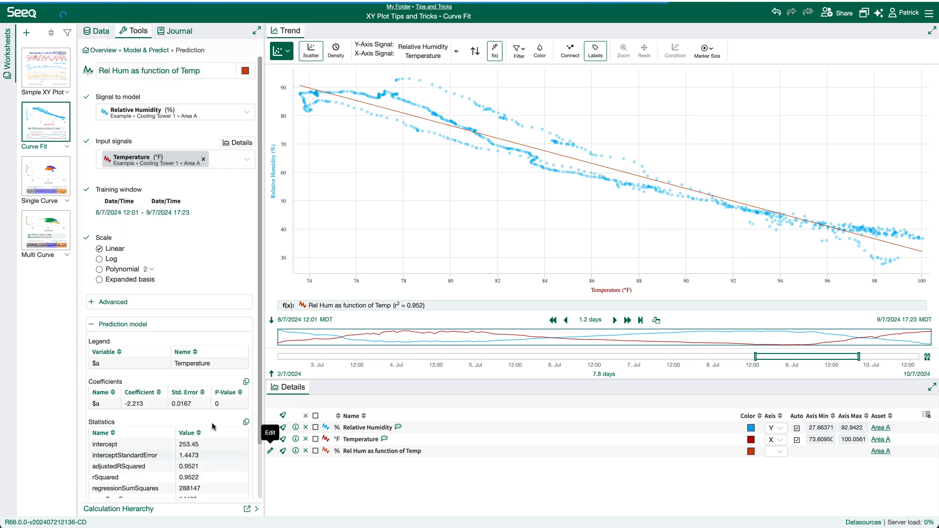
click(100, 270)
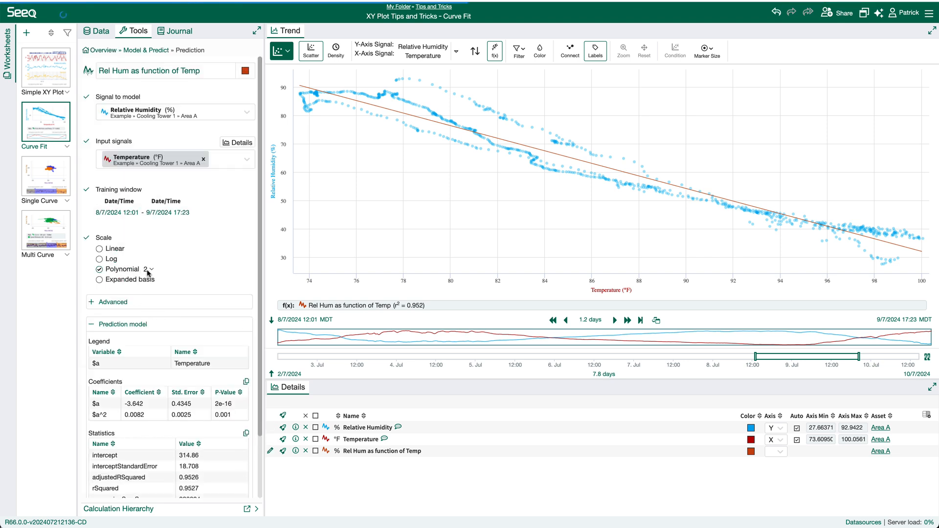
click(149, 269)
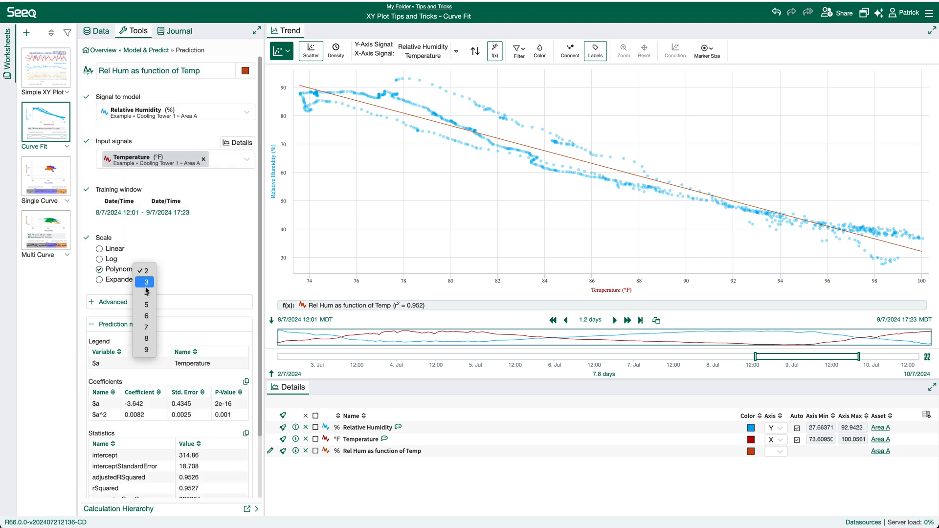
click(144, 282)
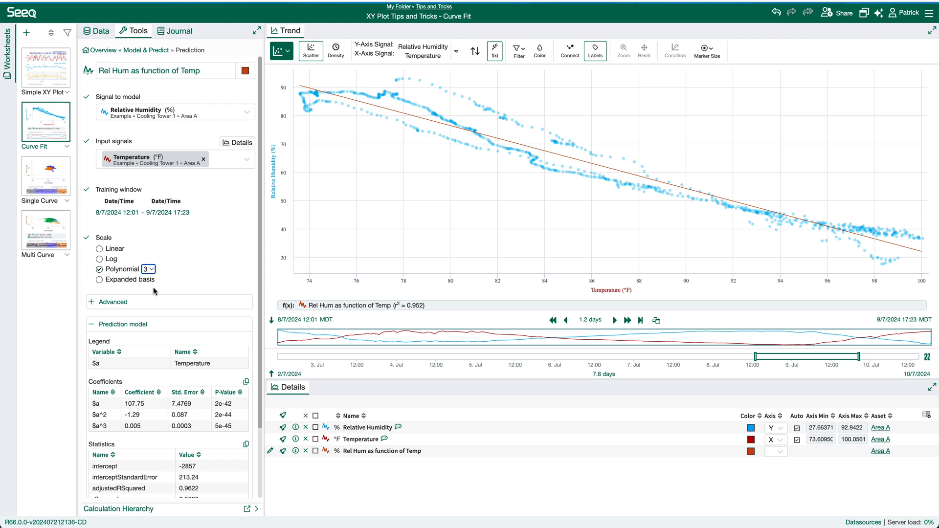
scroll(down, 3)
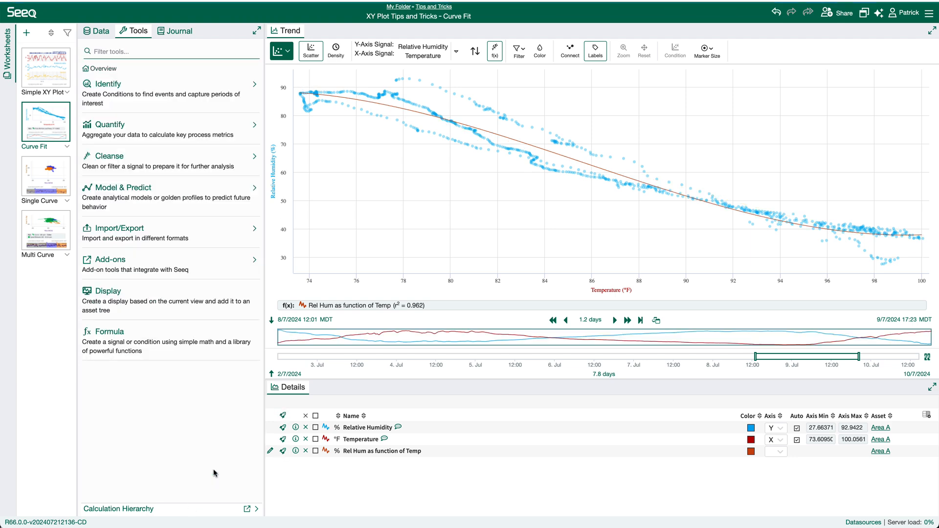
mouse_move(777, 226)
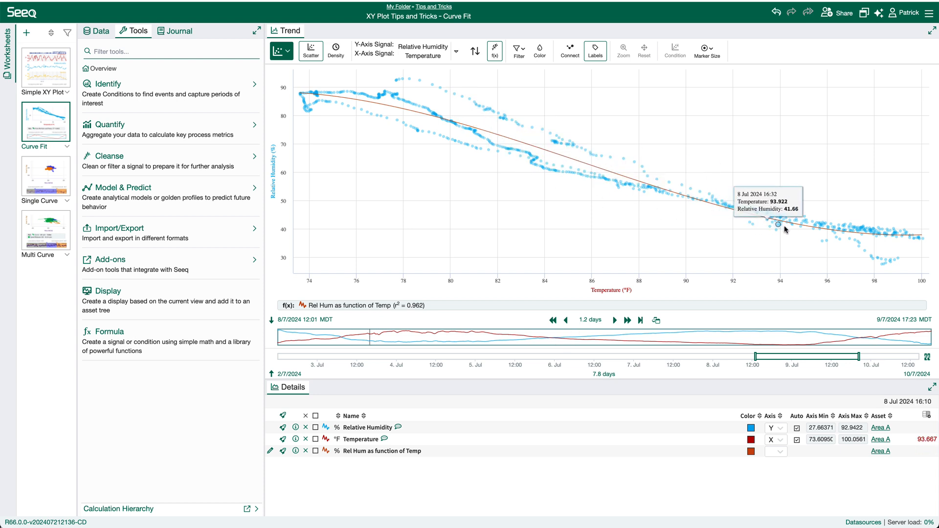
mouse_move(587, 495)
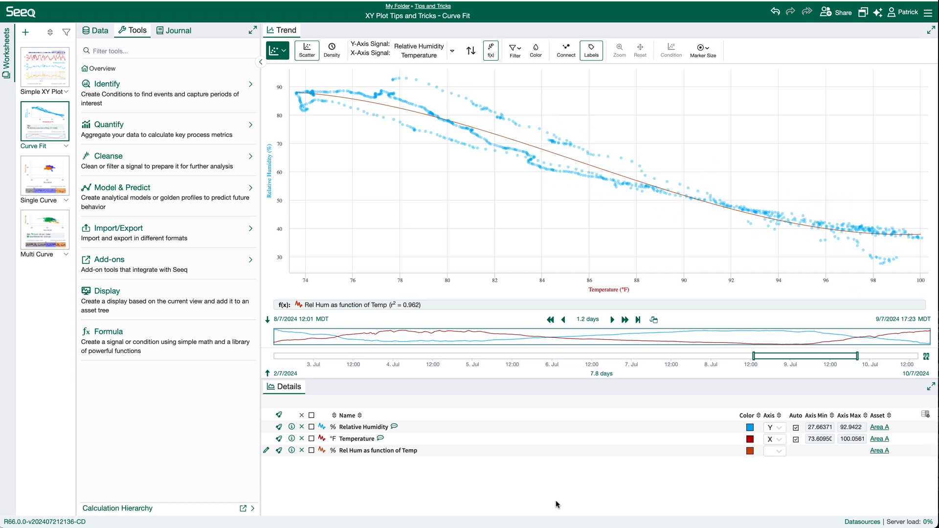
- Switch to the Single Curve worksheet from the Worksheets pane
click(44, 175)
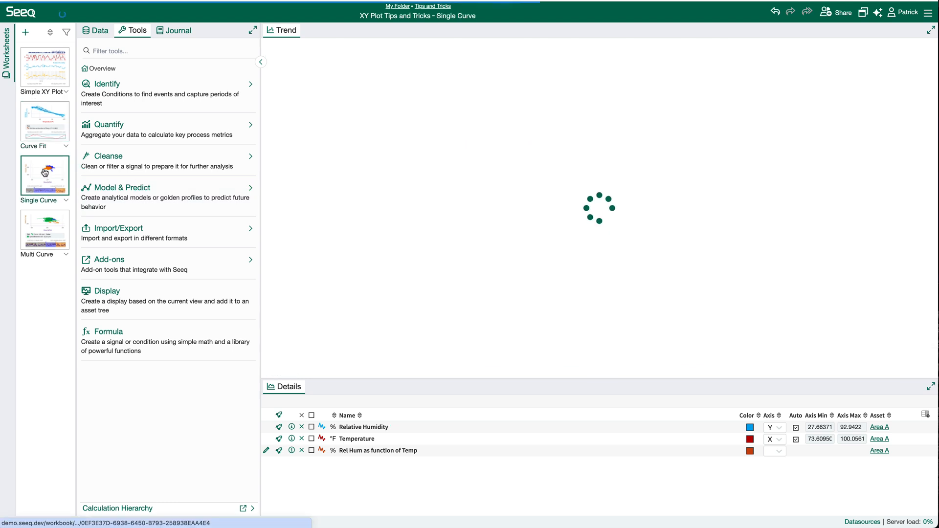
- Start a new formula from the scatter's trend line options, then return to the journal's curve equation
click(44, 174)
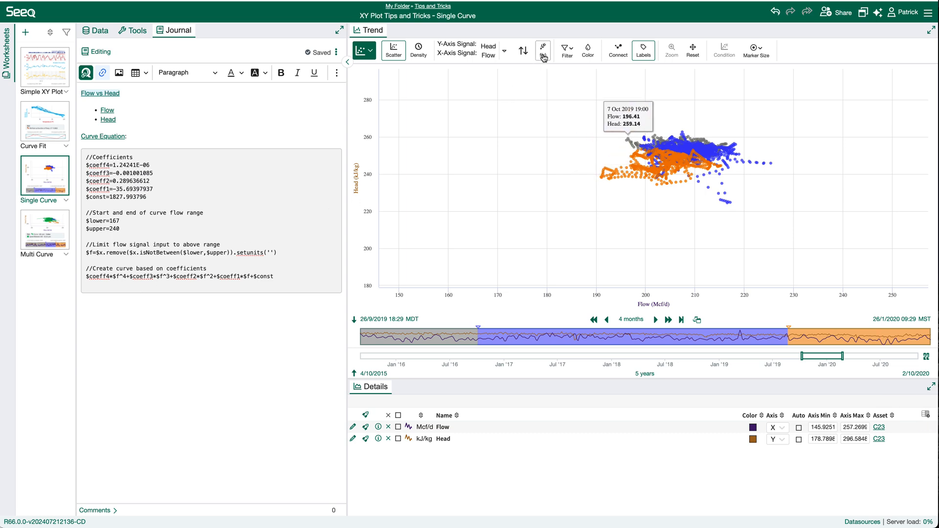
click(543, 50)
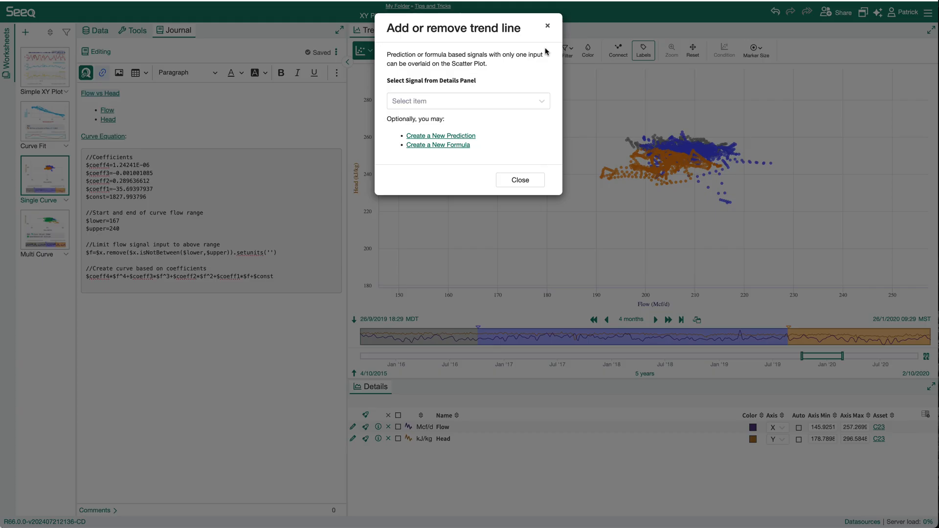
mouse_move(536, 58)
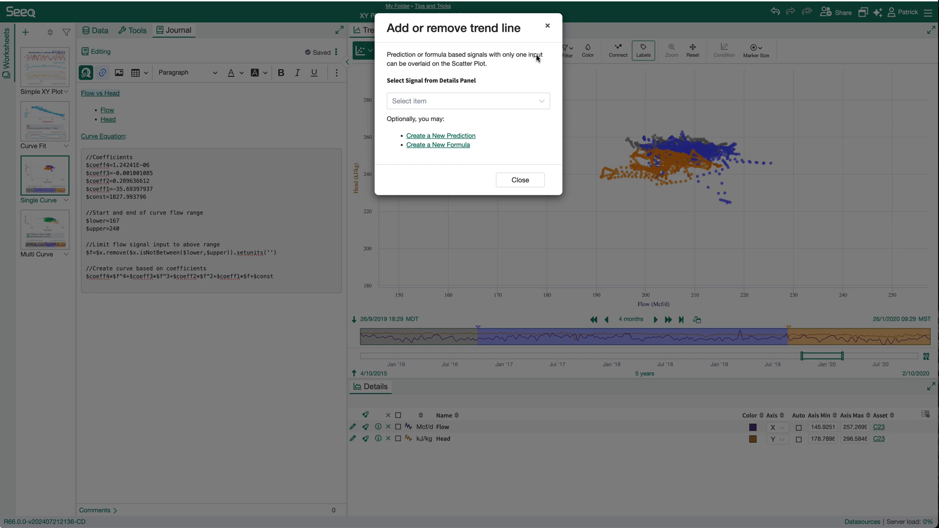
click(438, 144)
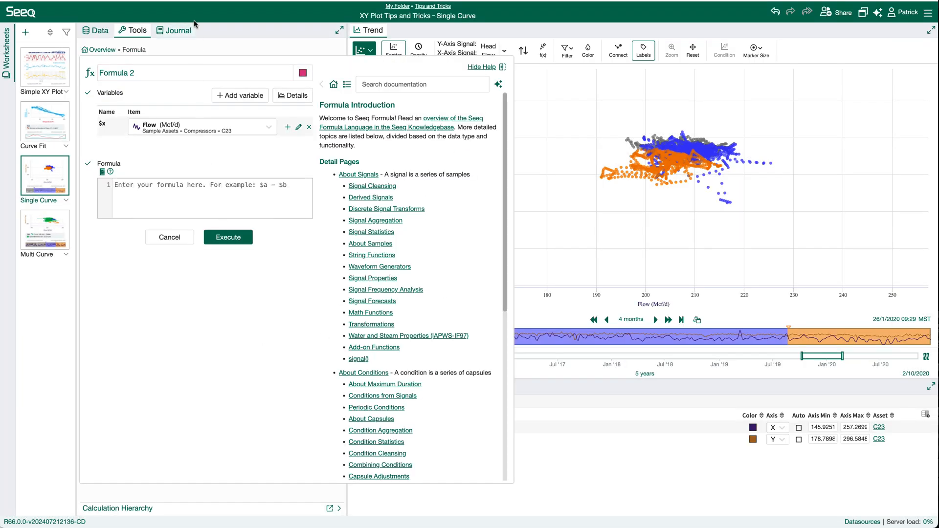
click(175, 31)
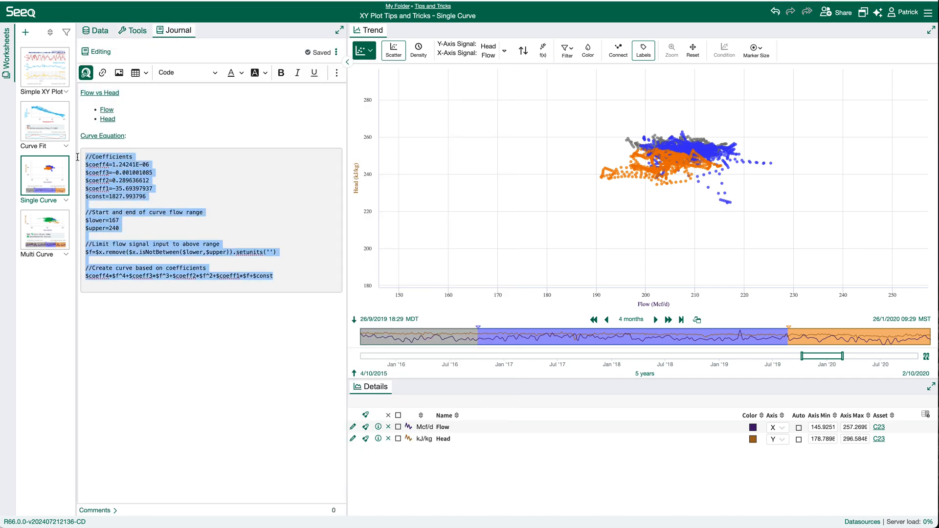
- Name the formula 'Pump Curve' and execute it to create the signal
click(137, 30)
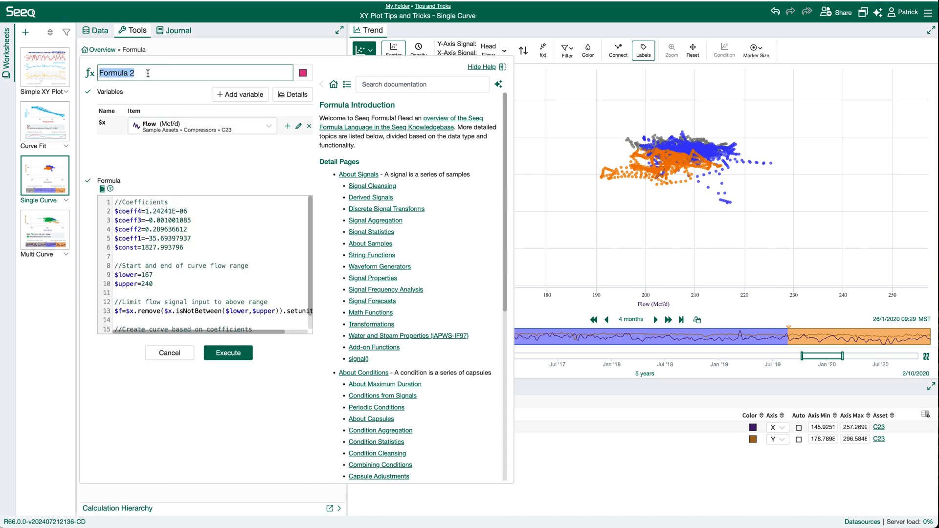
text(Pump Cu)
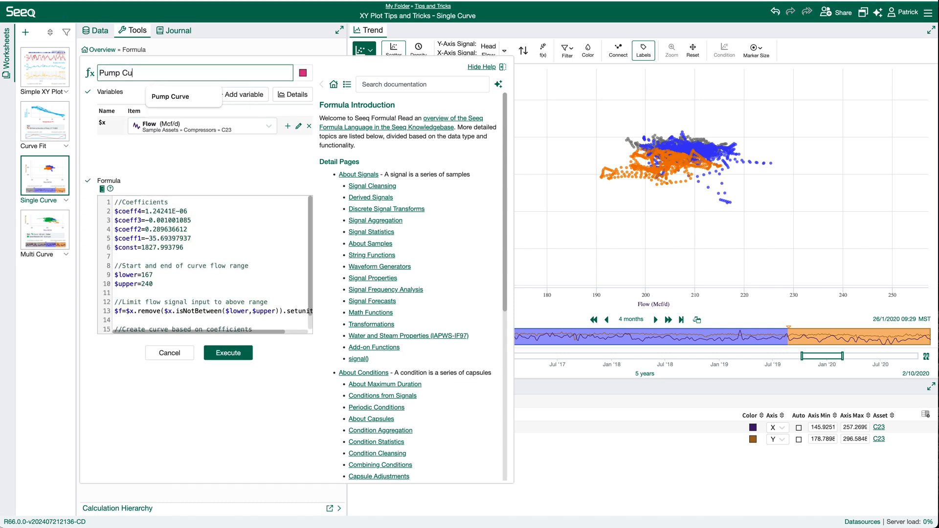
click(170, 97)
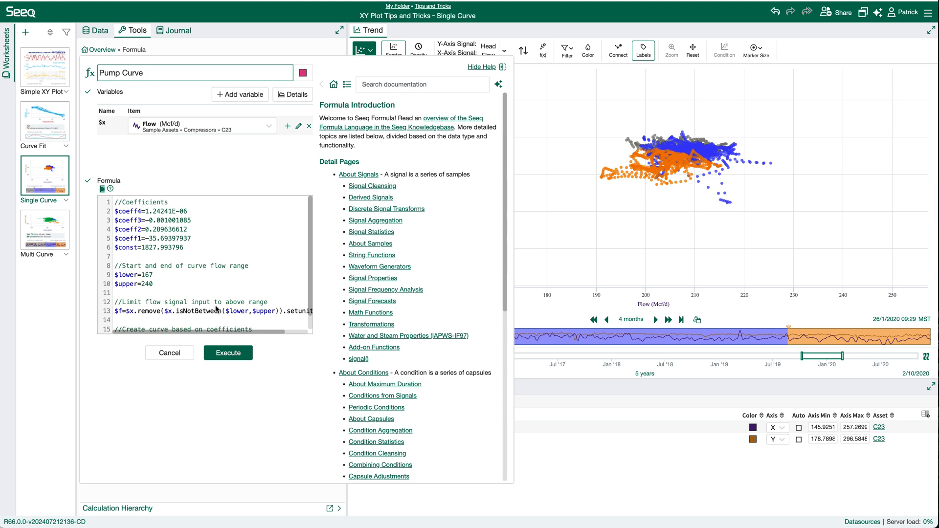
mouse_move(235, 359)
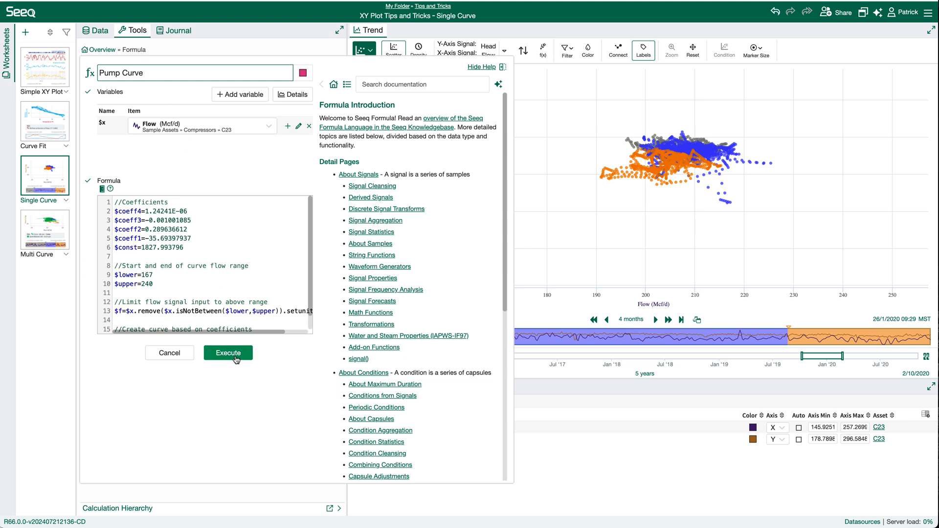
click(228, 353)
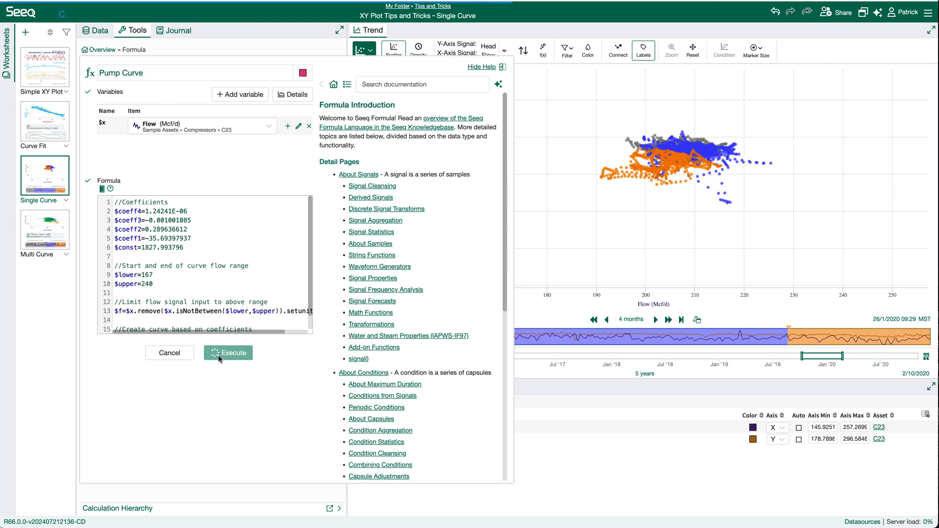
click(228, 352)
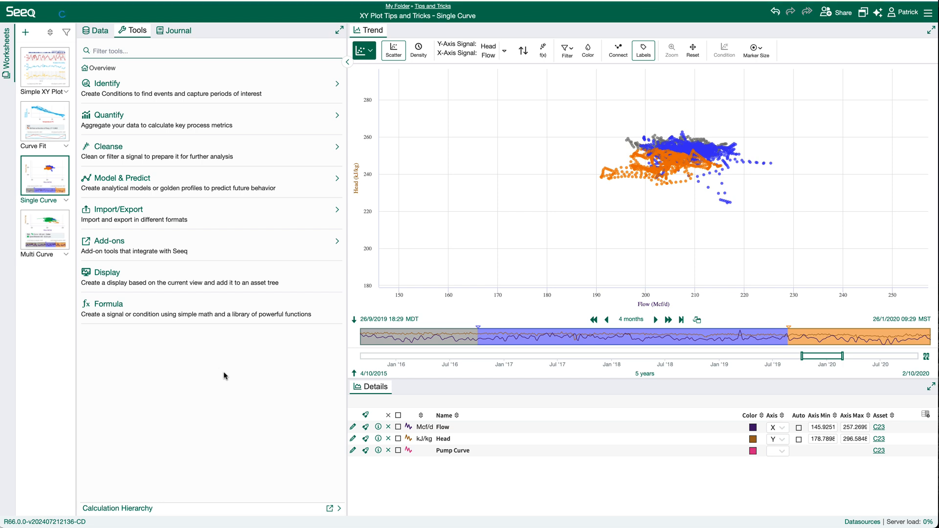
mouse_move(450, 454)
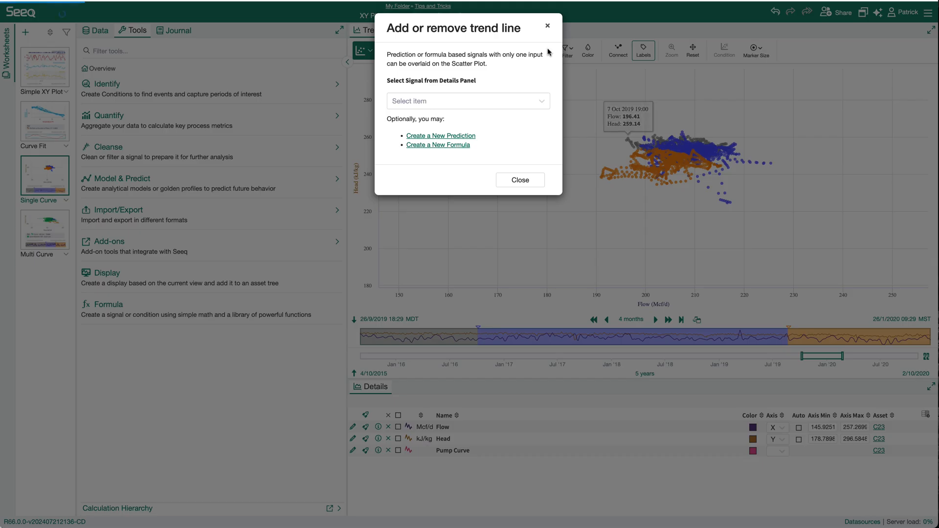
- Select Pump Curve as the overlaid trend line and close the dialog, then move to Multi Curve
click(468, 101)
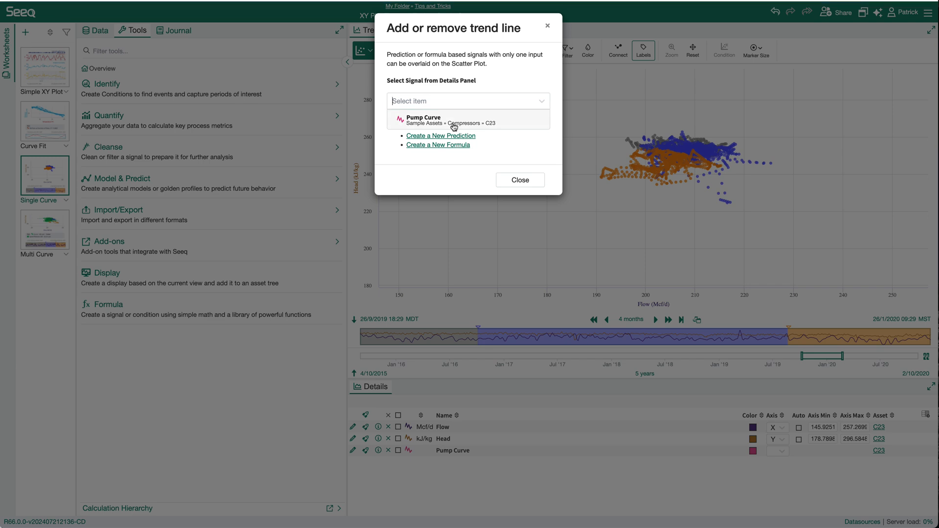
click(452, 120)
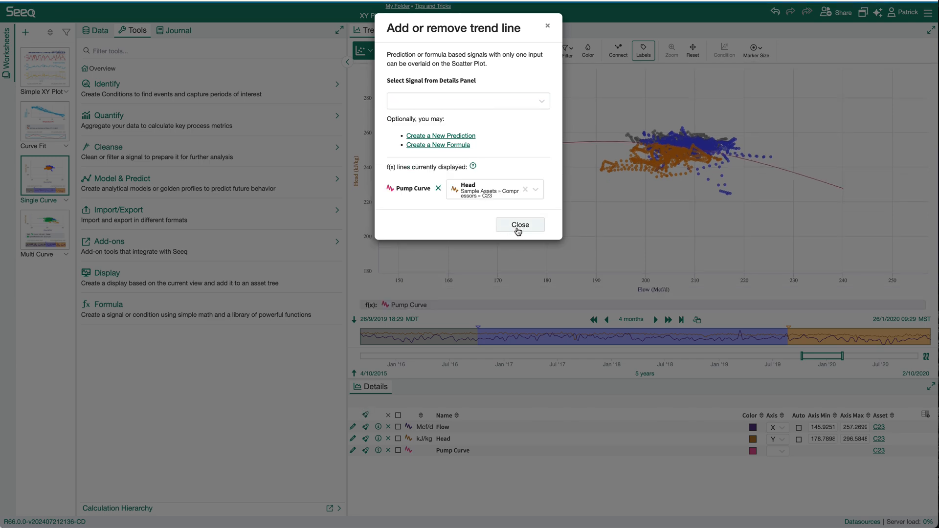
click(519, 225)
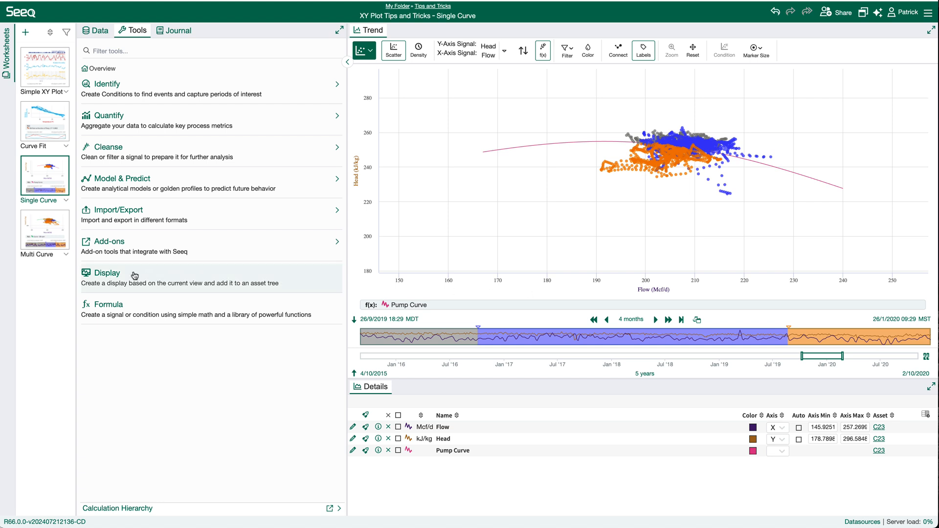
click(44, 228)
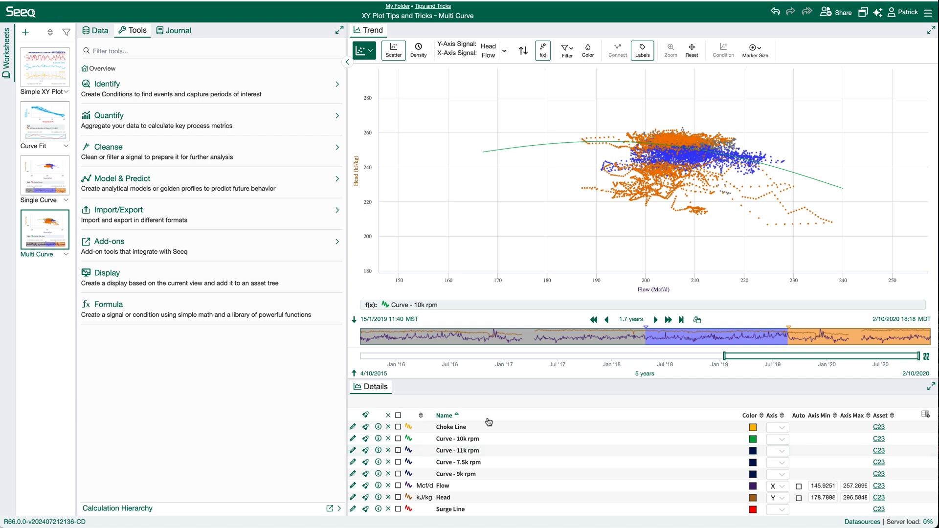
mouse_move(467, 430)
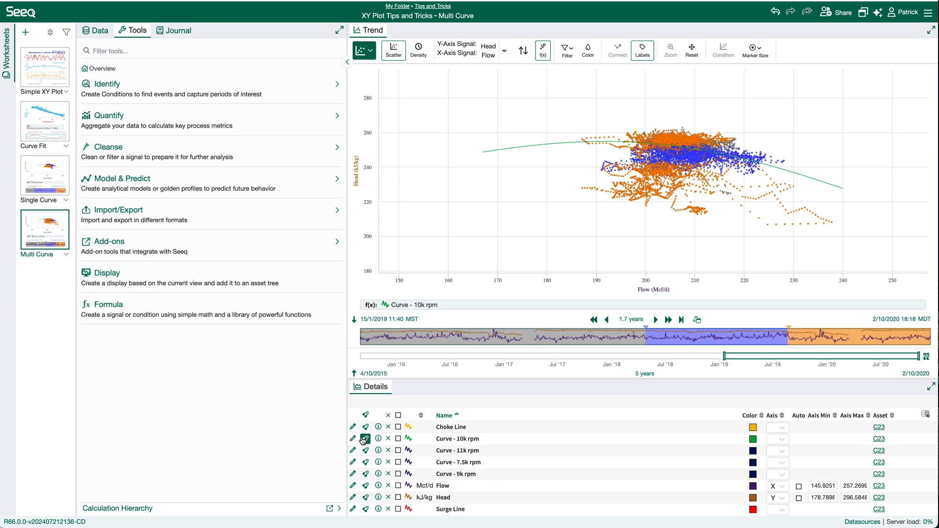
- Review the Curve - 10k rpm Flow polynomial formula and cancel without changes
click(353, 438)
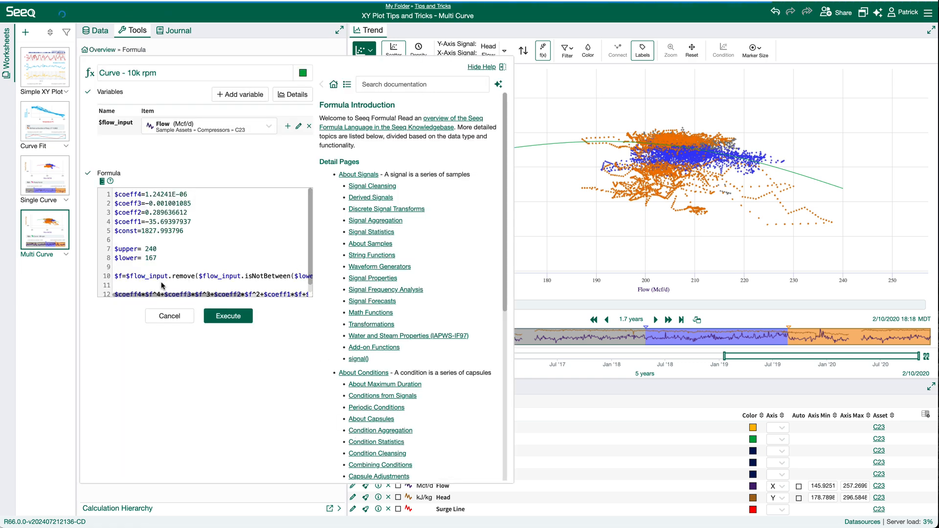
scroll(down, 3)
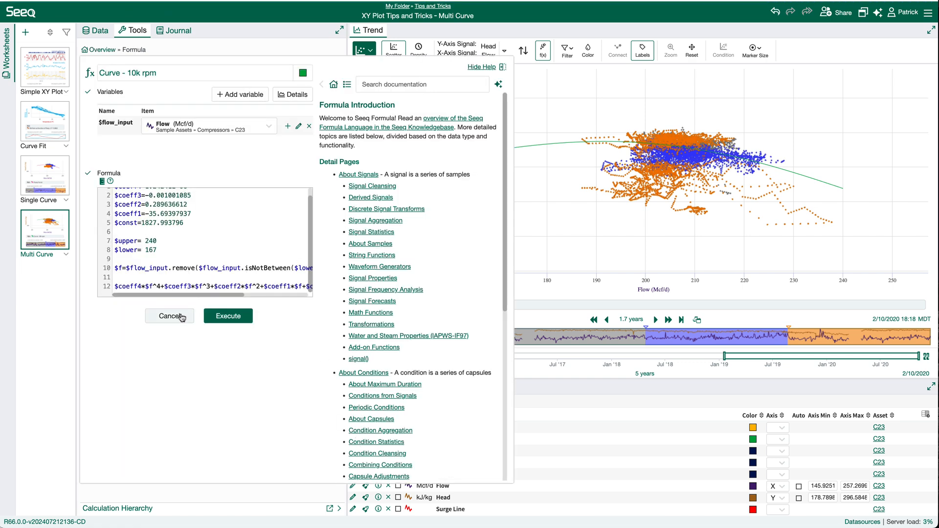
click(169, 316)
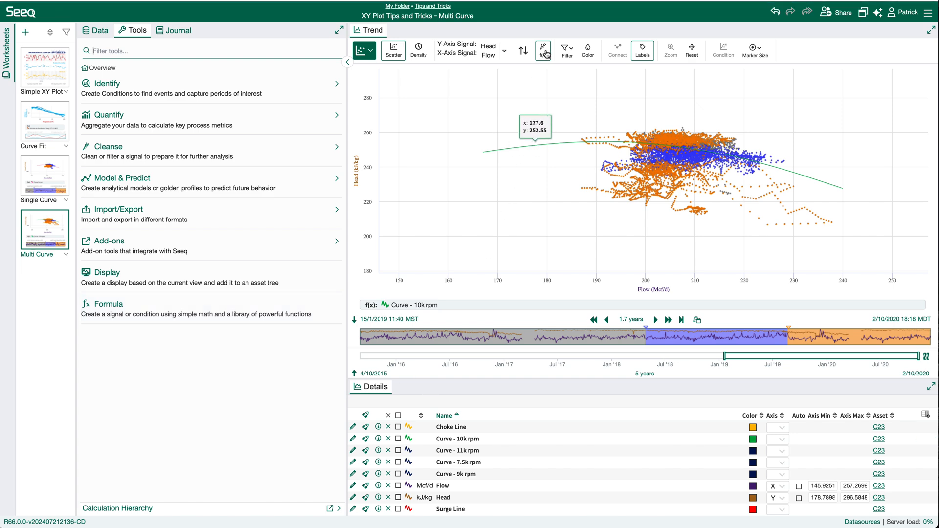
- Overlay the 7.5k, 9k and 11k rpm curves plus the Surge and Choke Lines on the scatter plot
click(543, 46)
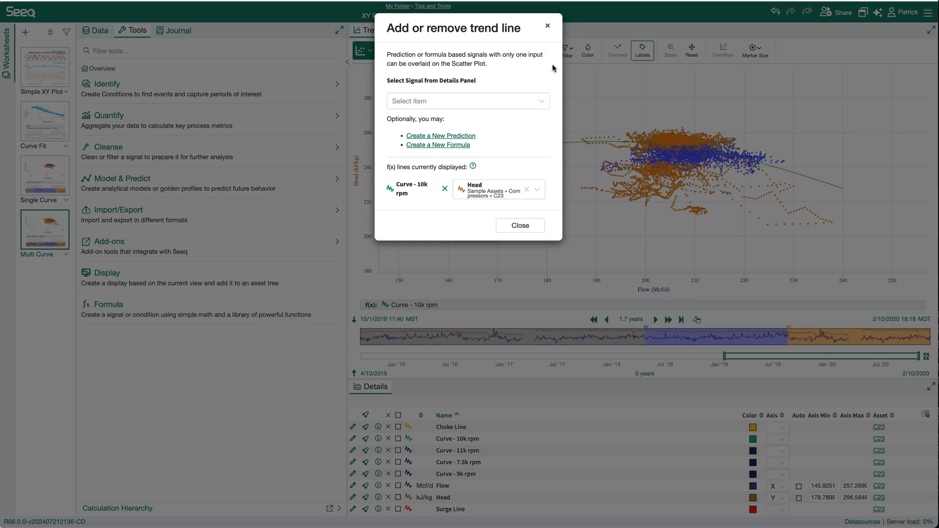
click(468, 100)
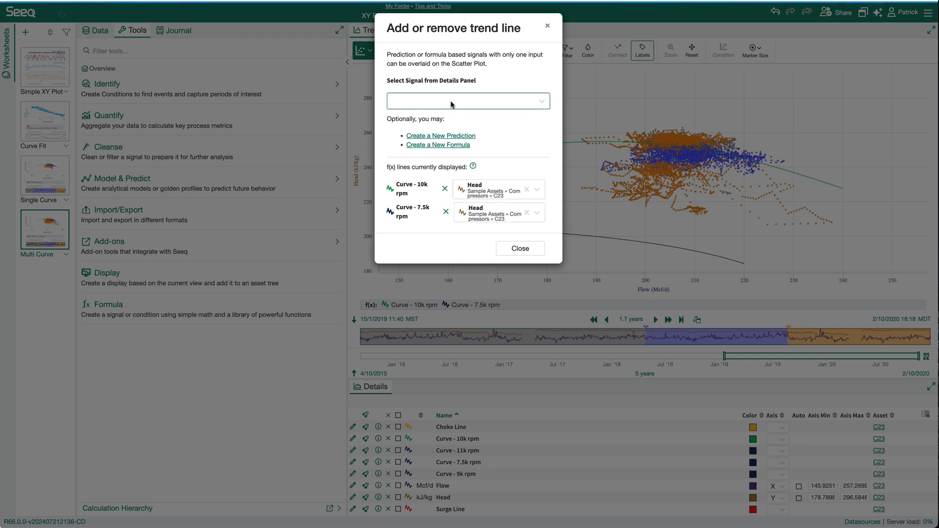
click(467, 101)
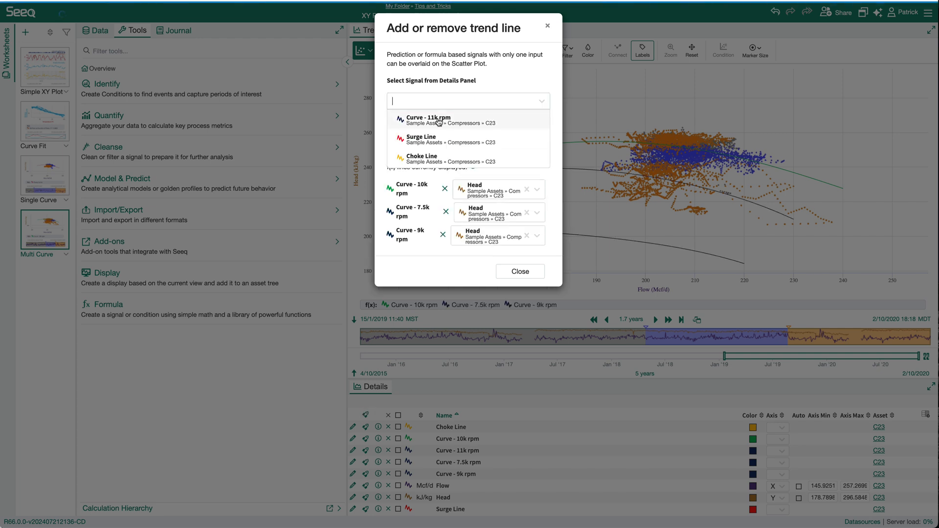
click(428, 119)
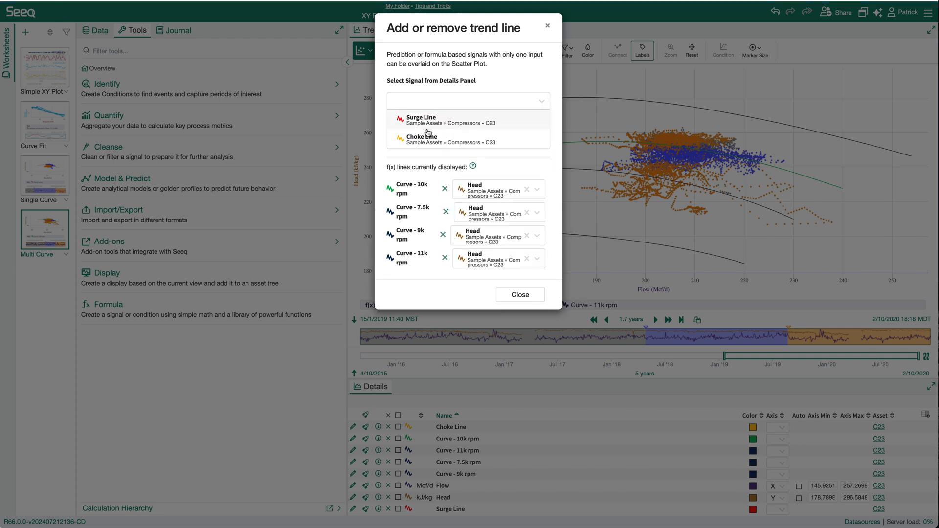
click(420, 121)
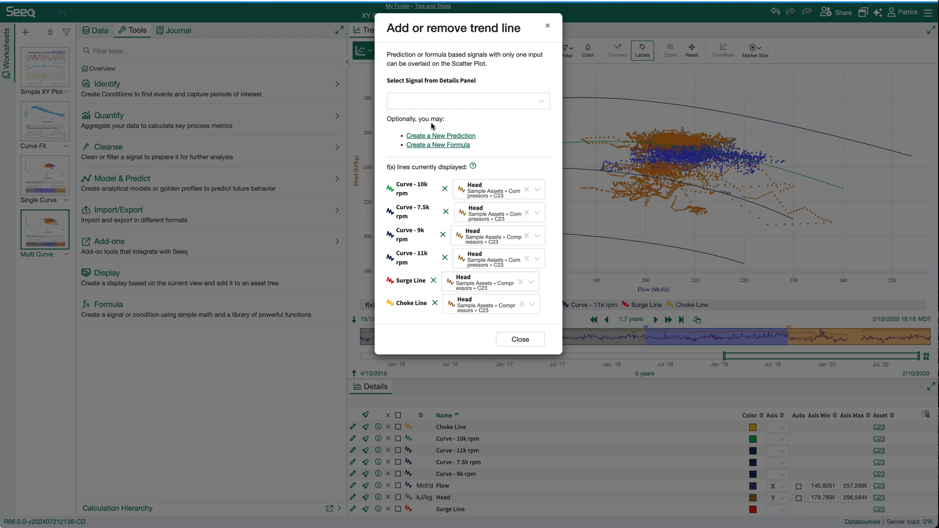
click(518, 339)
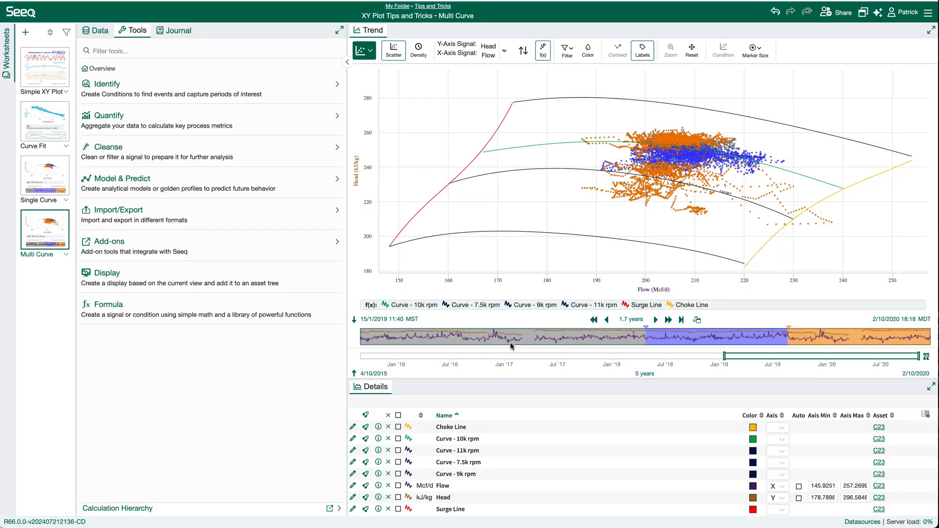
click(178, 31)
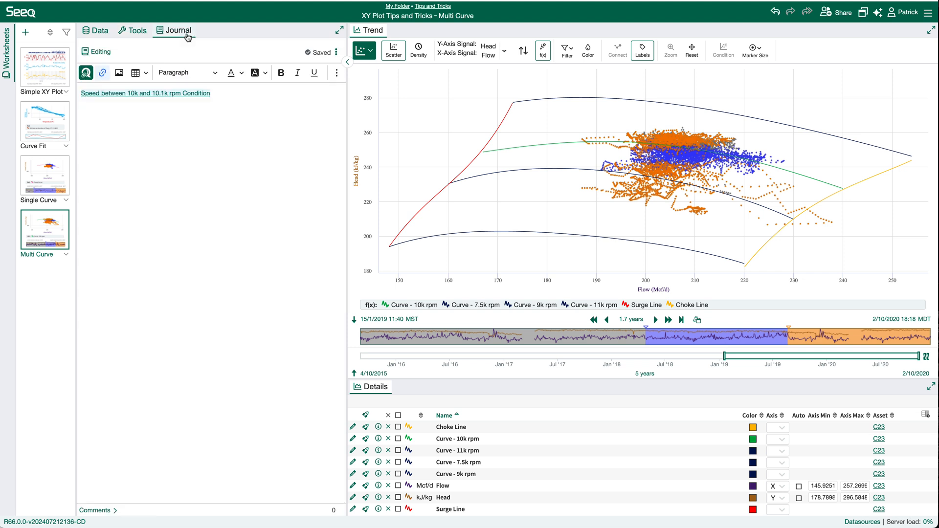
- Add the Speed Between 10k - 10.1k rpm condition from the journal and recolour it green
click(144, 92)
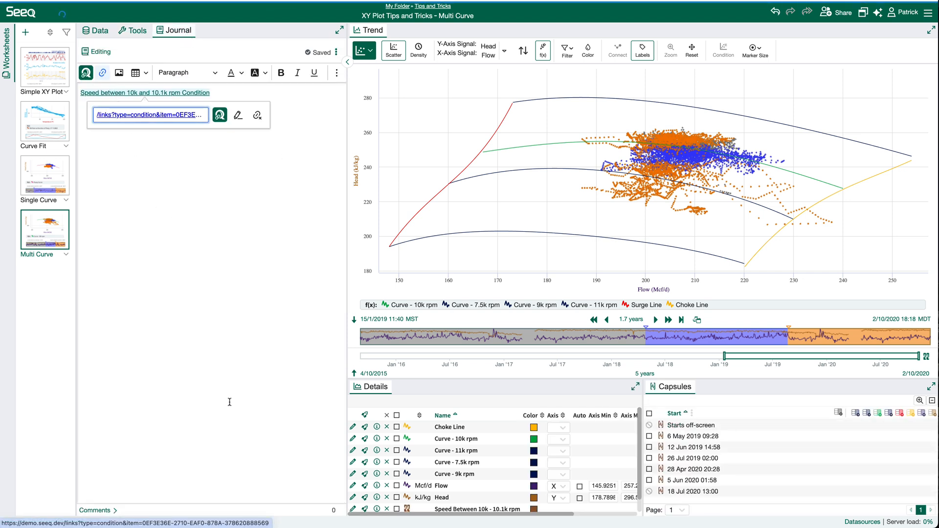
scroll(down, 3)
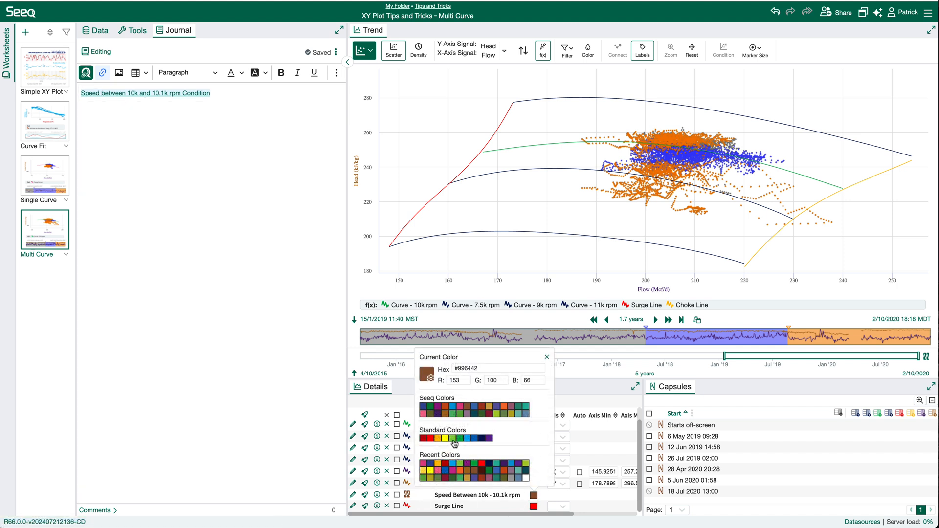
click(546, 357)
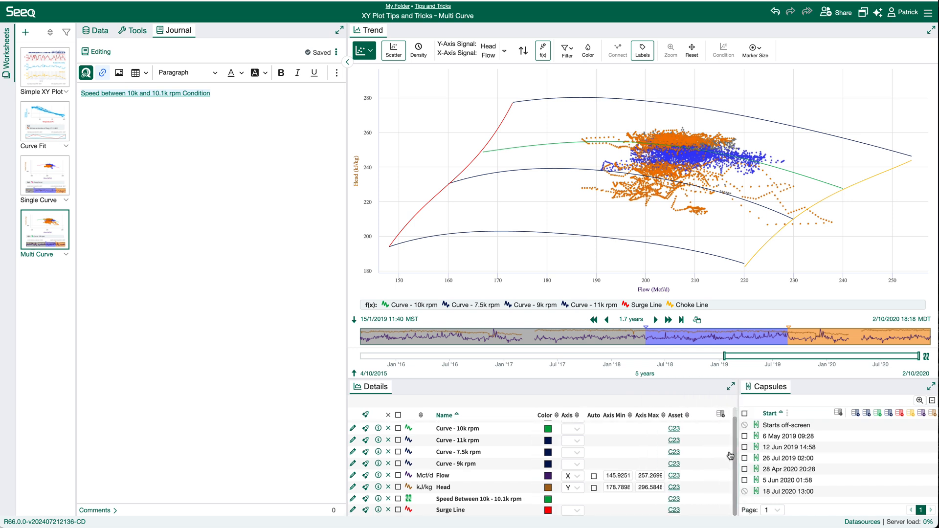
click(588, 50)
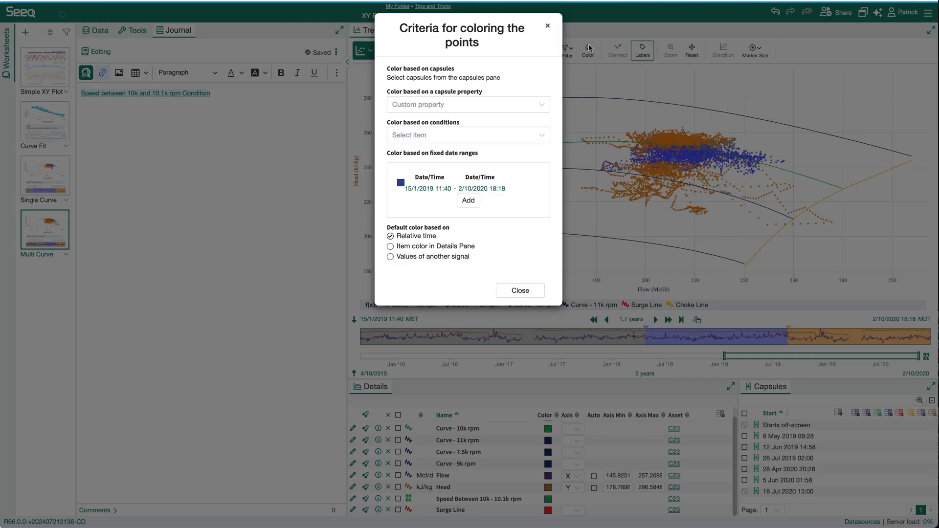
- Colour scatter points by the Speed Between 10k - 10.1k rpm condition and apply
click(468, 135)
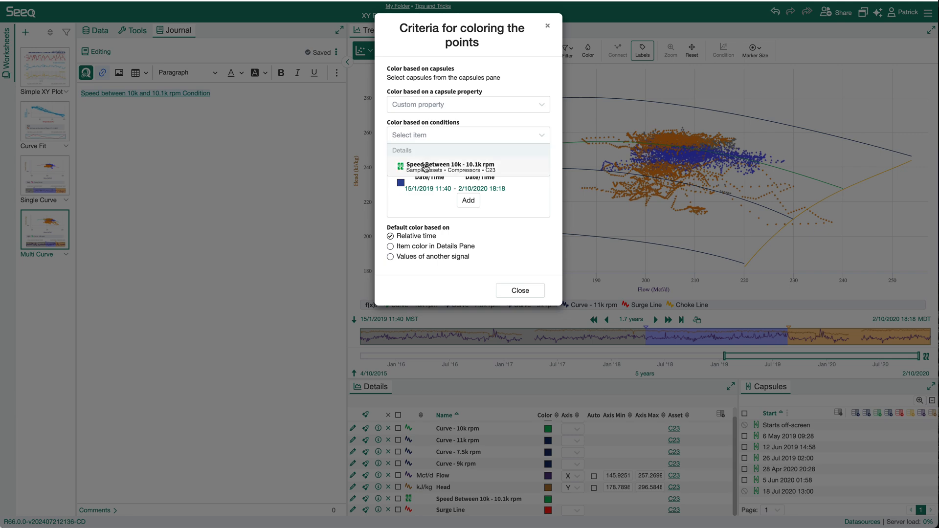
click(449, 167)
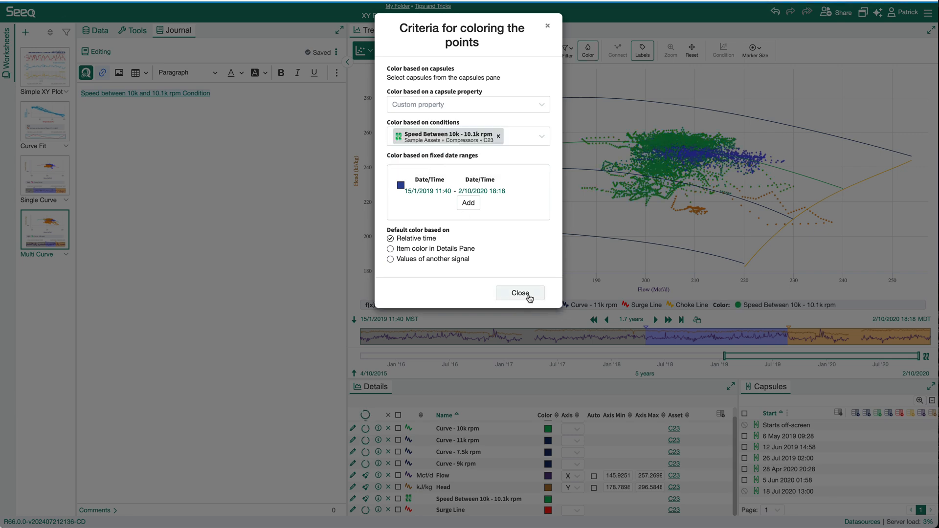
click(519, 293)
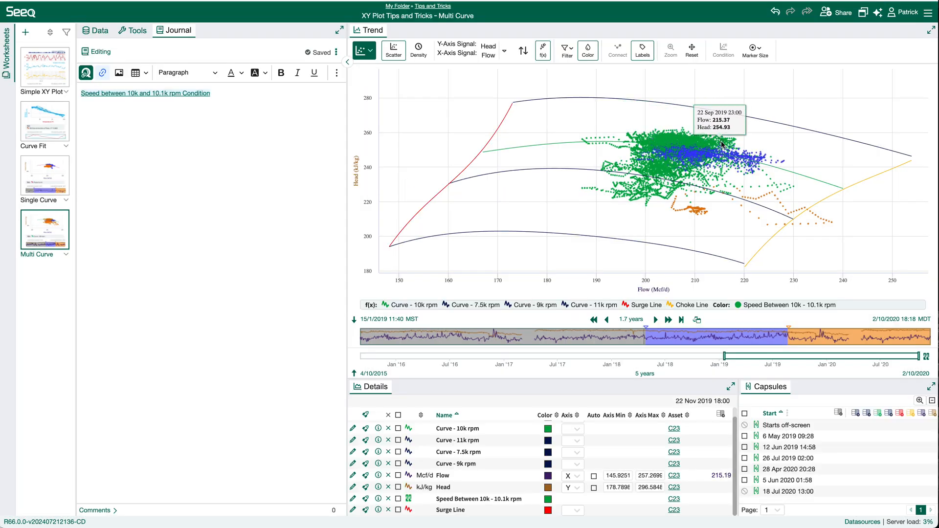
mouse_move(588, 239)
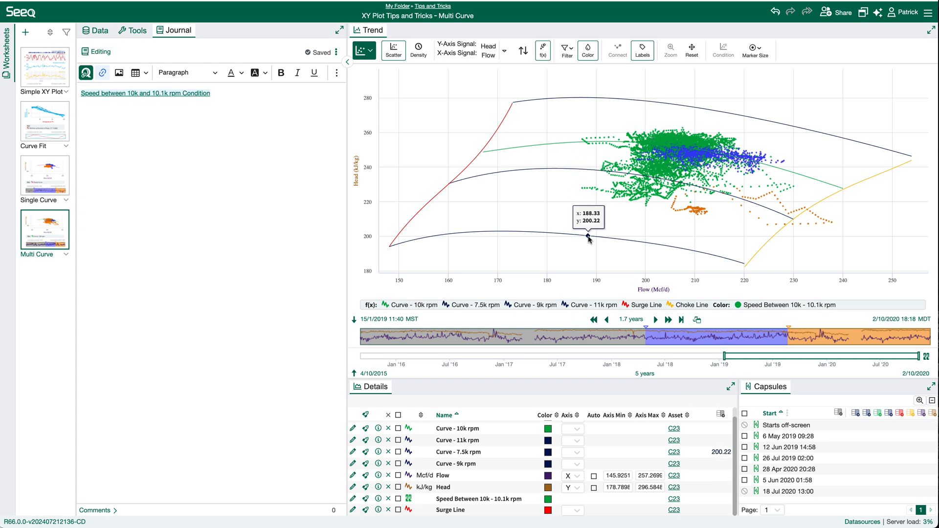
mouse_move(392, 243)
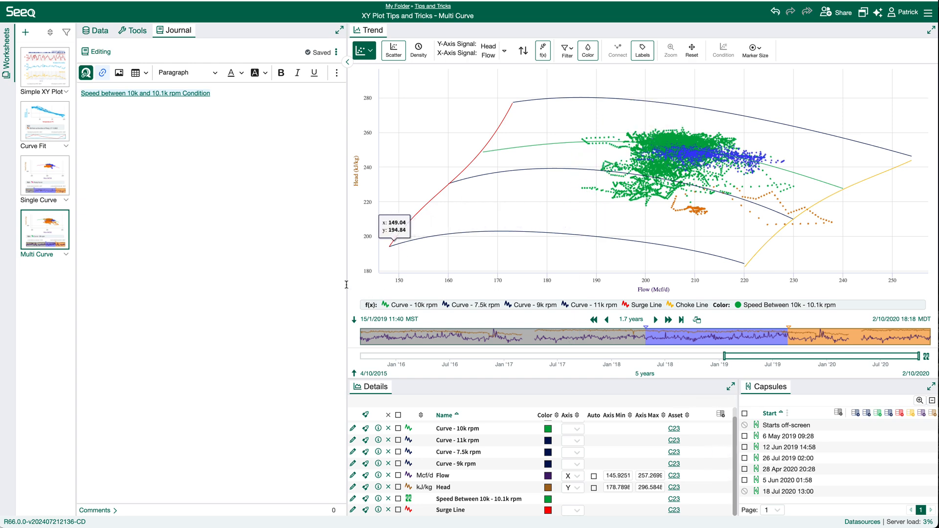